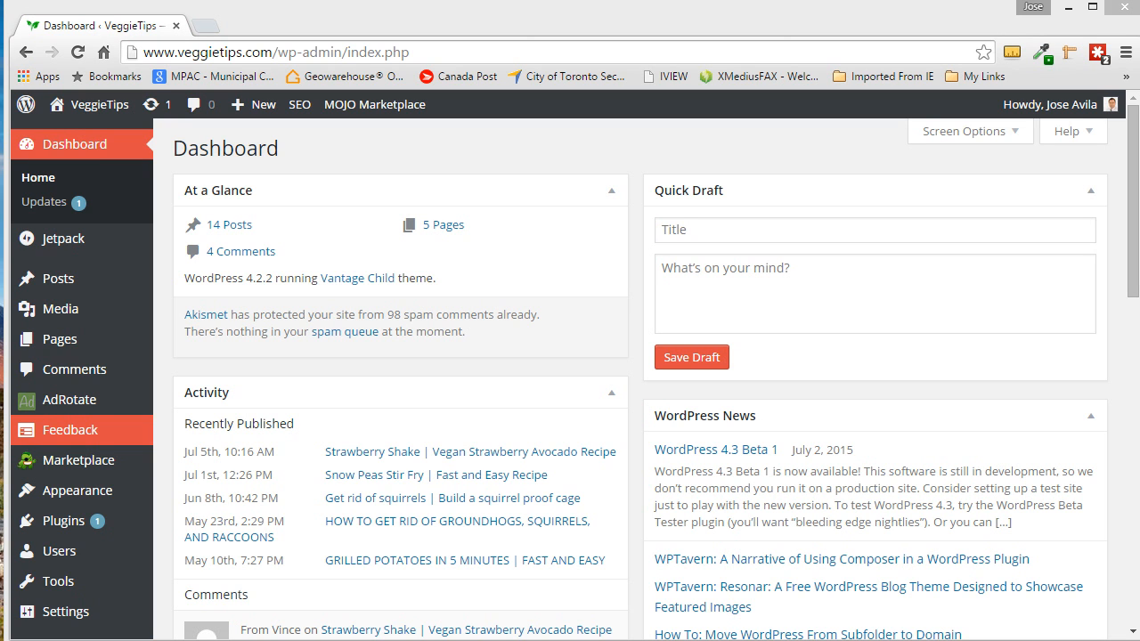
pyautogui.moveTo(60, 612)
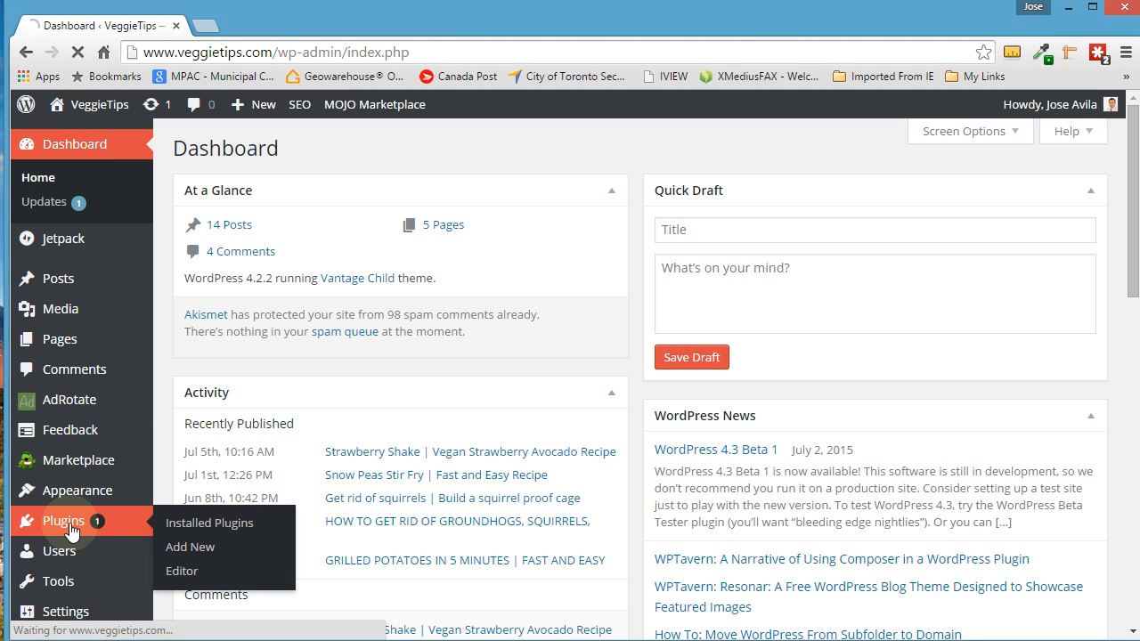
# Step: Open the Installed Plugins list showing the VeggieTips site's 17 active plugins
pyautogui.click(209, 523)
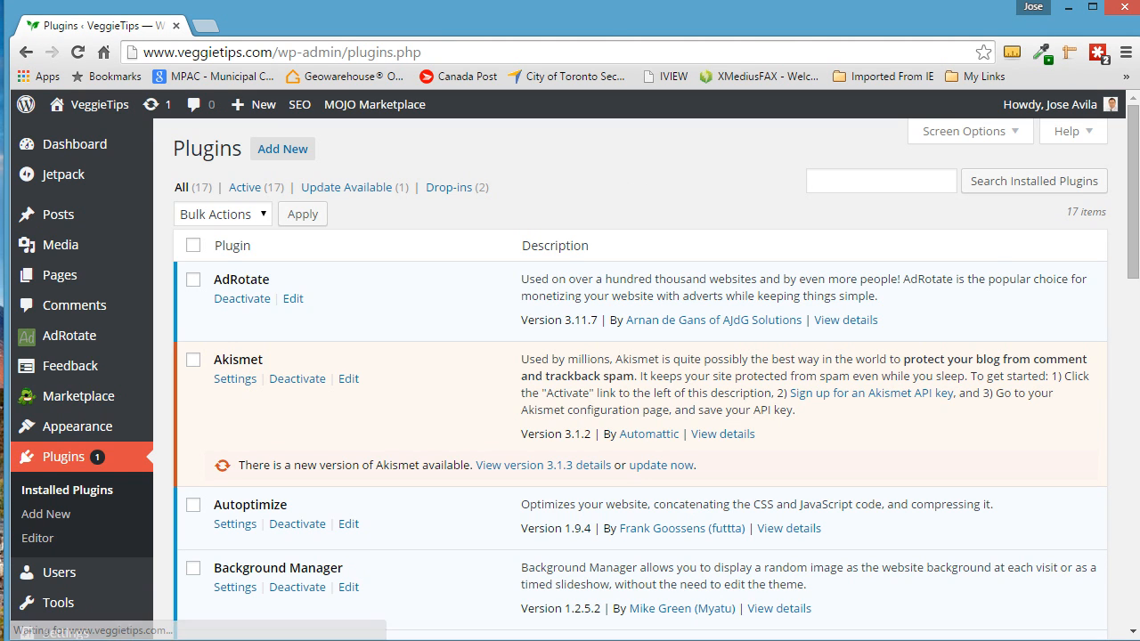
pyautogui.moveTo(371, 252)
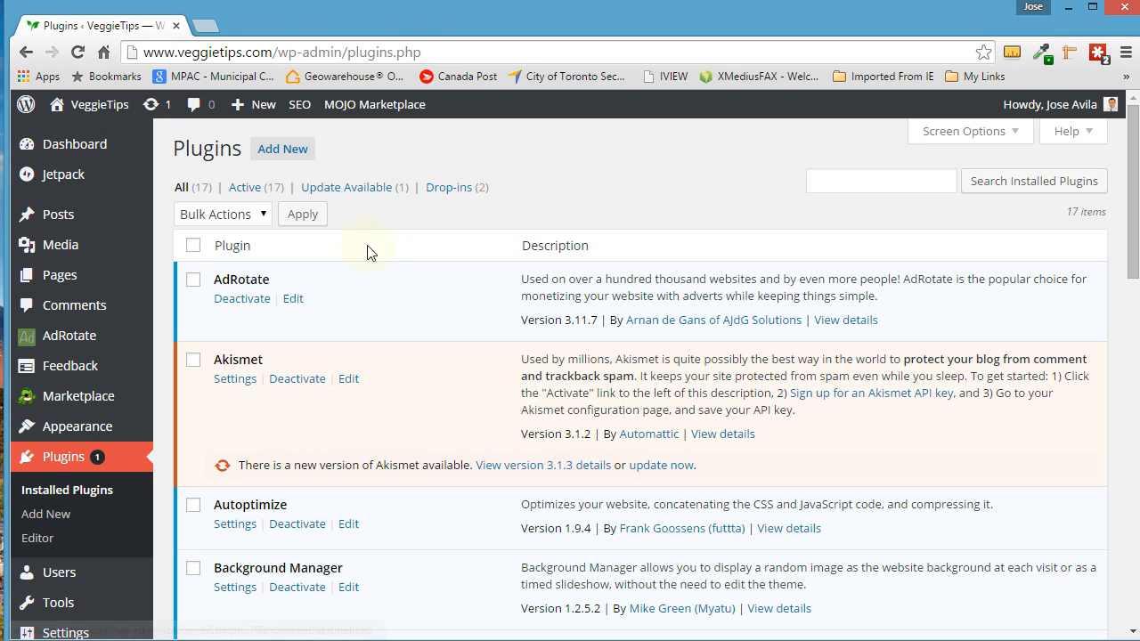
pyautogui.click(283, 149)
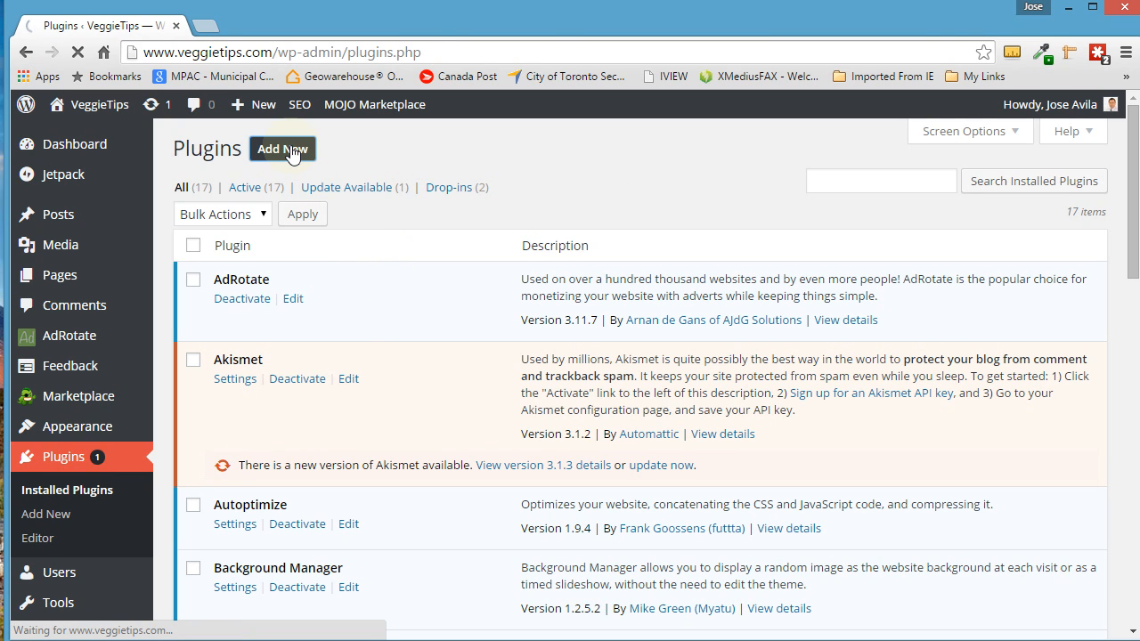
# Step: Search new plugins for 'duplicator', confirming Duplicator is already installed
pyautogui.click(282, 148)
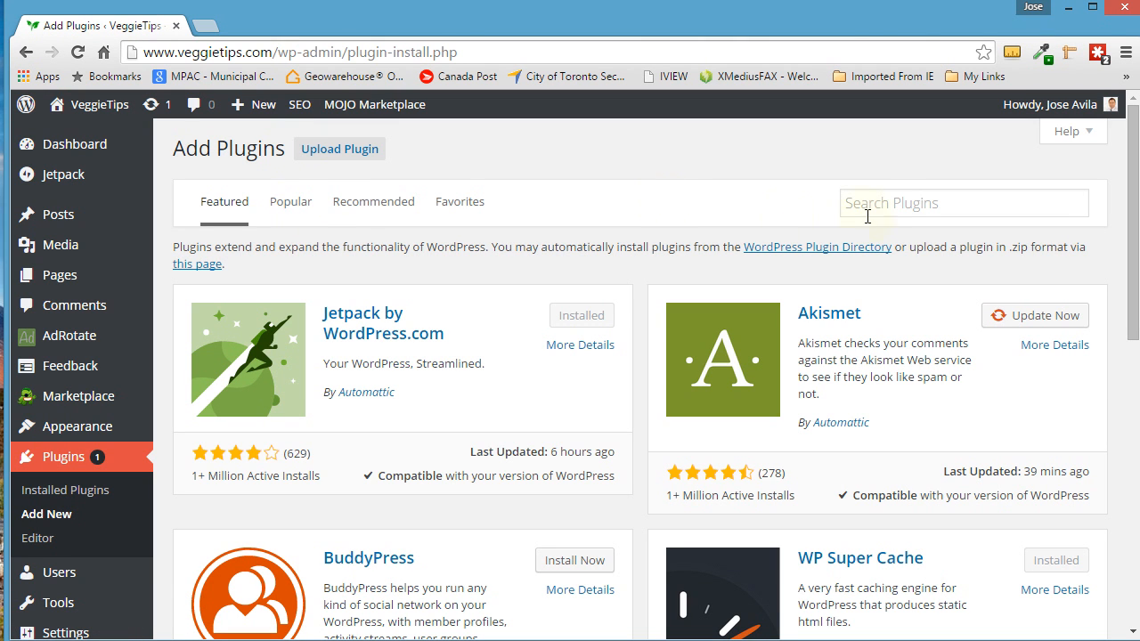
pyautogui.write('d')
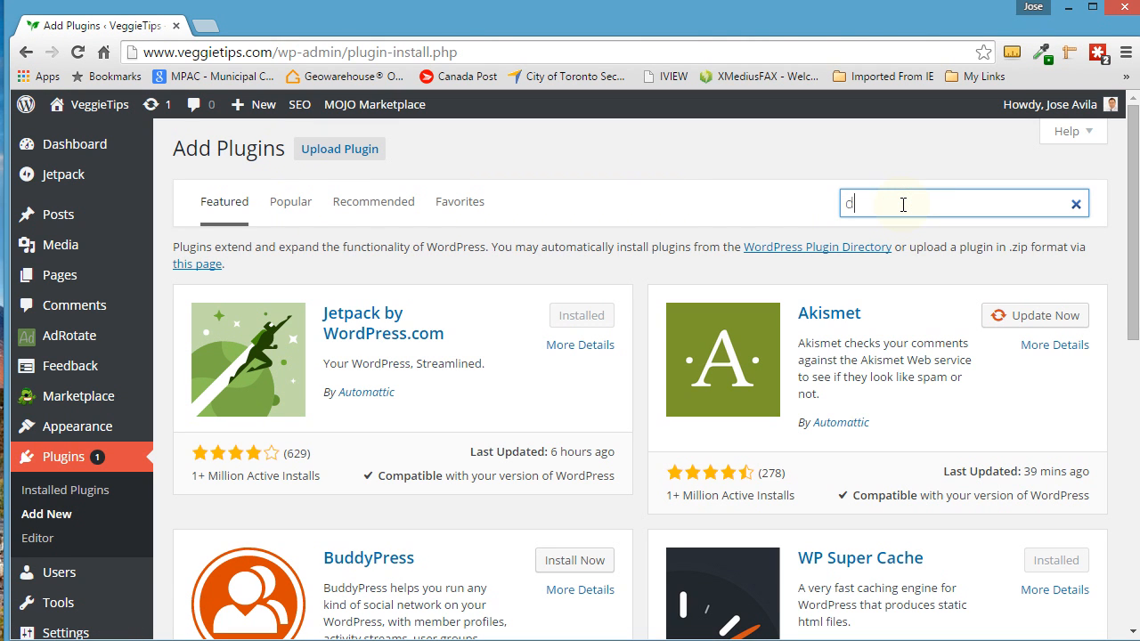
pyautogui.write('uplicator')
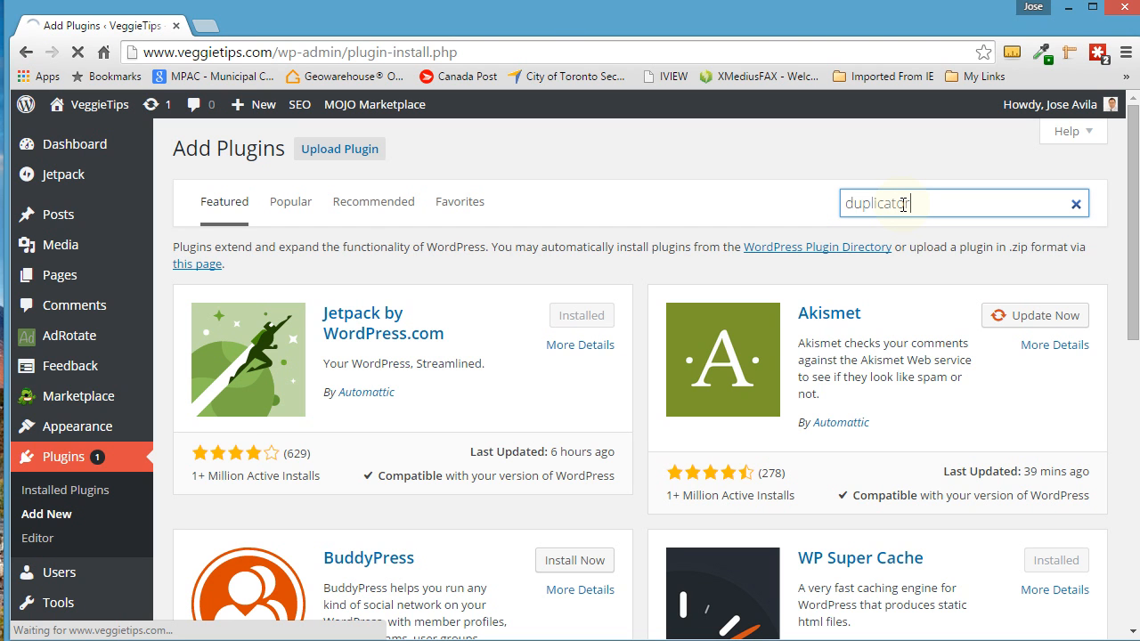
pyautogui.press('Return')
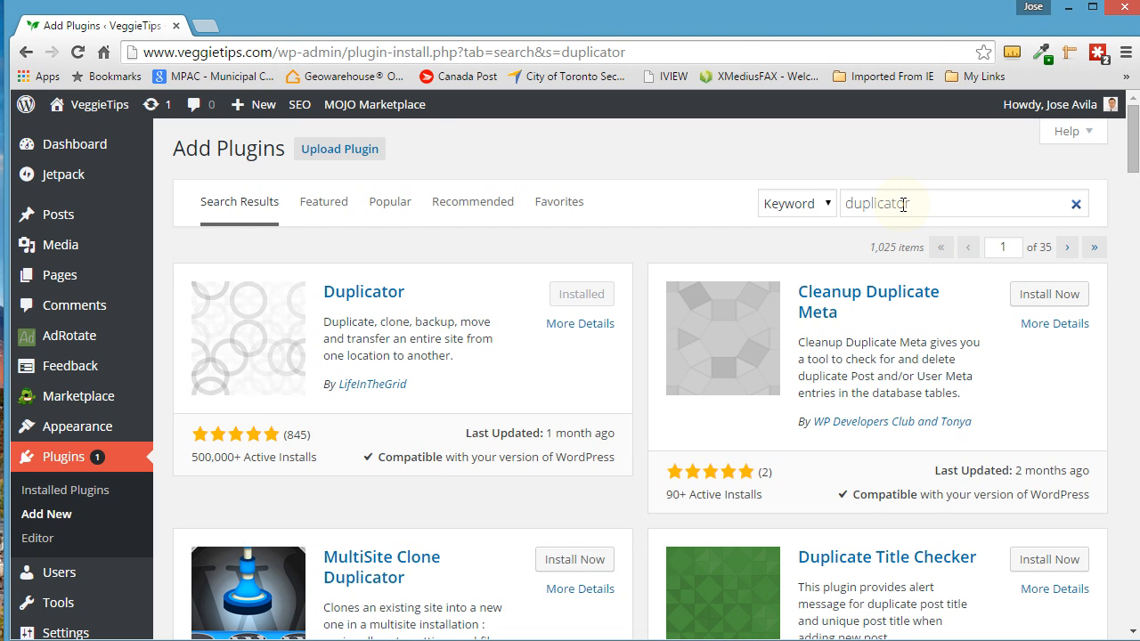
pyautogui.moveTo(360, 402)
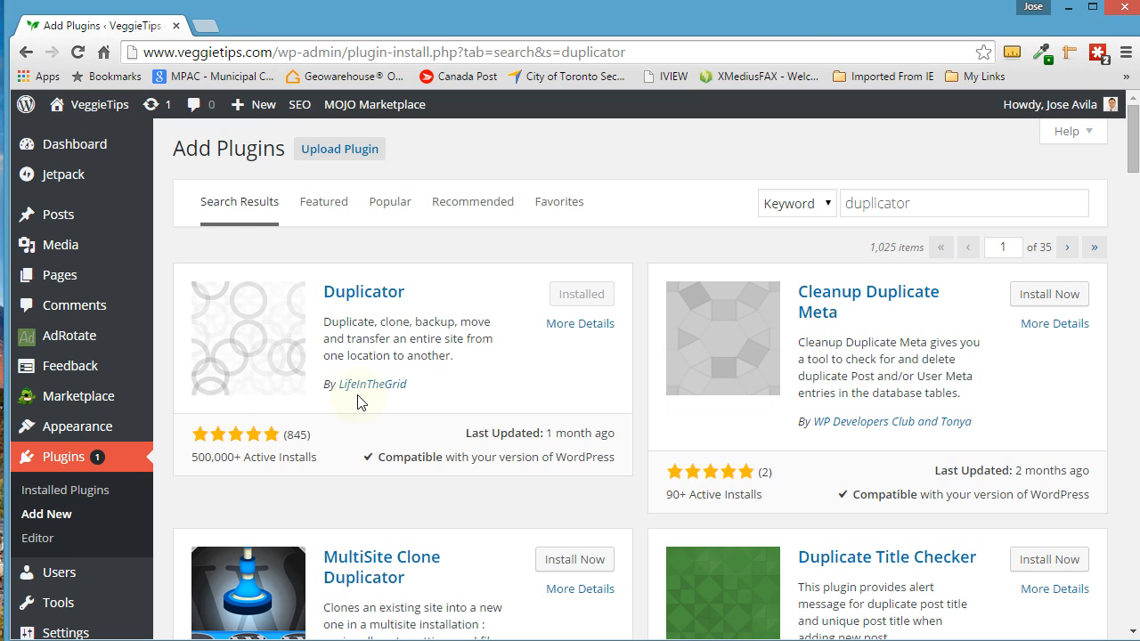
pyautogui.moveTo(597, 303)
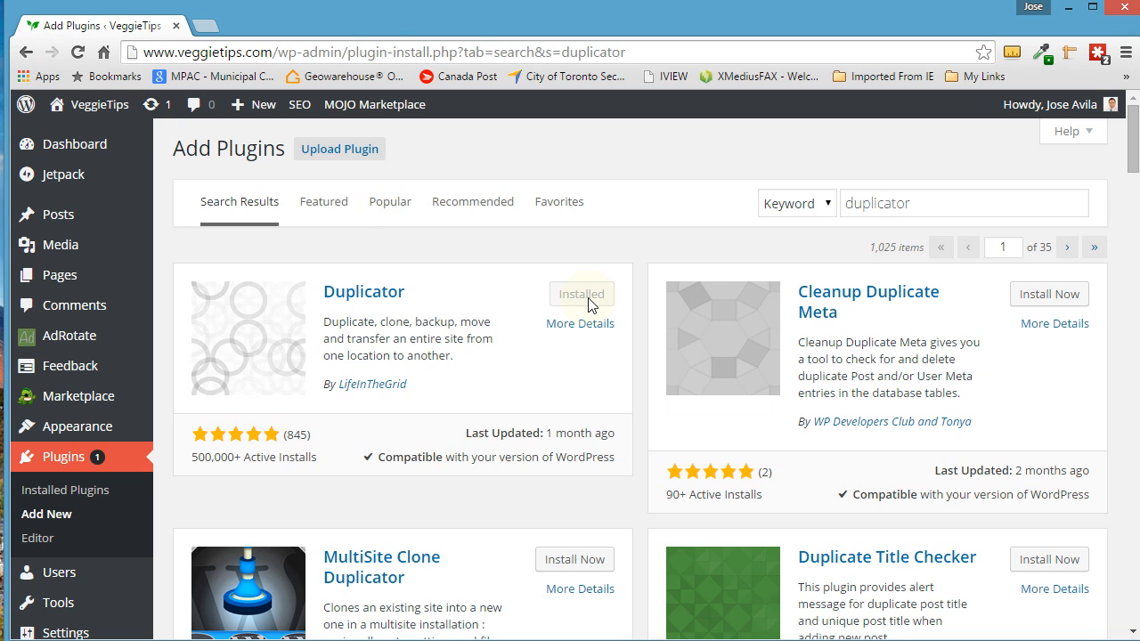
pyautogui.moveTo(45, 457)
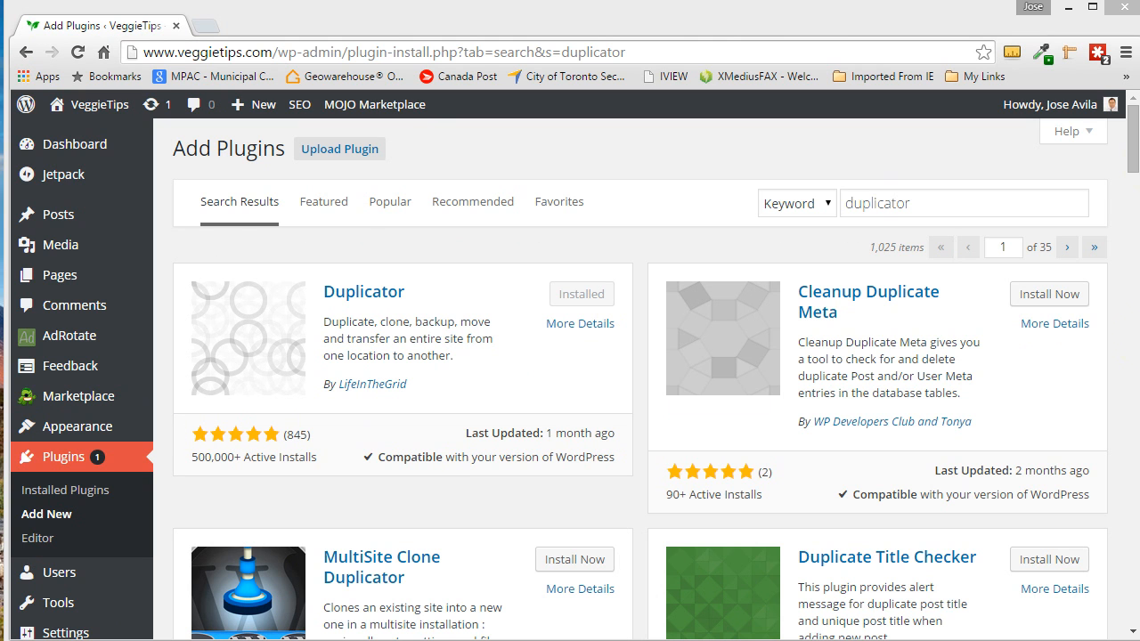
pyautogui.scroll(-3)
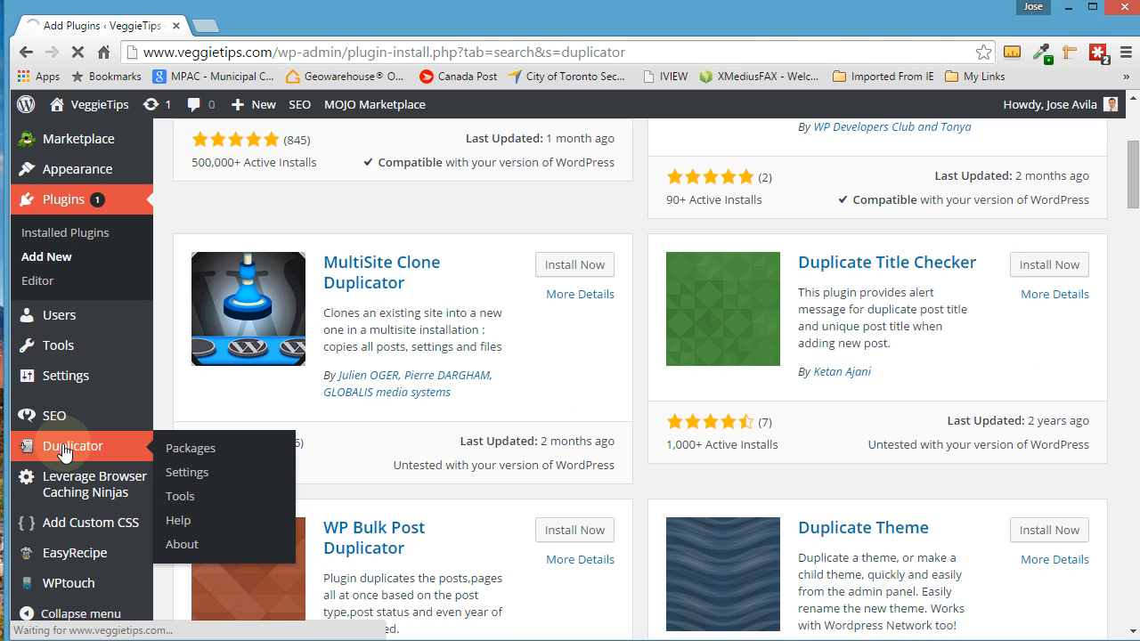
# Step: Open Duplicator Packages, listing two veggietips packages, and start creating a new package
pyautogui.click(190, 448)
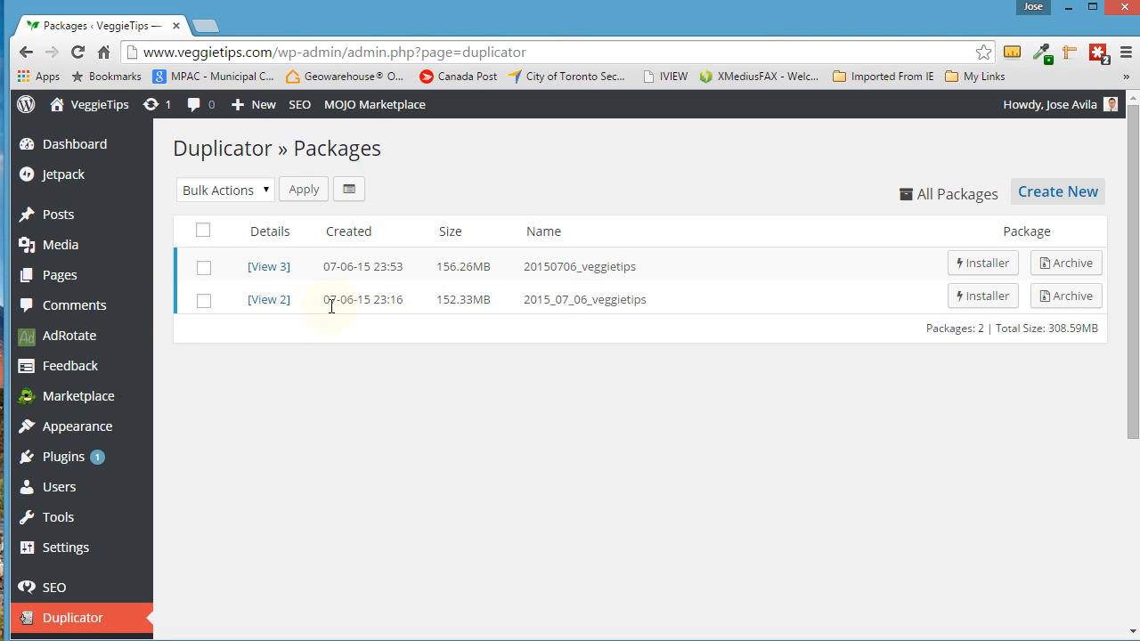
pyautogui.moveTo(873, 232)
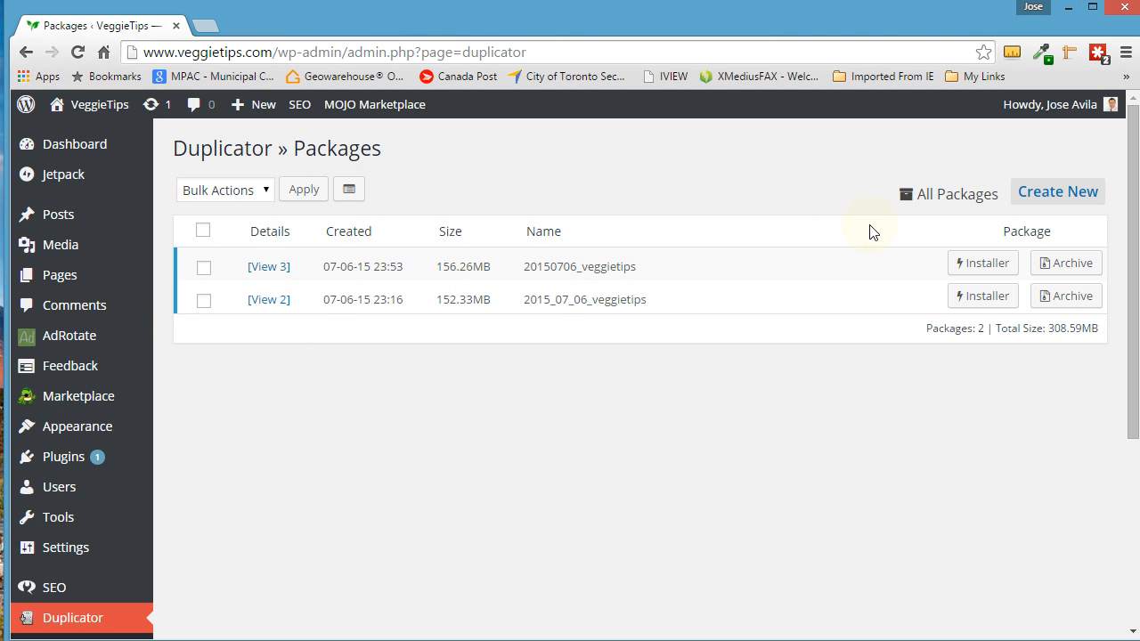
pyautogui.moveTo(1058, 190)
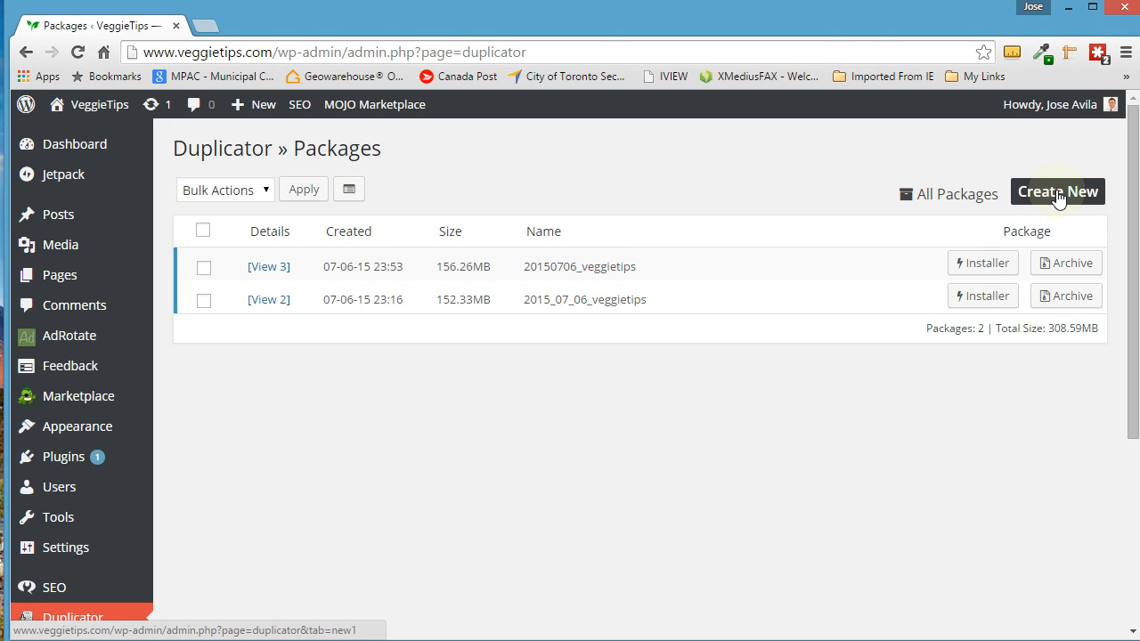
pyautogui.click(1057, 191)
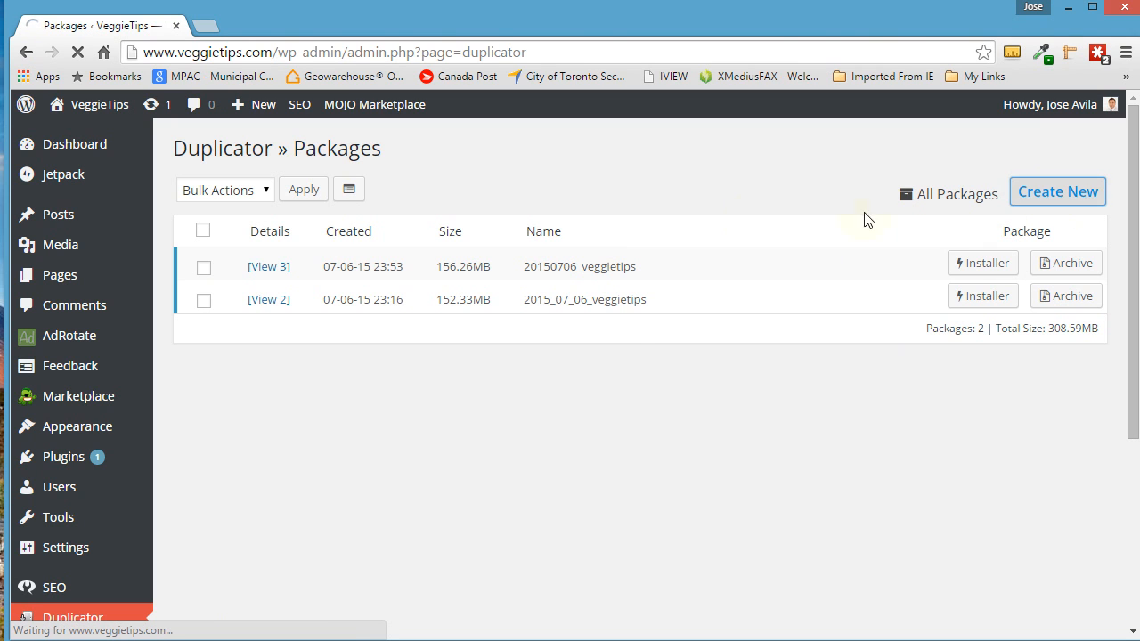
pyautogui.click(1057, 192)
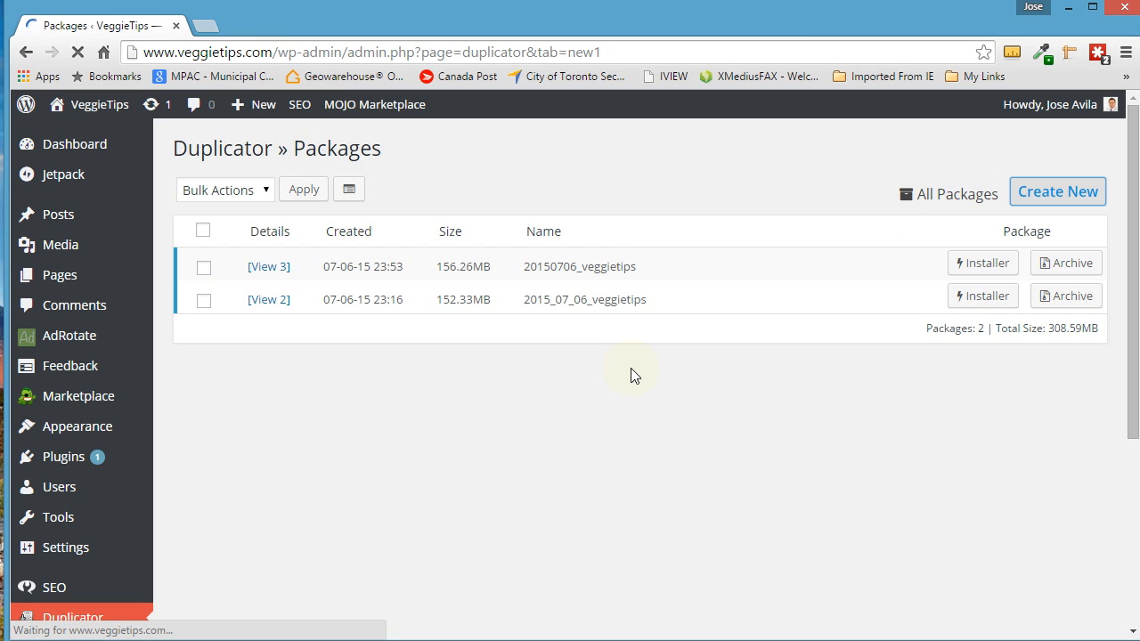
# Step: Confirm package 20150706_veggietips passes setup requirements and continue to the scan
pyautogui.click(1057, 192)
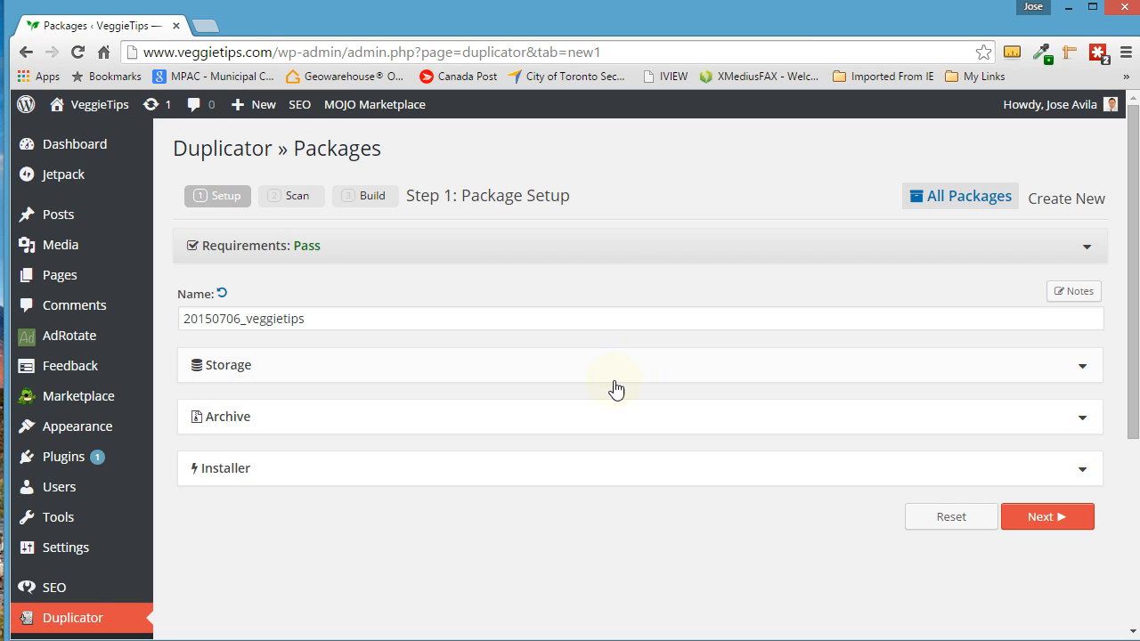
pyautogui.moveTo(1089, 392)
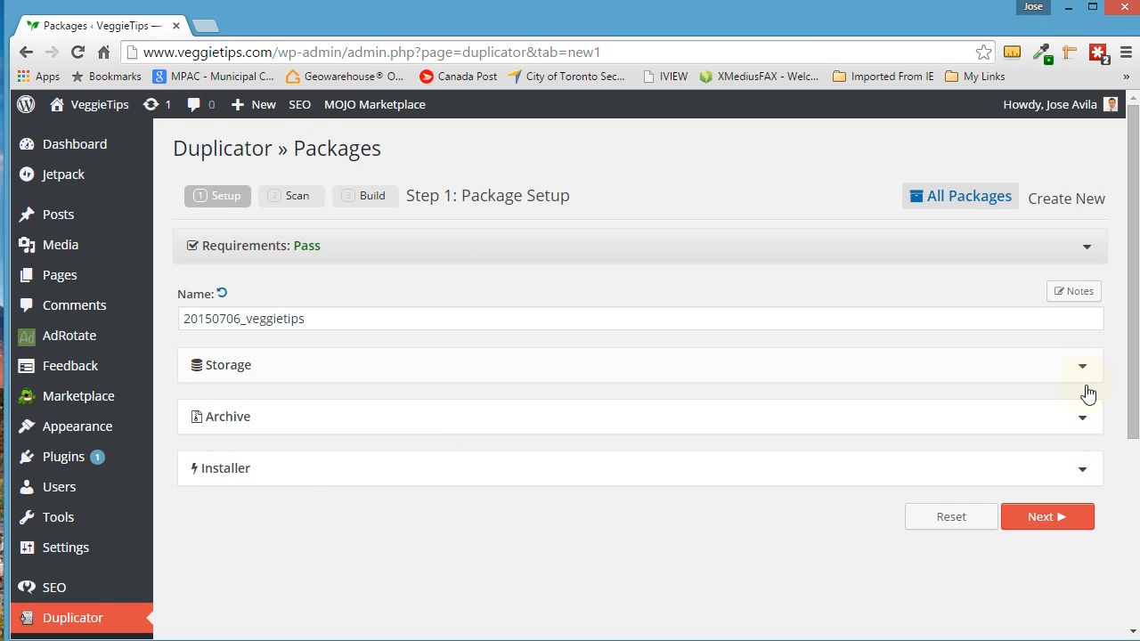
pyautogui.moveTo(1091, 376)
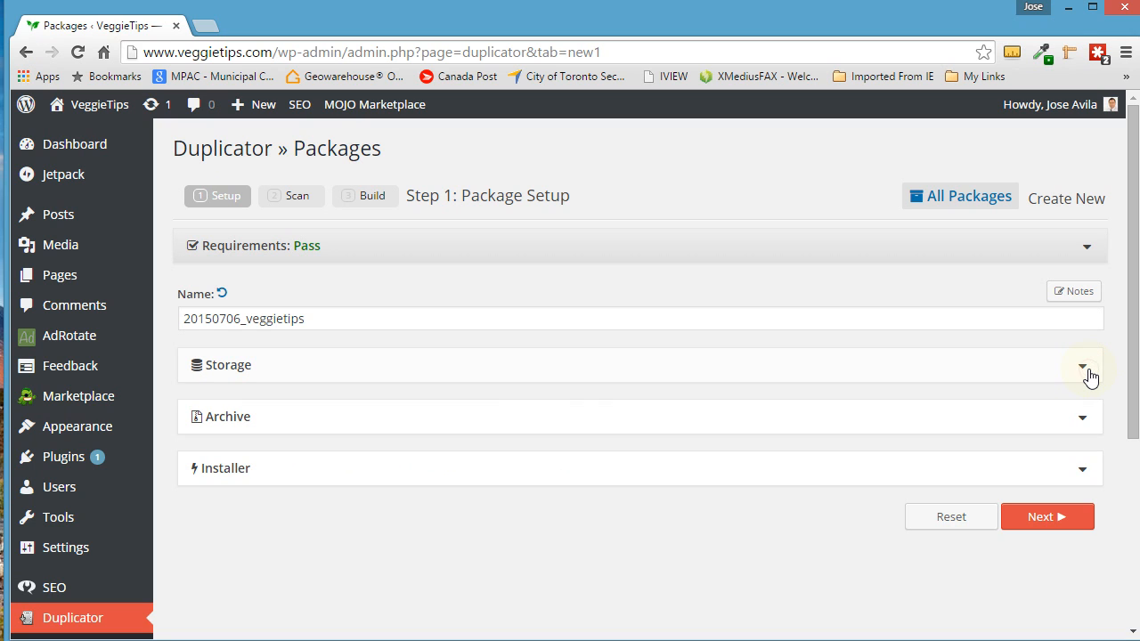
pyautogui.moveTo(1047, 517)
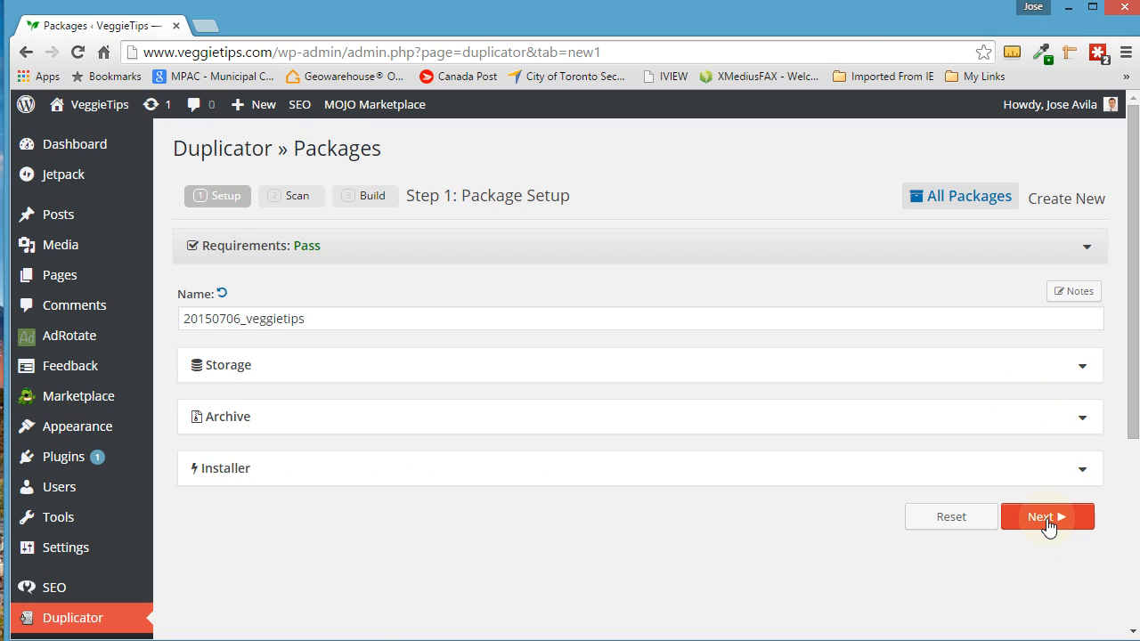
pyautogui.click(1048, 516)
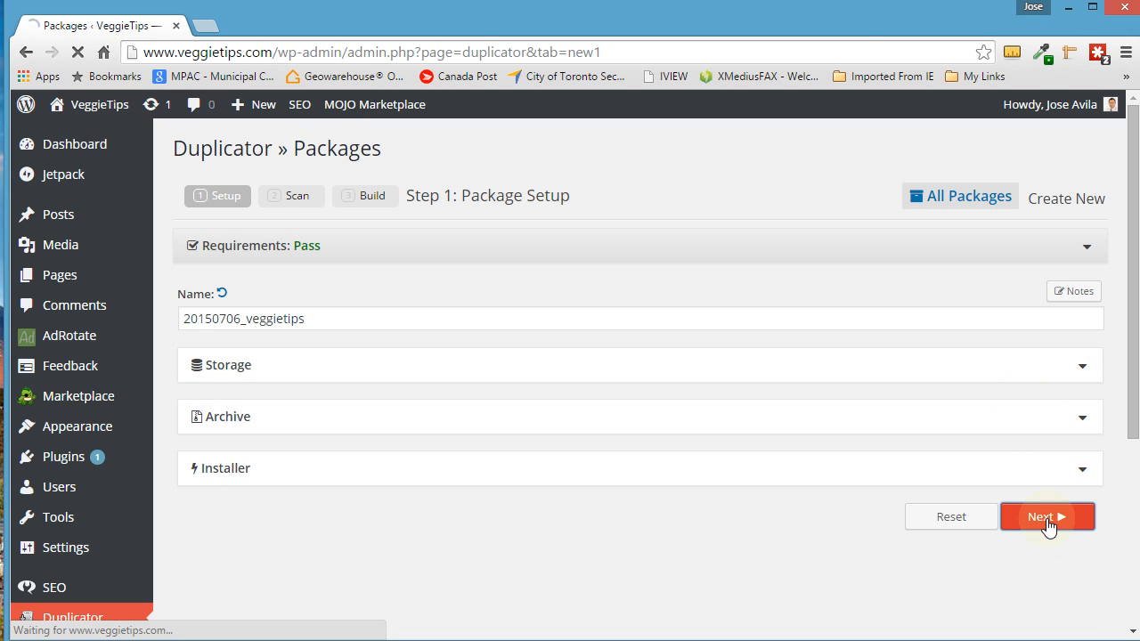
pyautogui.click(1047, 516)
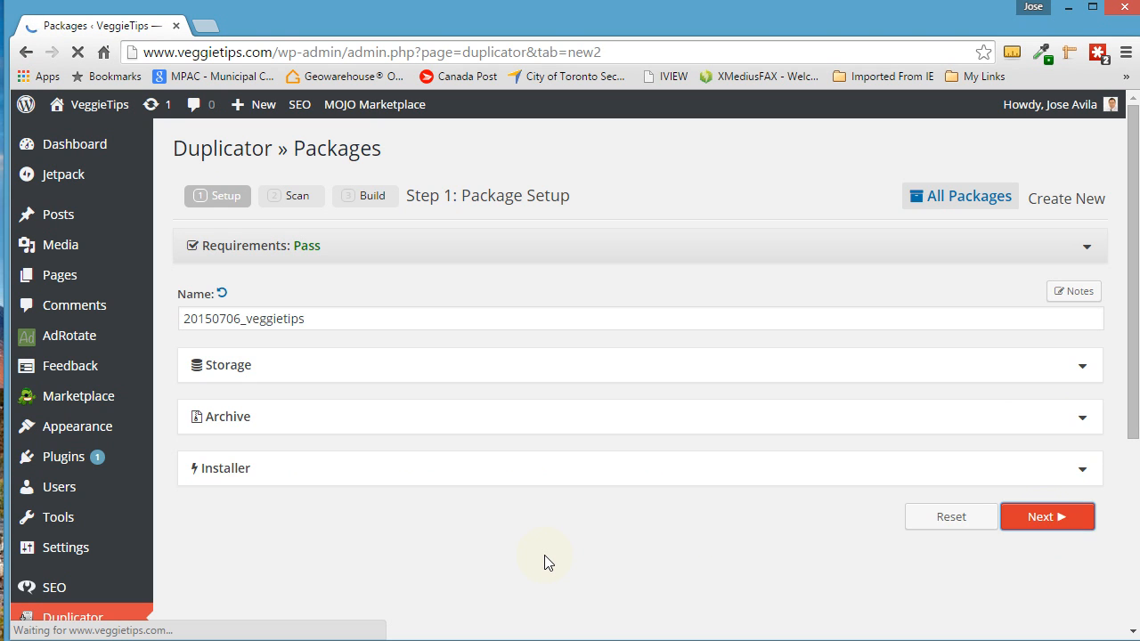
# Step: Review scan results, all Good except a WordPress warning, and start the build
pyautogui.click(1048, 517)
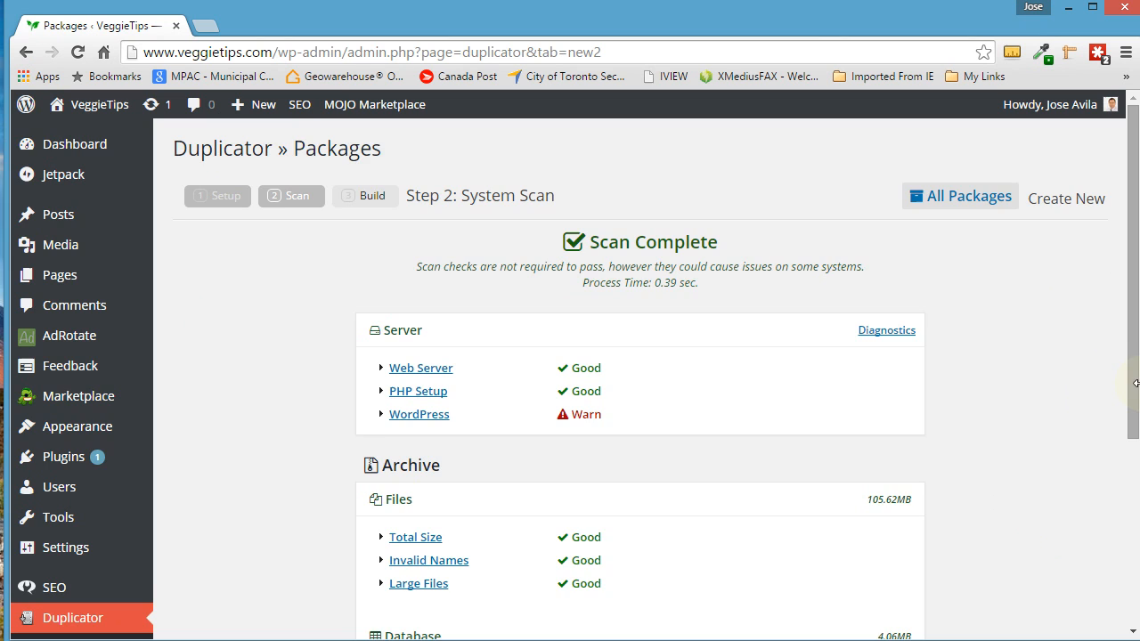
pyautogui.scroll(-3)
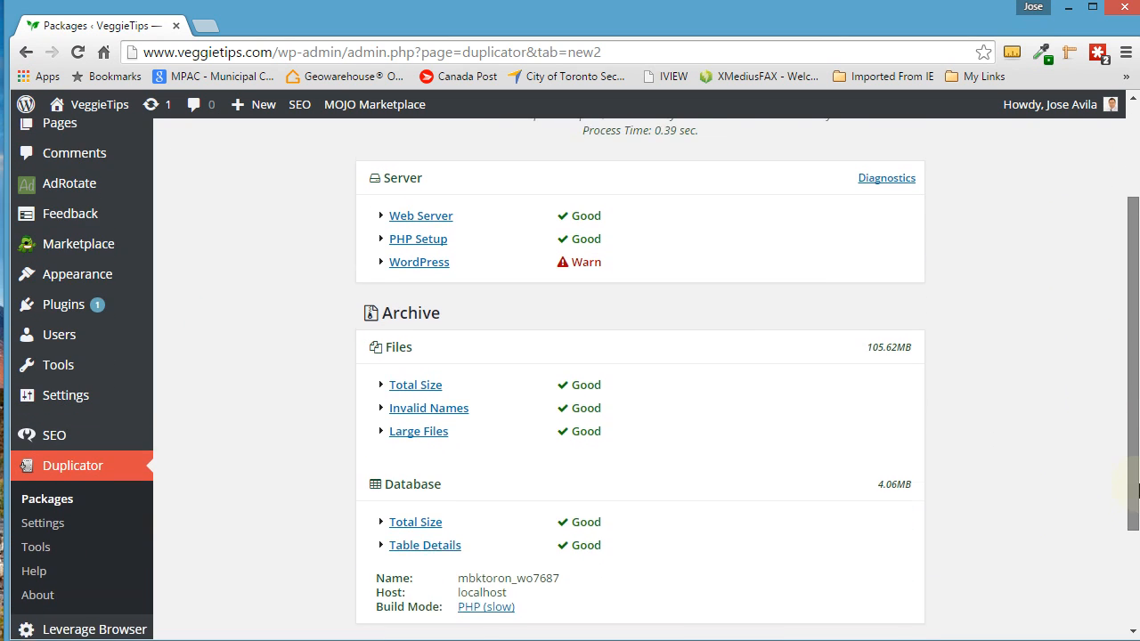
pyautogui.scroll(3)
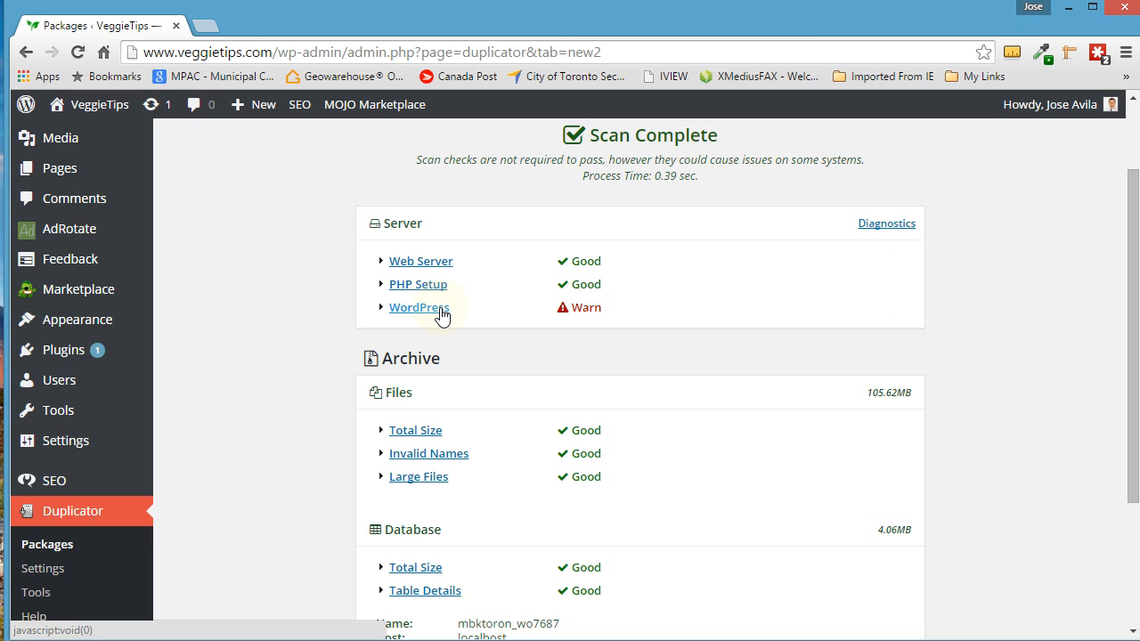
pyautogui.moveTo(1134, 343)
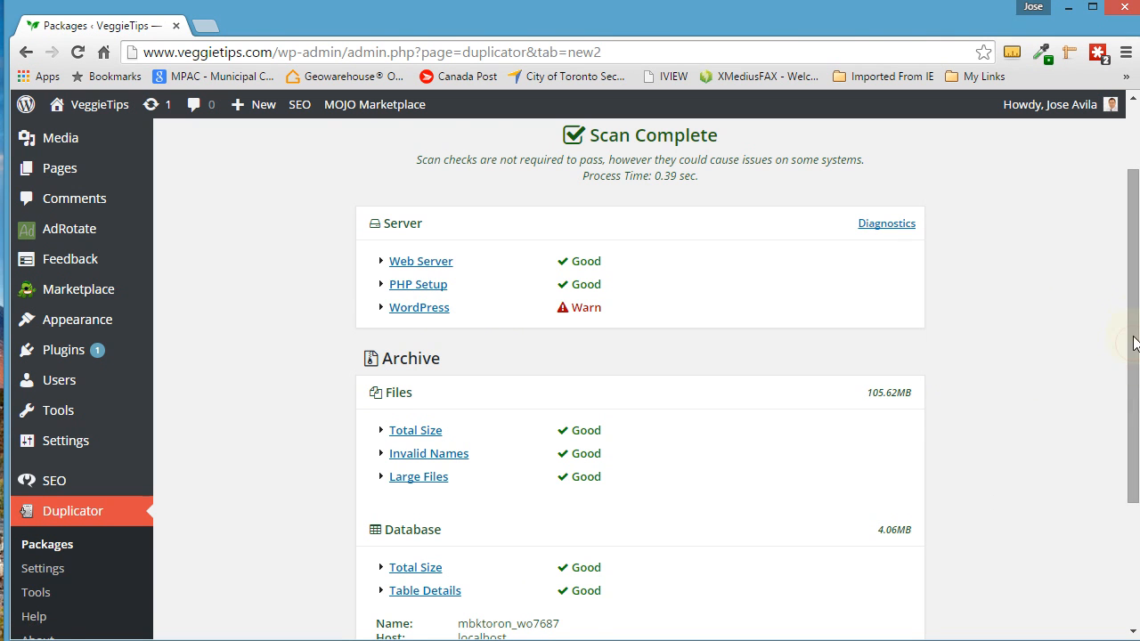
pyautogui.scroll(3)
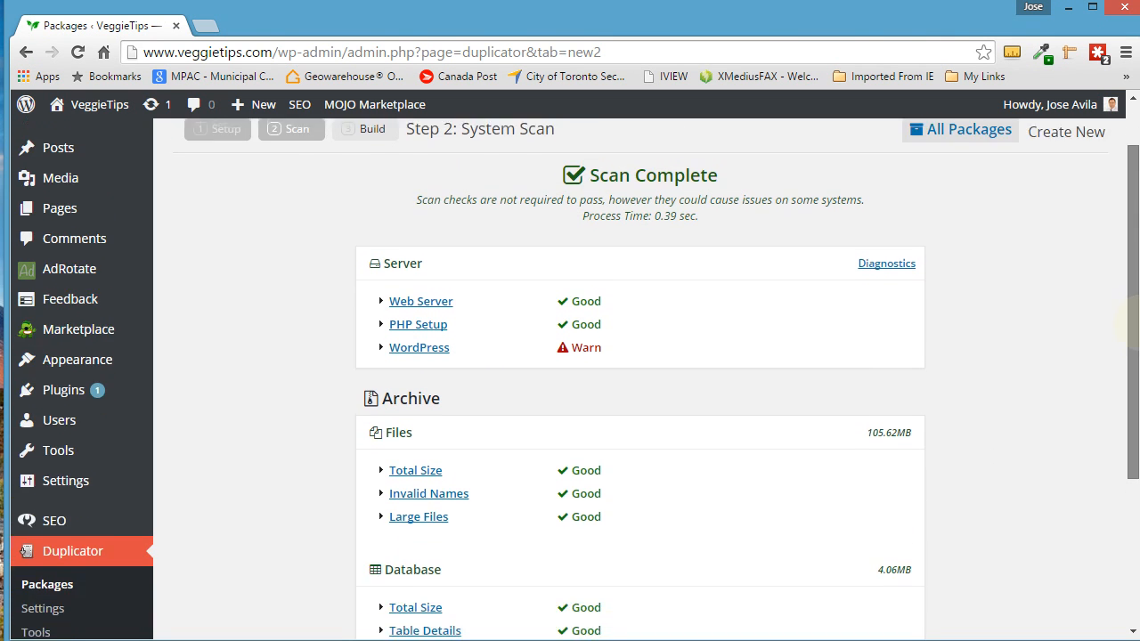
pyautogui.scroll(-3)
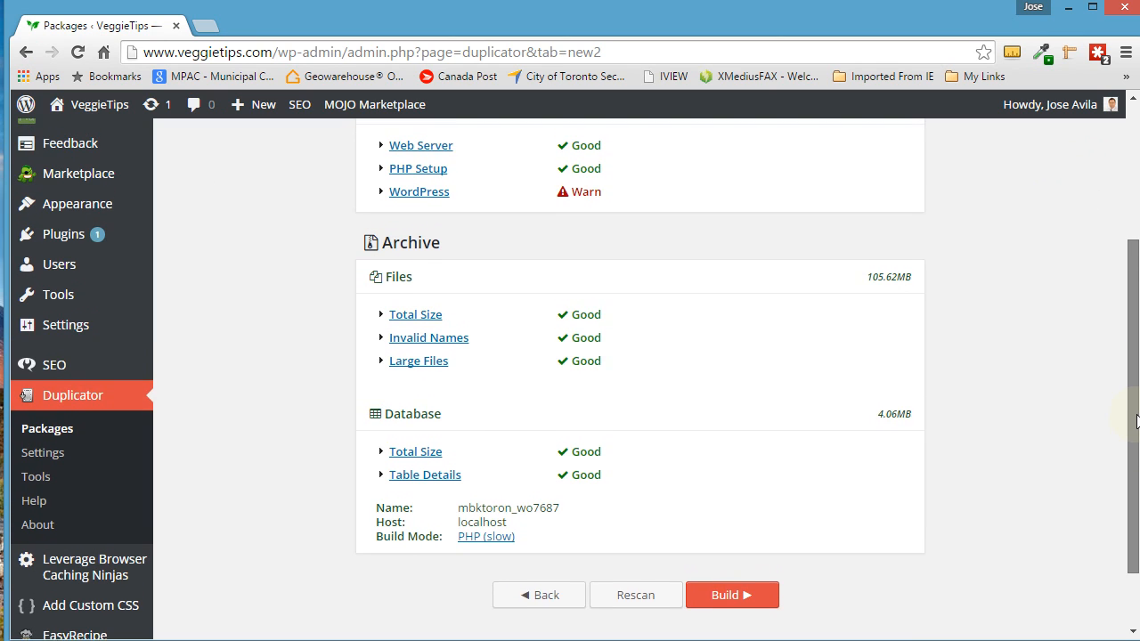
pyautogui.moveTo(877, 586)
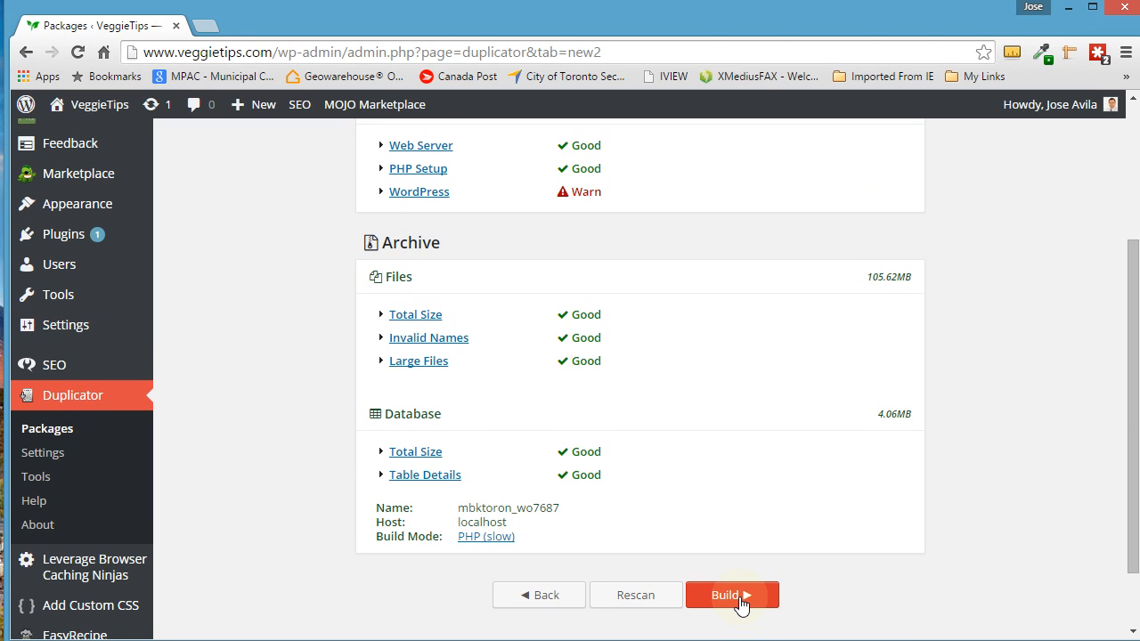
pyautogui.click(731, 595)
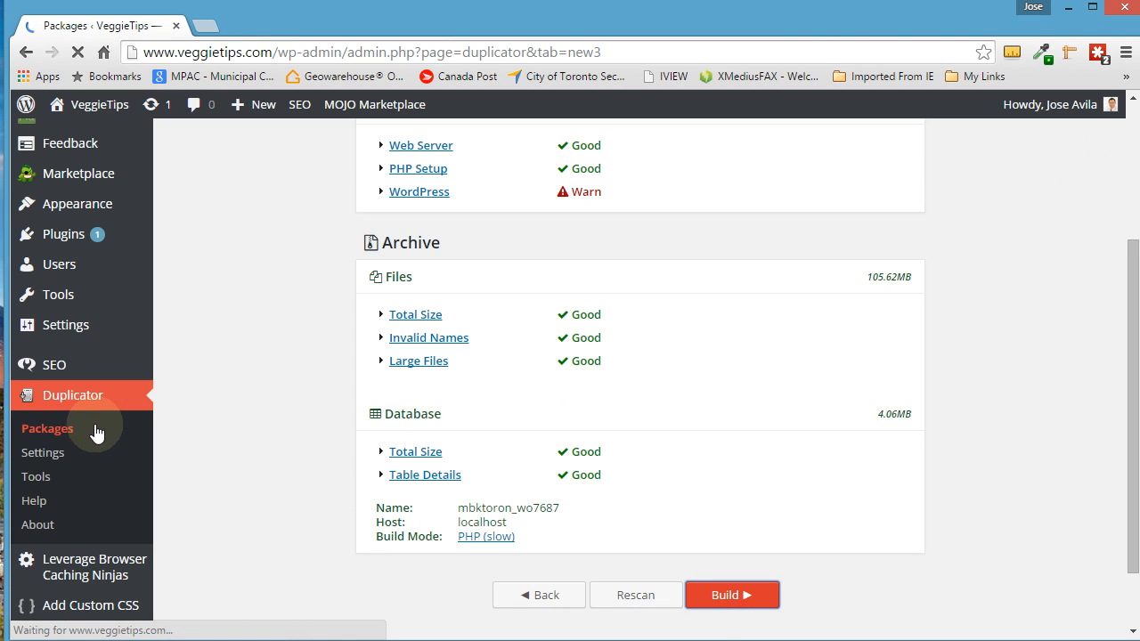
# Step: Wait until the package build completes with installer and 48.22MB archive
pyautogui.click(732, 595)
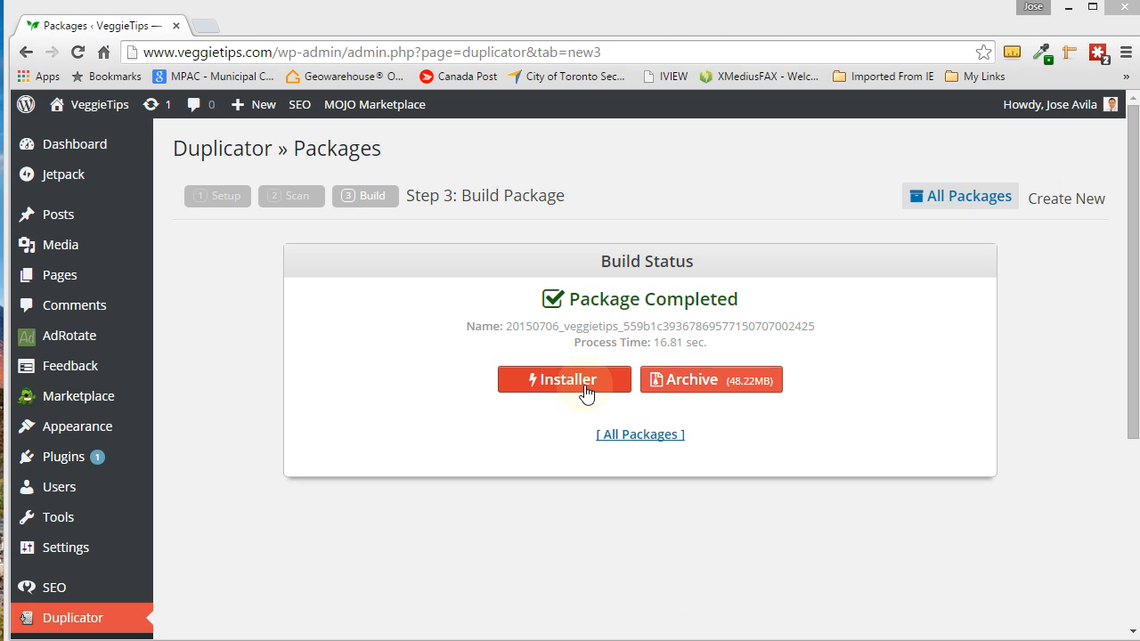
pyautogui.moveTo(663, 385)
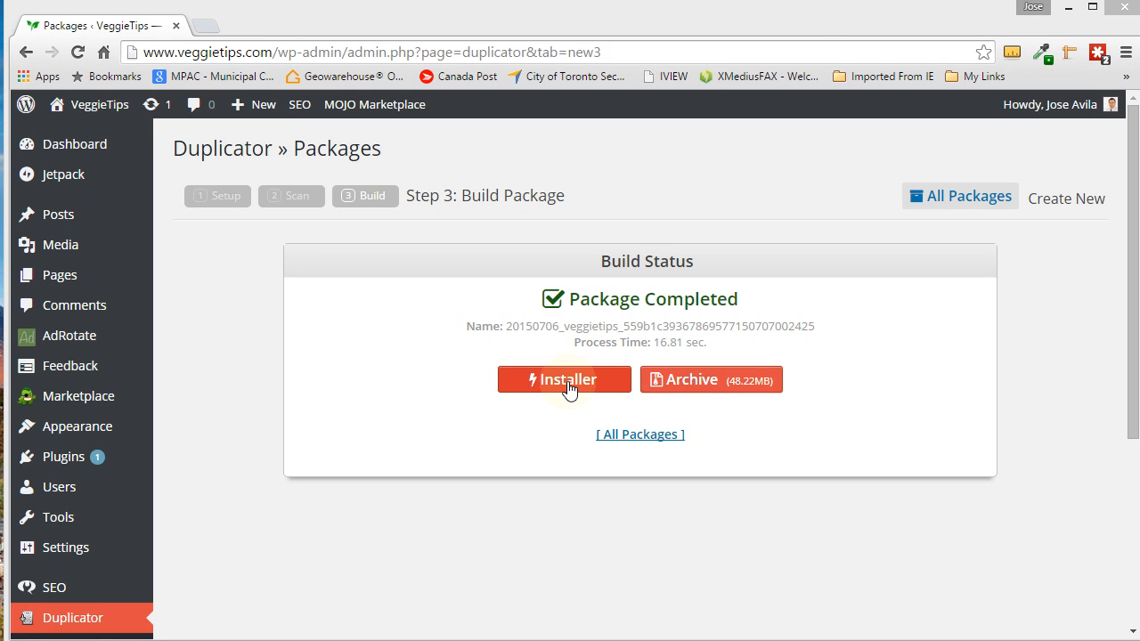
pyautogui.moveTo(60, 275)
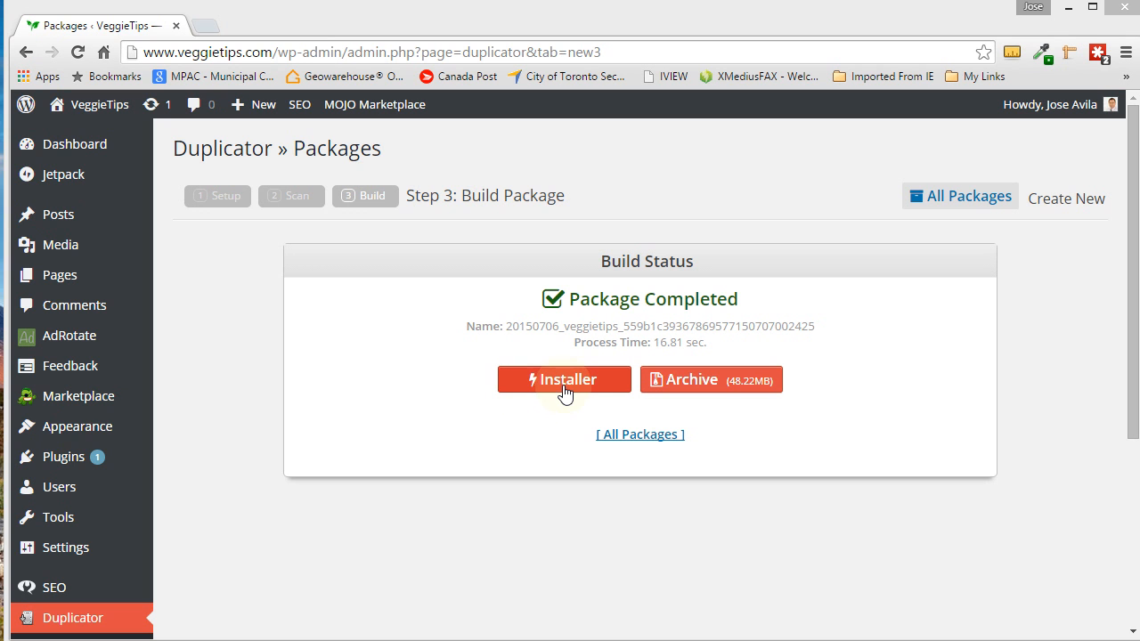
# Step: Download the package's installer.php to the Desktop
pyautogui.click(564, 379)
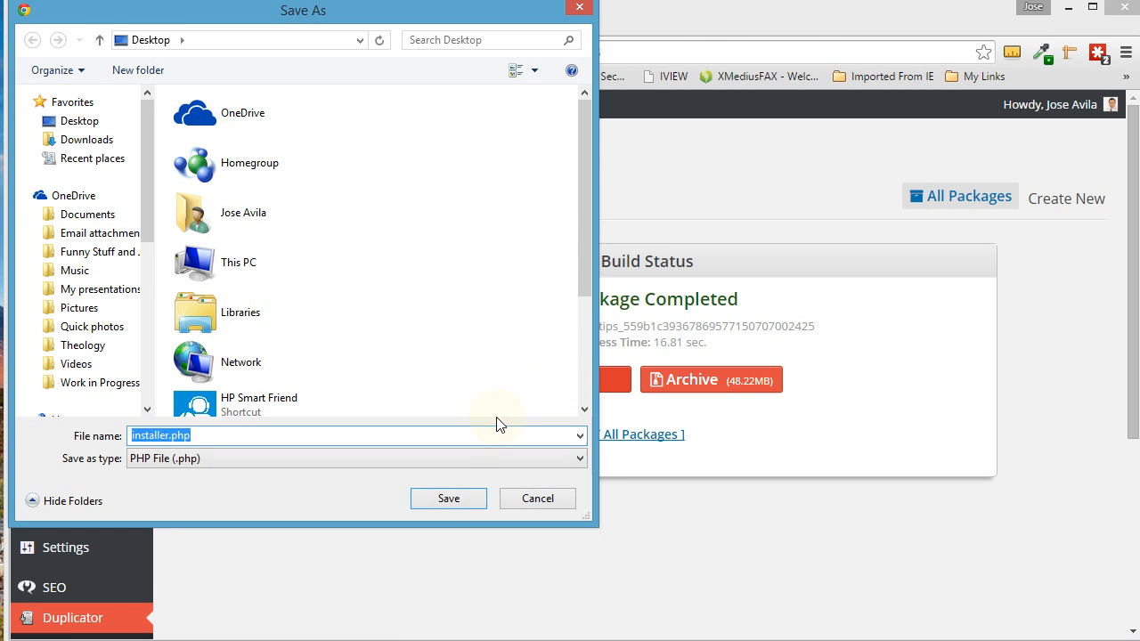
pyautogui.click(448, 498)
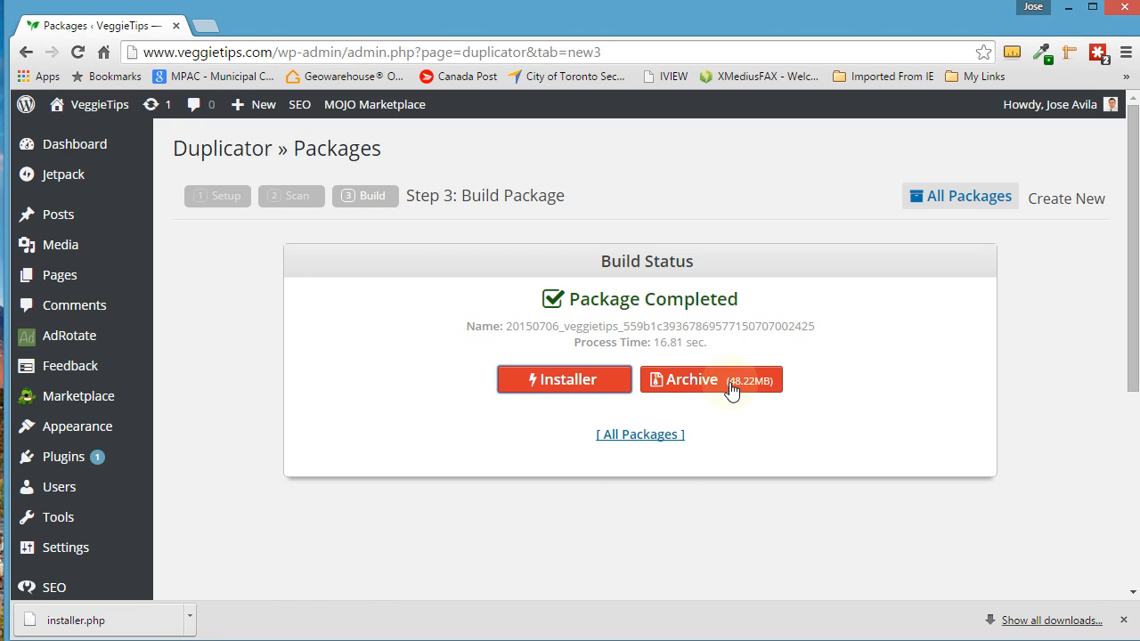
# Step: Save the 20150706_veggietips archive zip to the Desktop, keeping it despite the warning
pyautogui.click(711, 380)
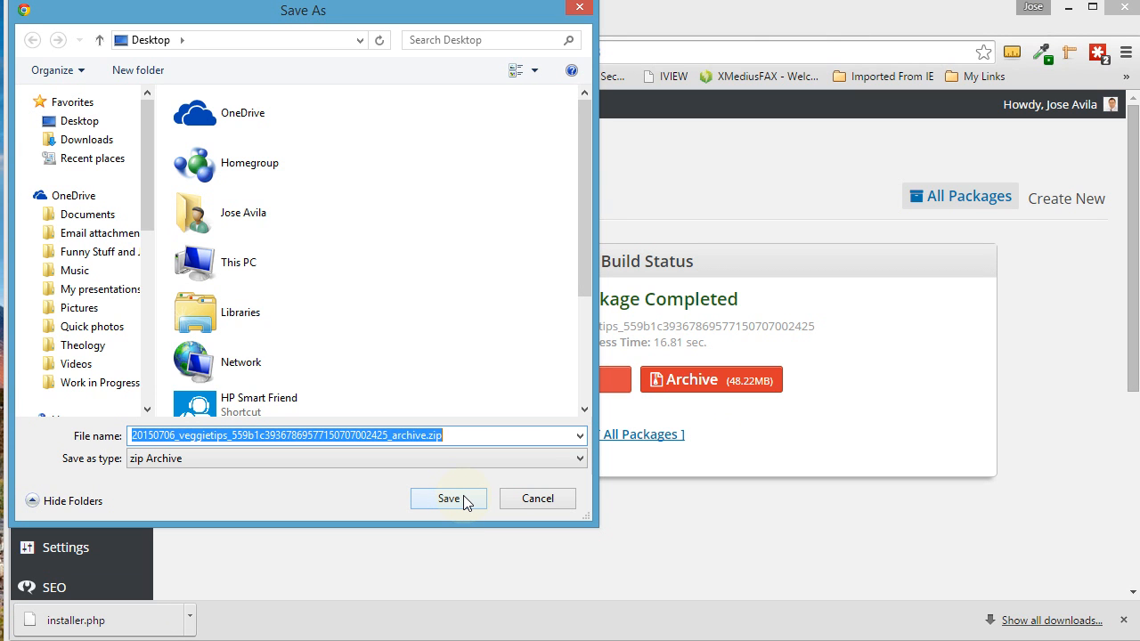
pyautogui.click(448, 498)
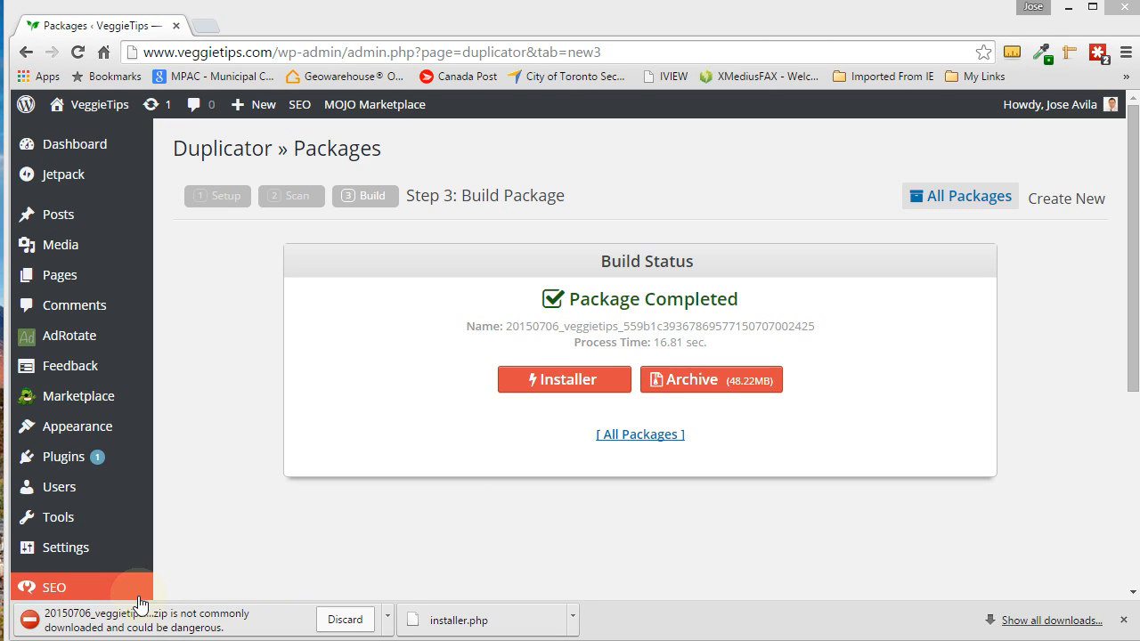
pyautogui.moveTo(169, 621)
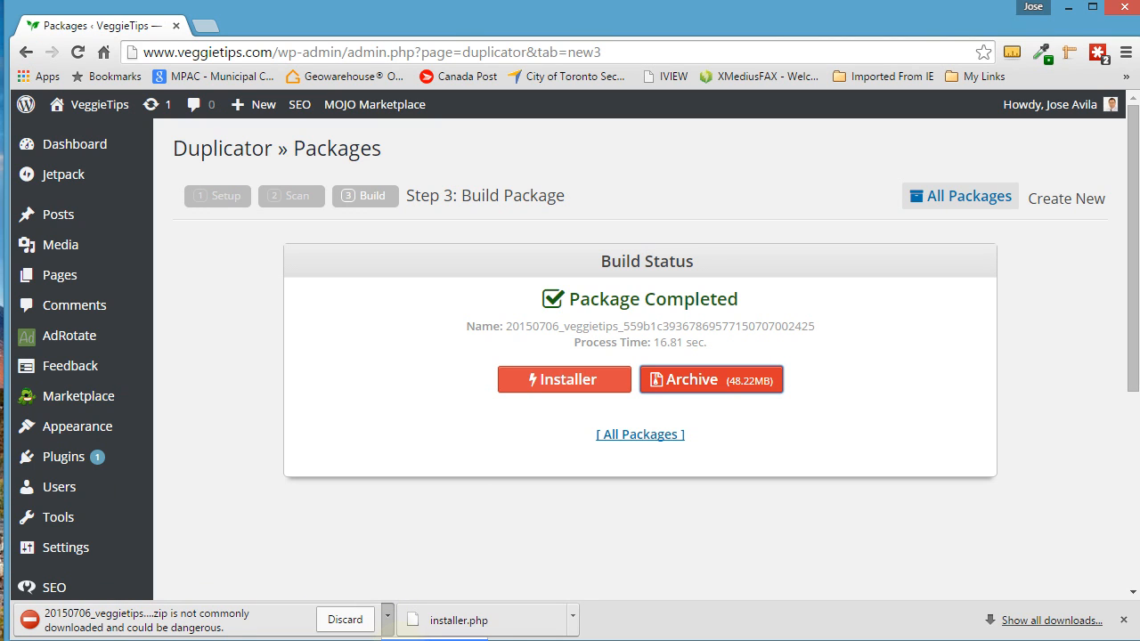
pyautogui.click(345, 619)
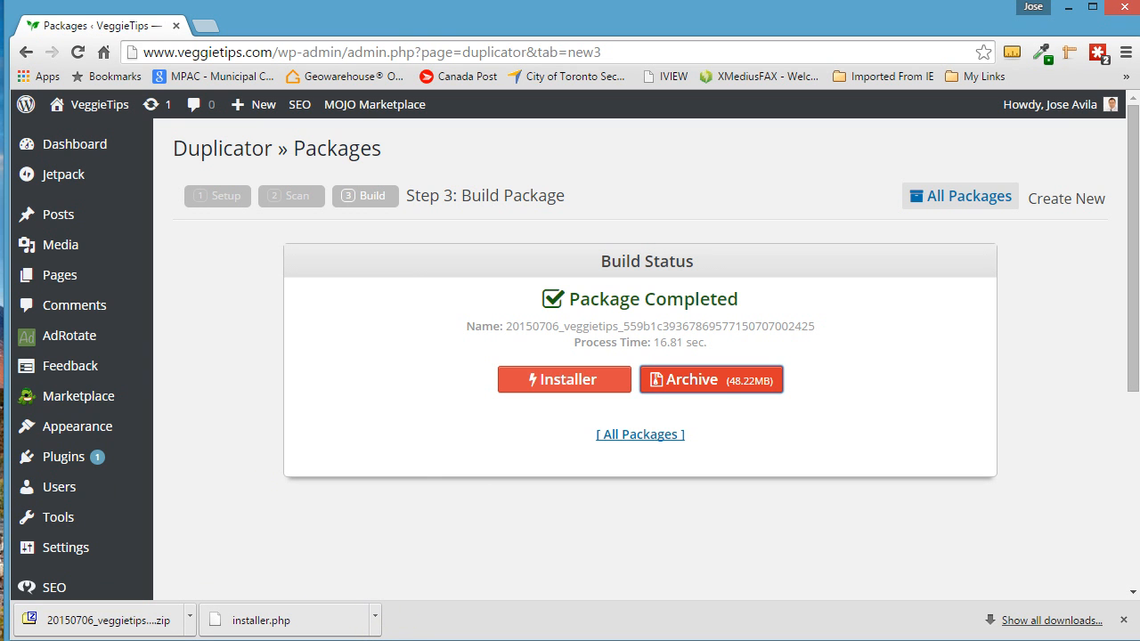
pyautogui.moveTo(1094, 46)
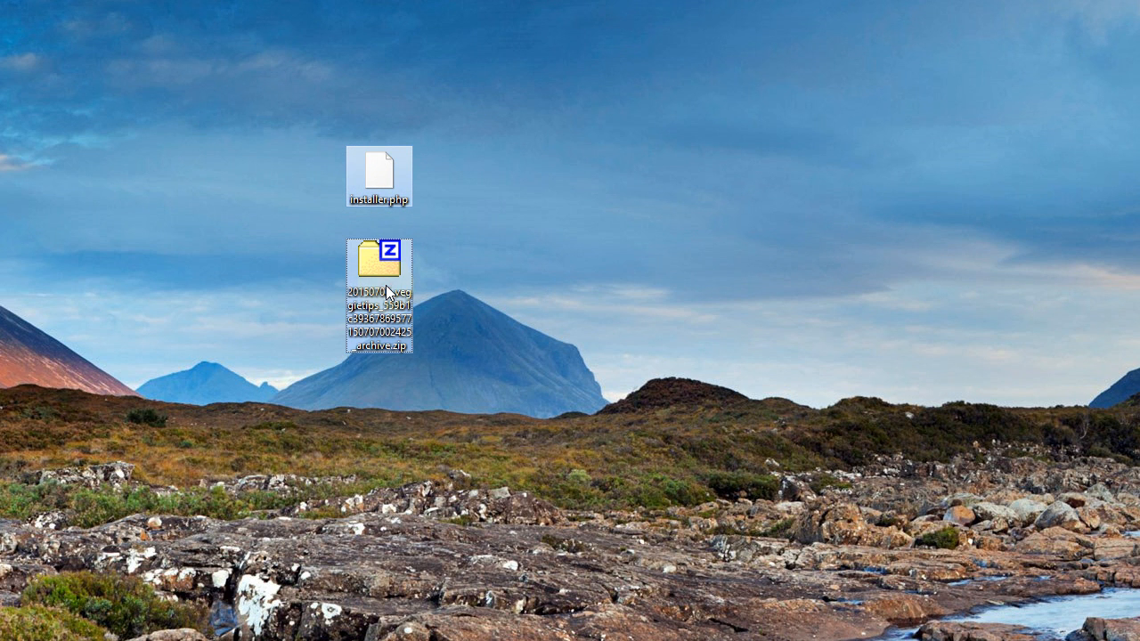
pyautogui.moveTo(321, 426)
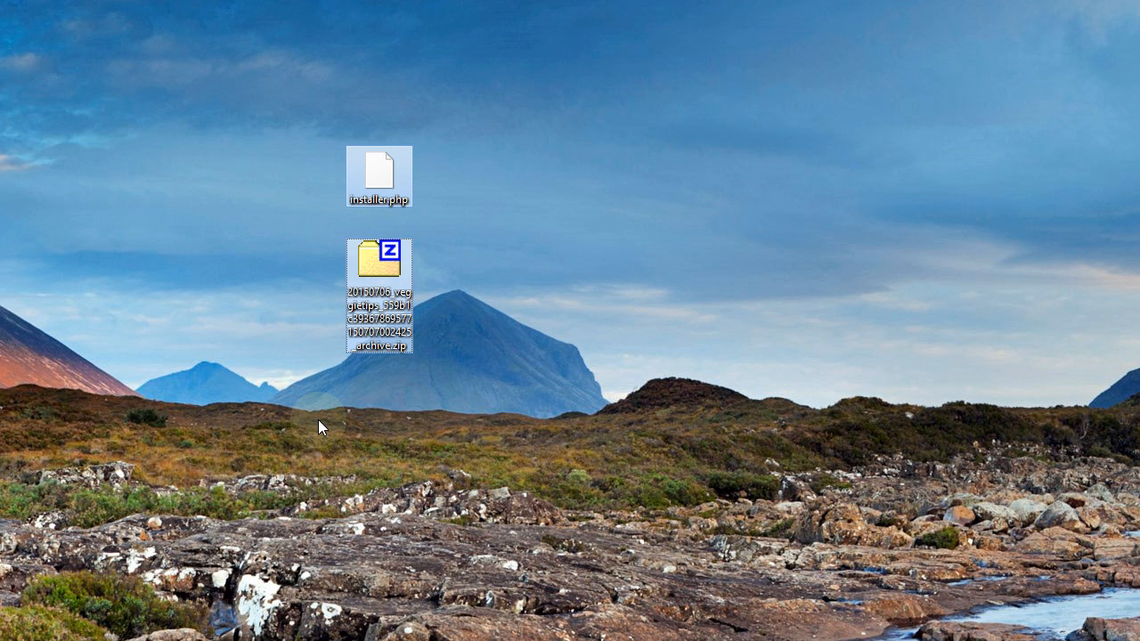
pyautogui.moveTo(237, 500)
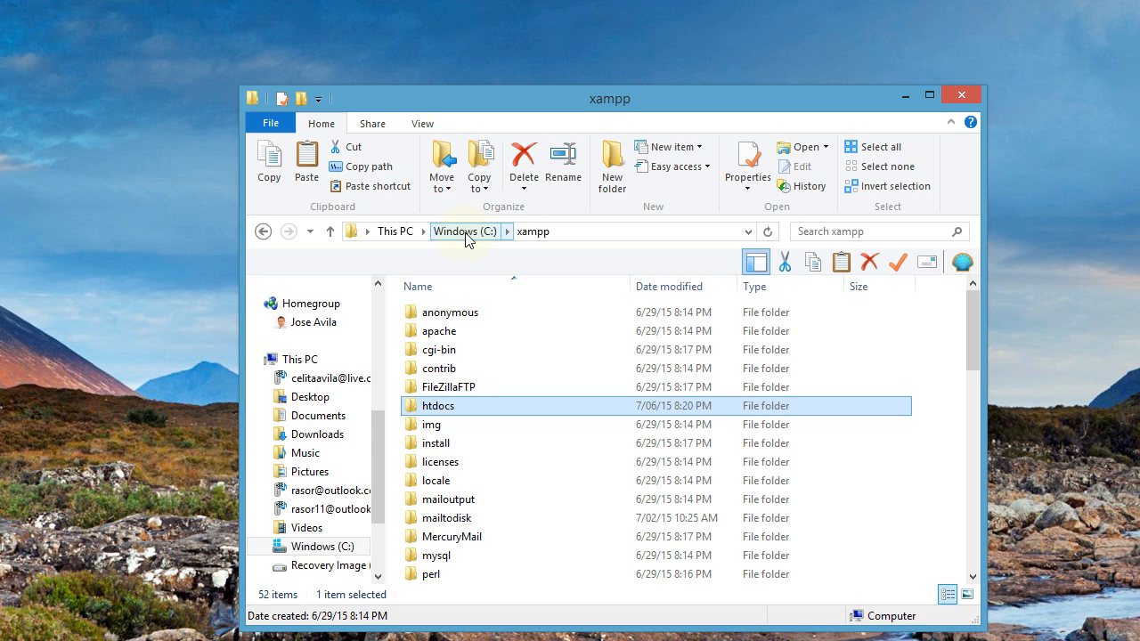
# Step: Navigate File Explorer to C:\xampp\htdocs
pyautogui.click(464, 231)
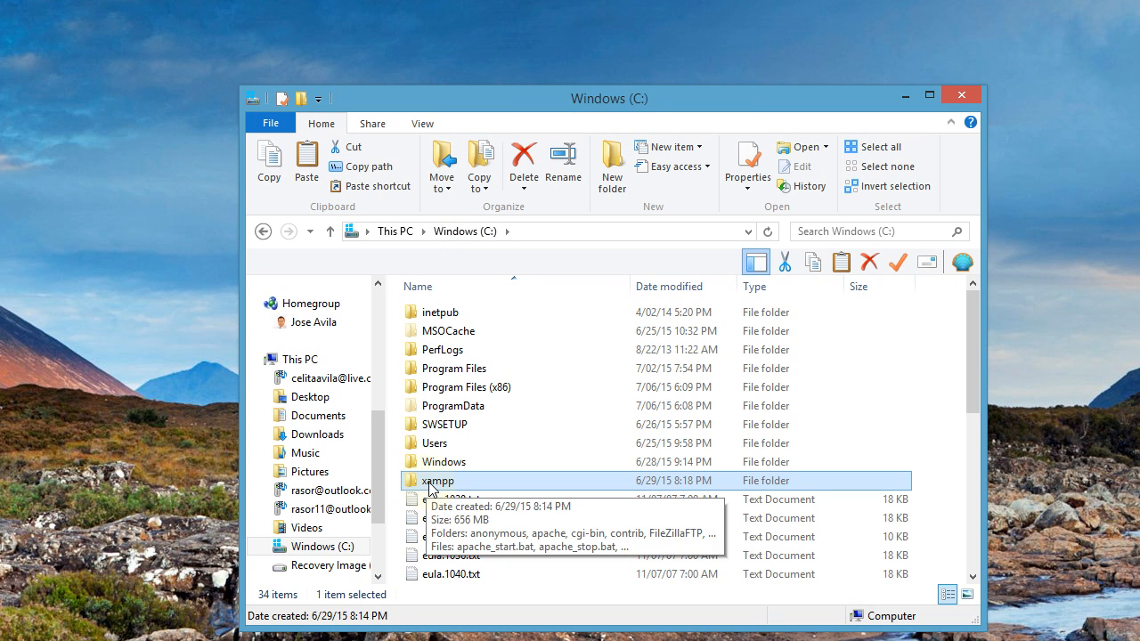
pyautogui.doubleClick(437, 481)
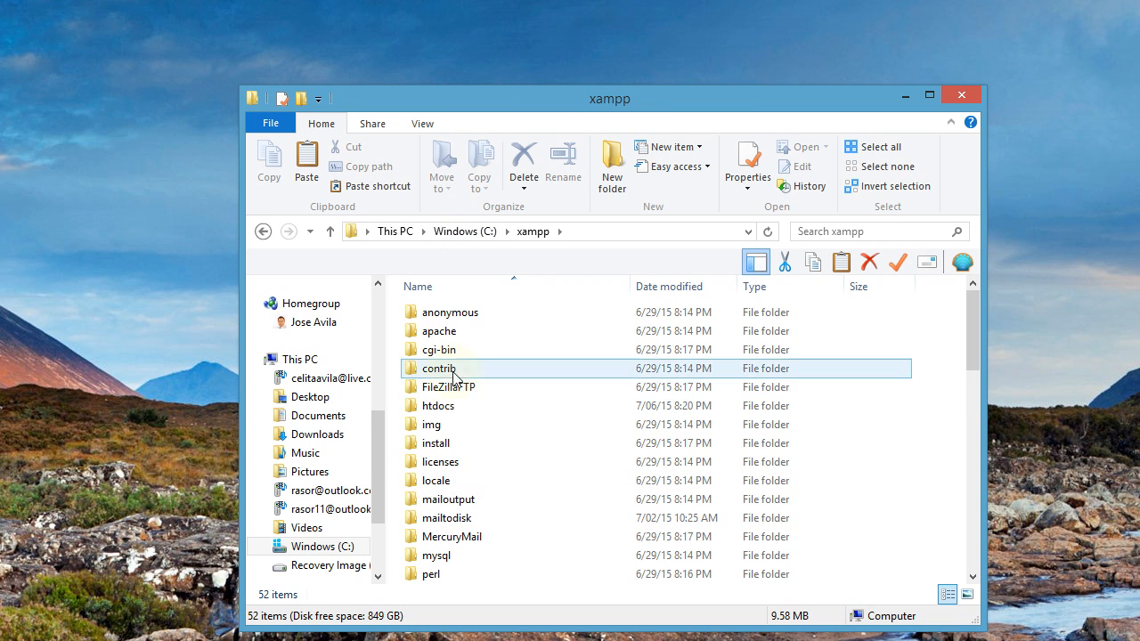
pyautogui.doubleClick(437, 405)
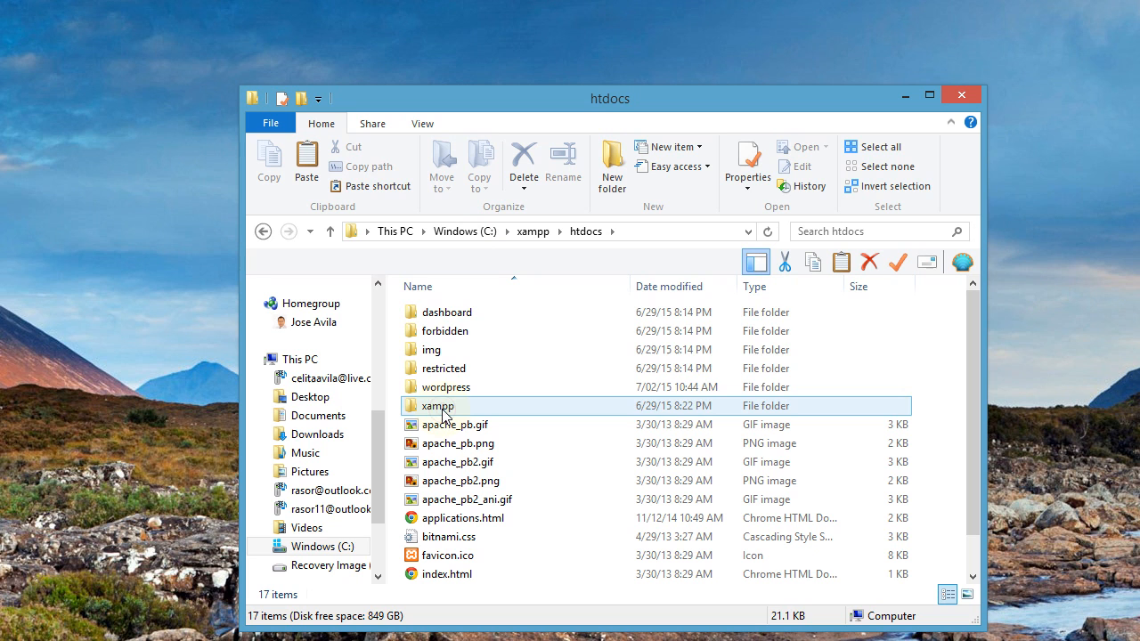
pyautogui.moveTo(497, 432)
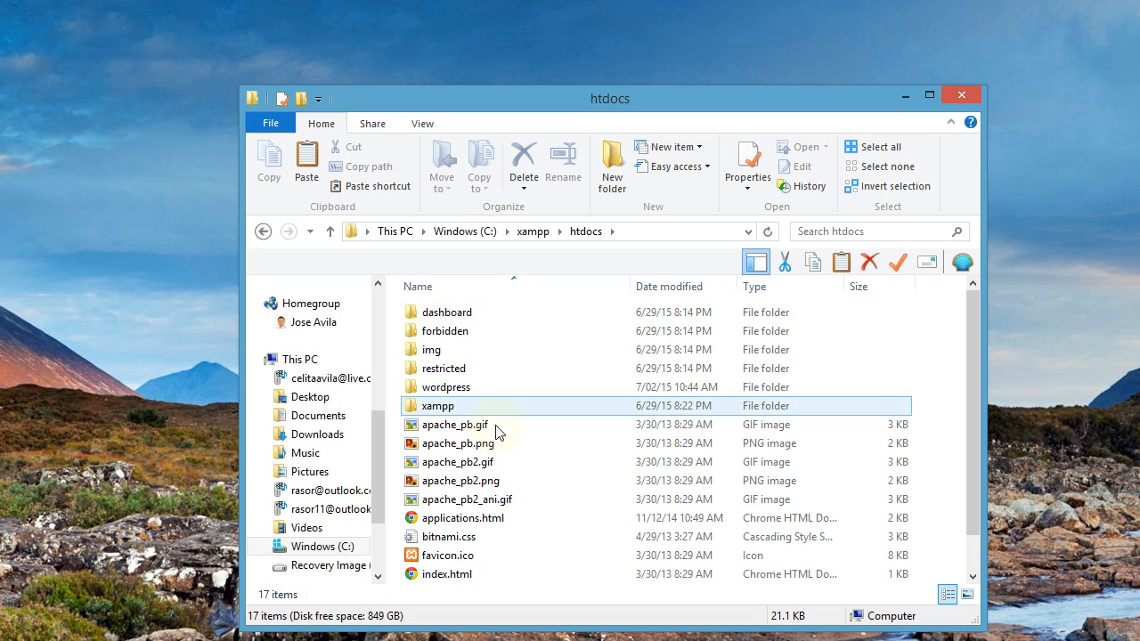
# Step: Create a new folder named VeggietipsDemo in htdocs and open it
pyautogui.click(448, 555)
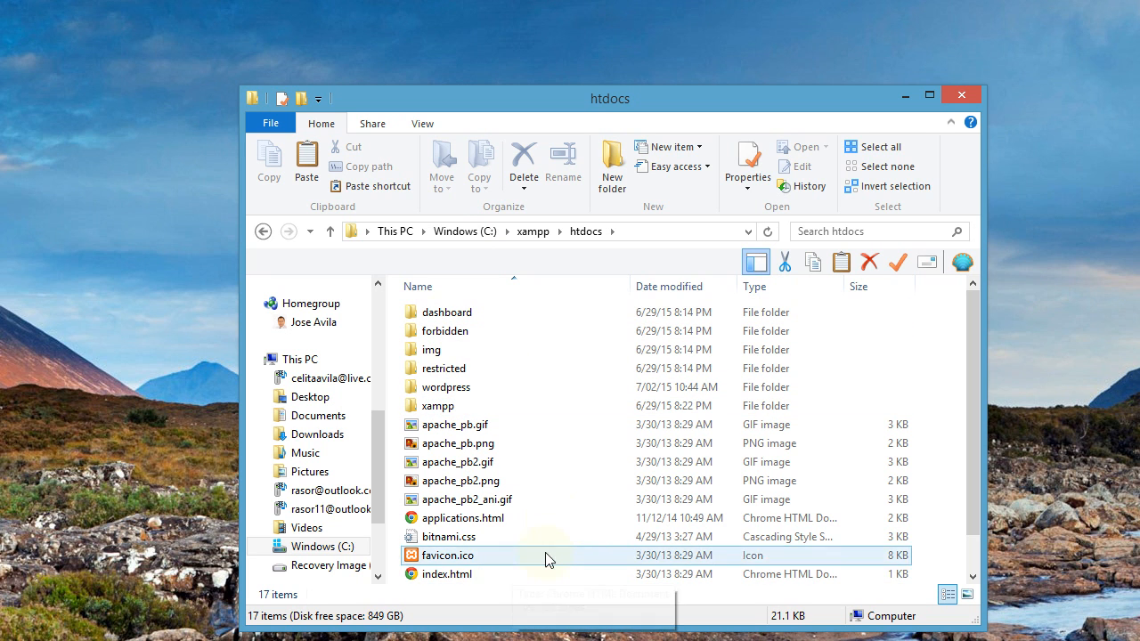
pyautogui.rightClick(545, 368)
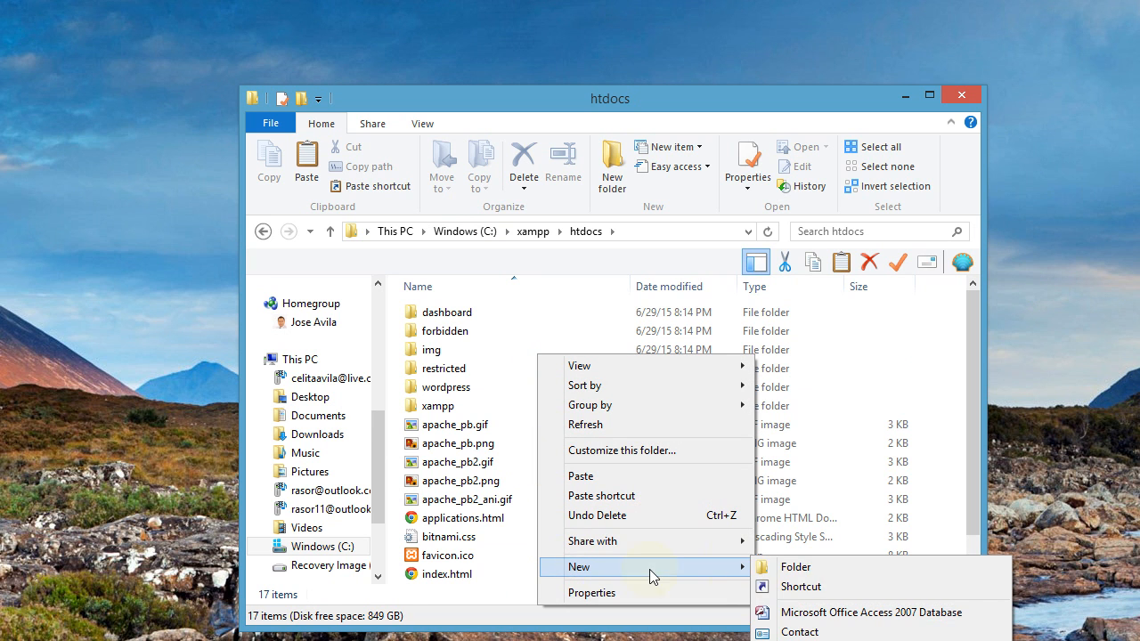
pyautogui.click(794, 566)
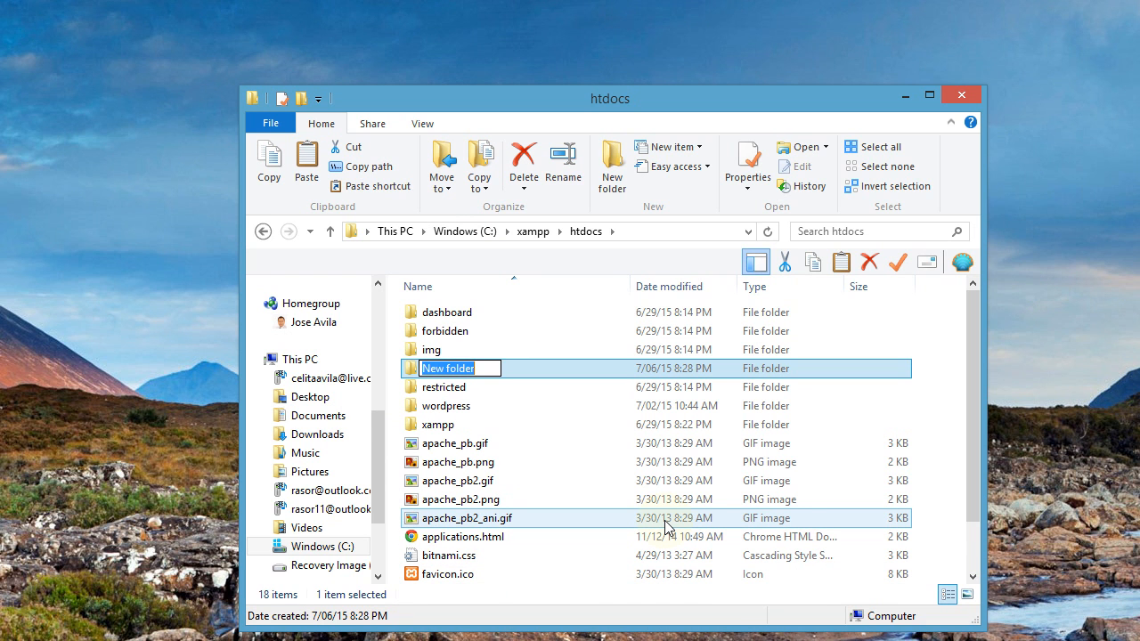
pyautogui.write('De')
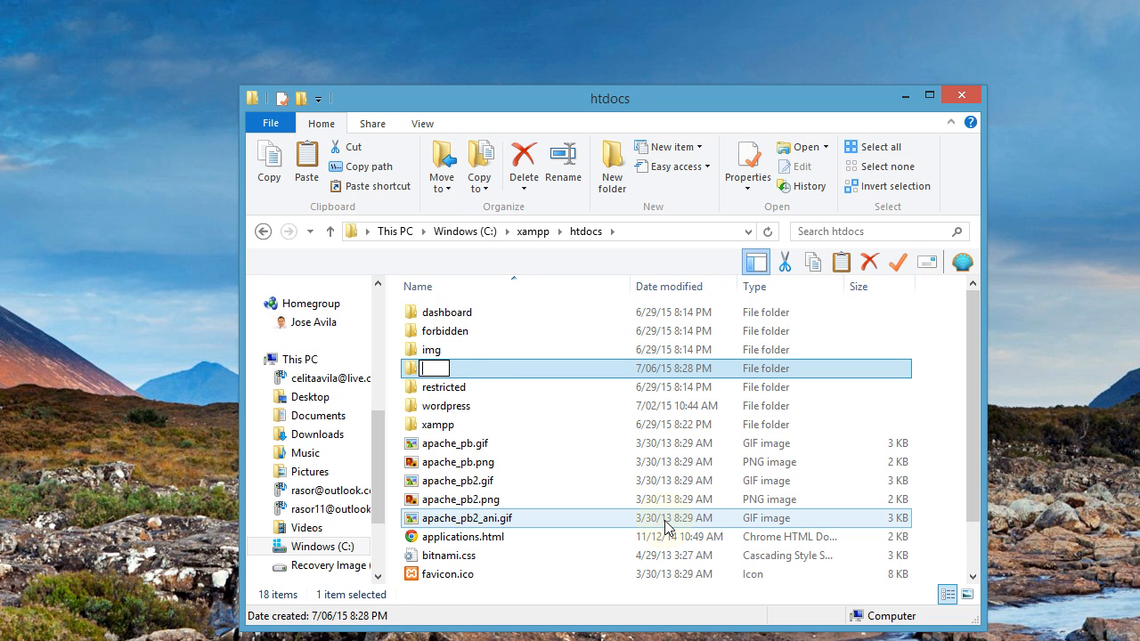
pyautogui.write('Veggietips')
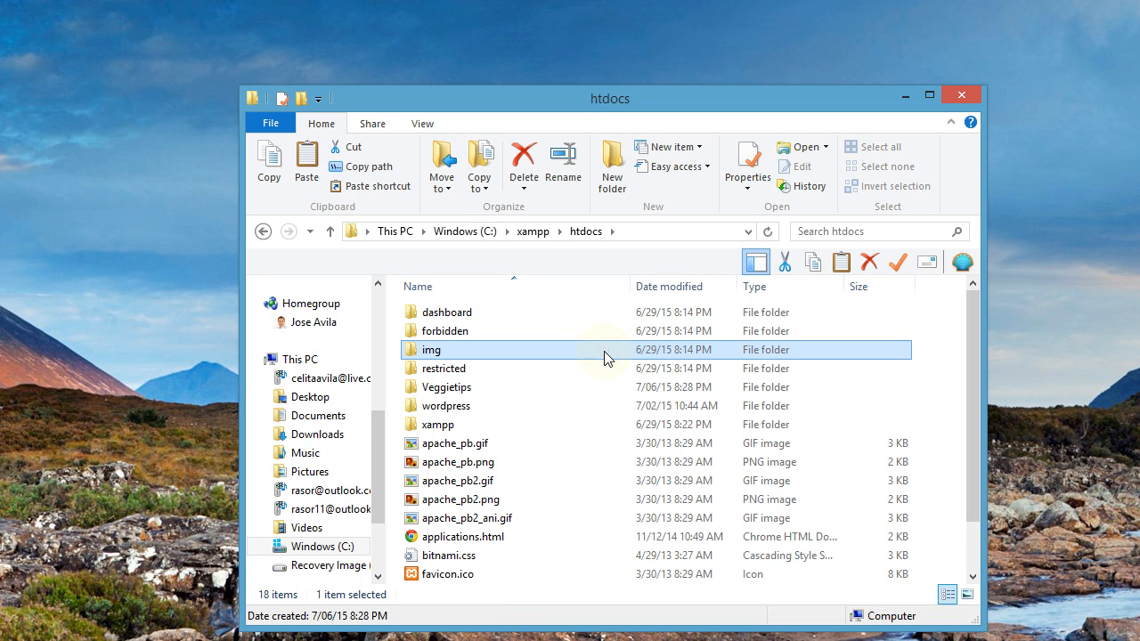
pyautogui.moveTo(475, 392)
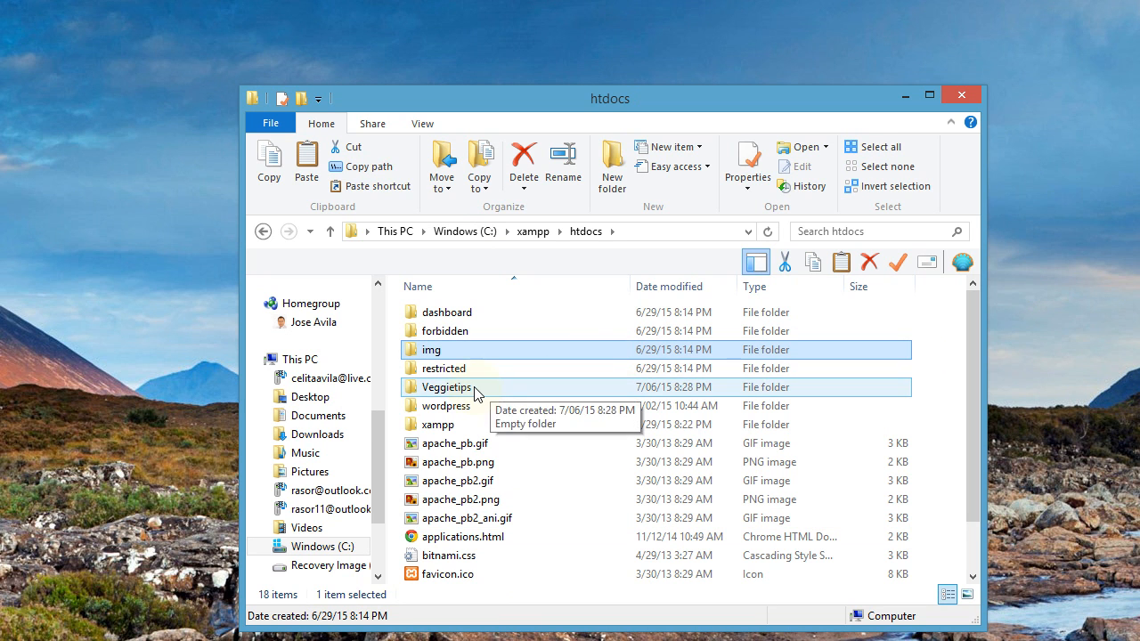
pyautogui.rightClick(579, 418)
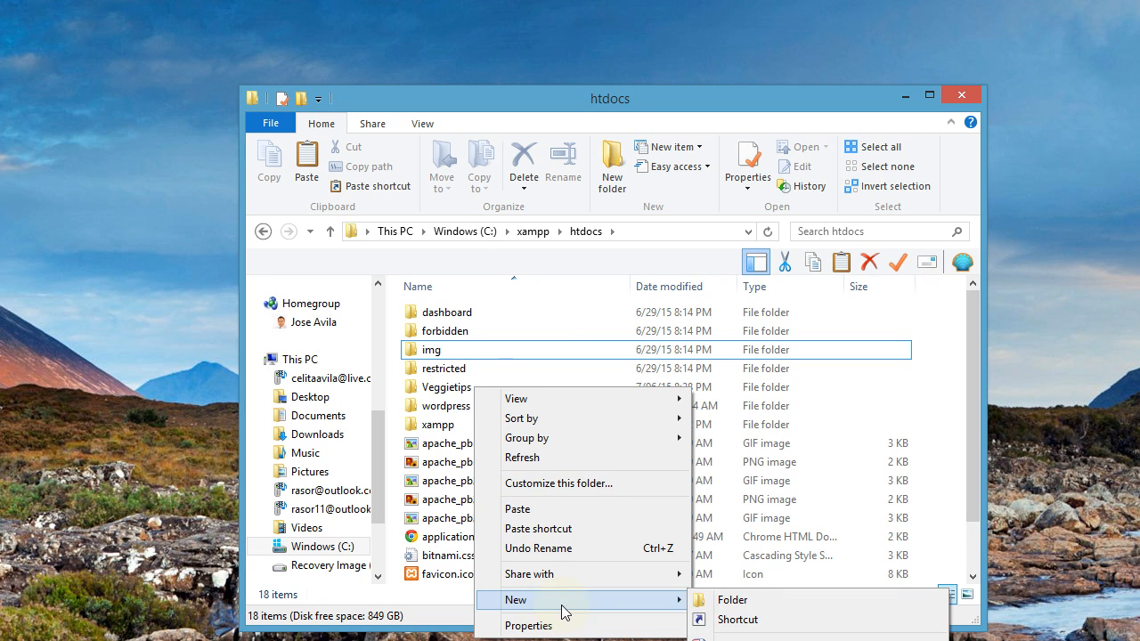
pyautogui.moveTo(529, 574)
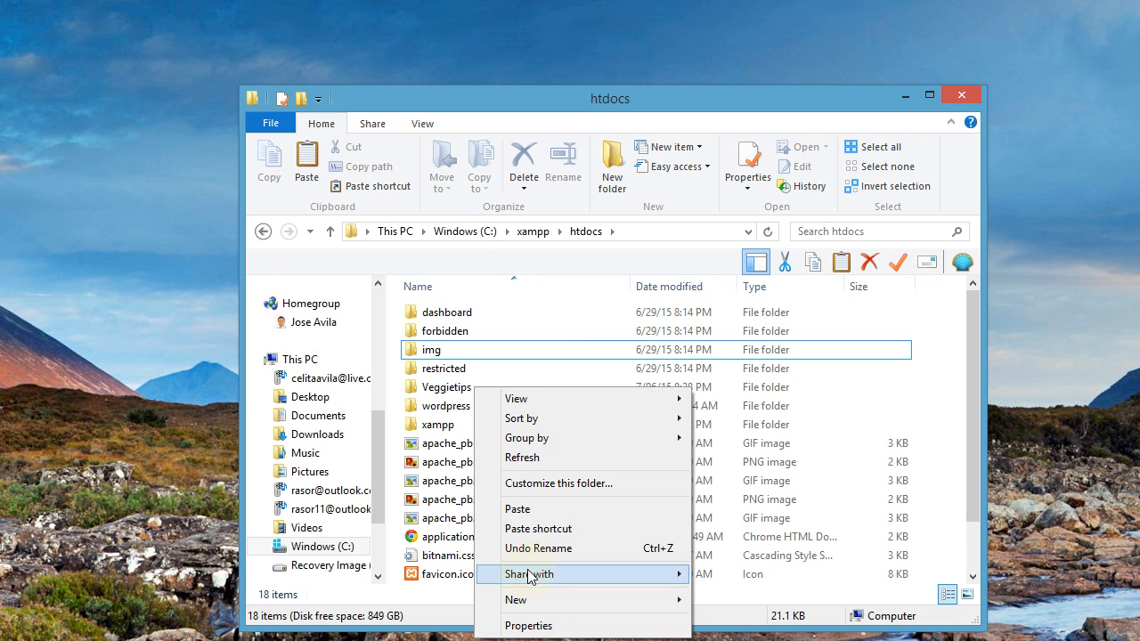
pyautogui.moveTo(515, 600)
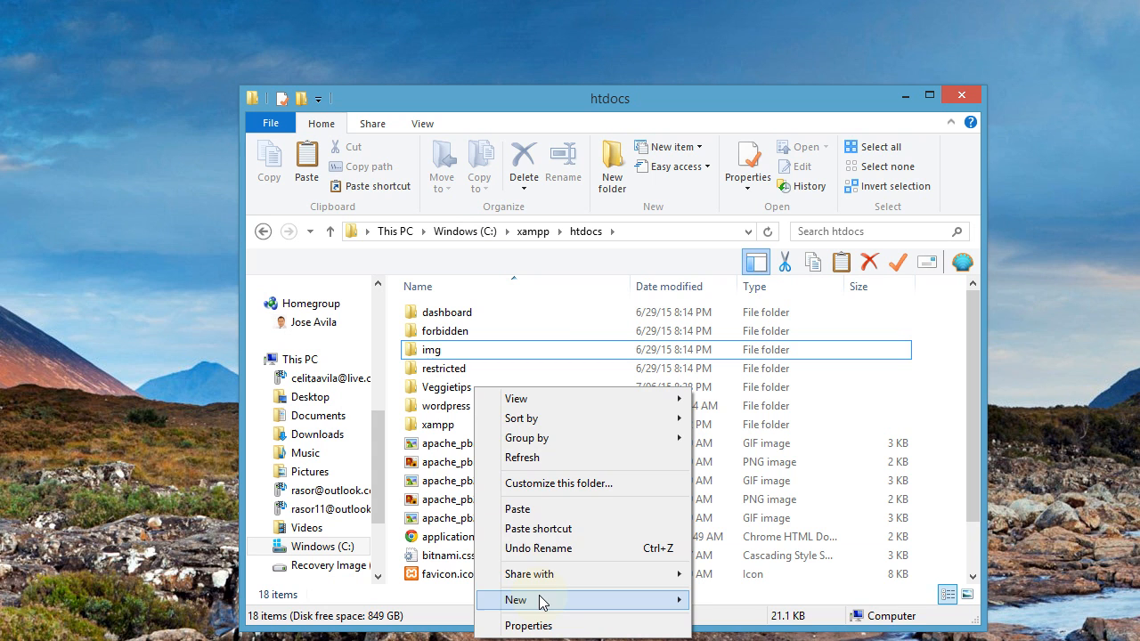
pyautogui.click(450, 387)
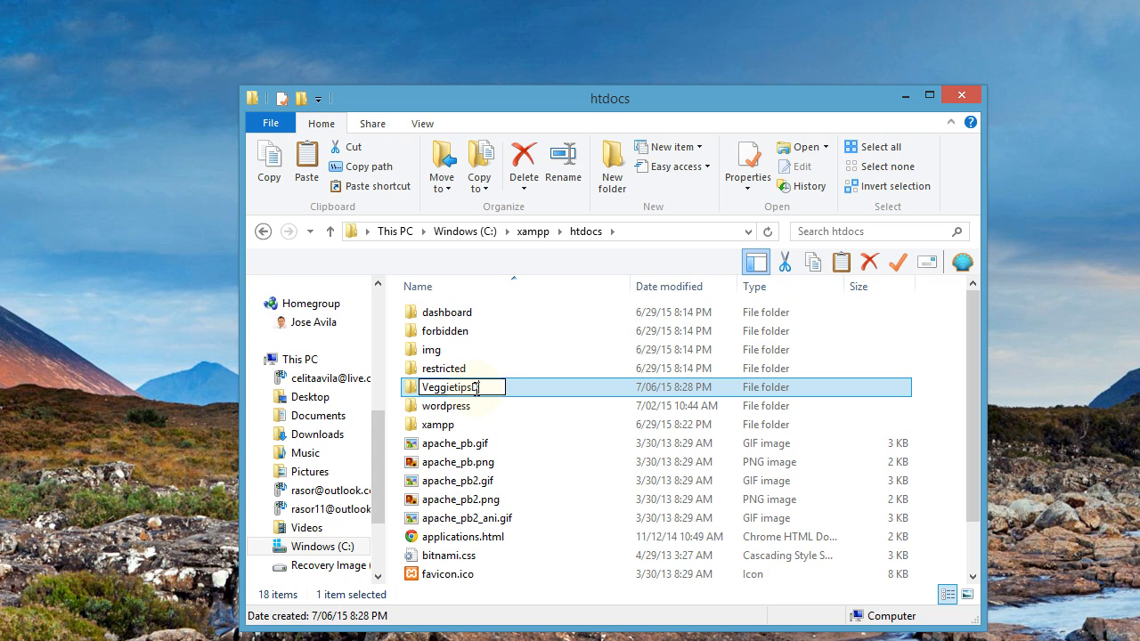
pyautogui.write('Demo')
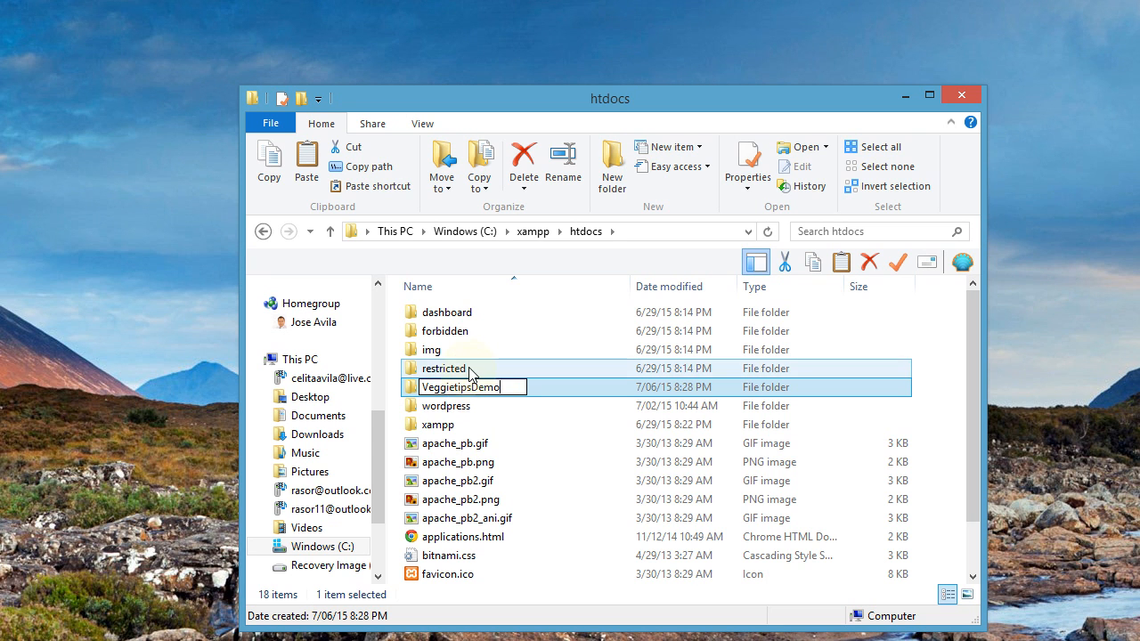
pyautogui.doubleClick(459, 387)
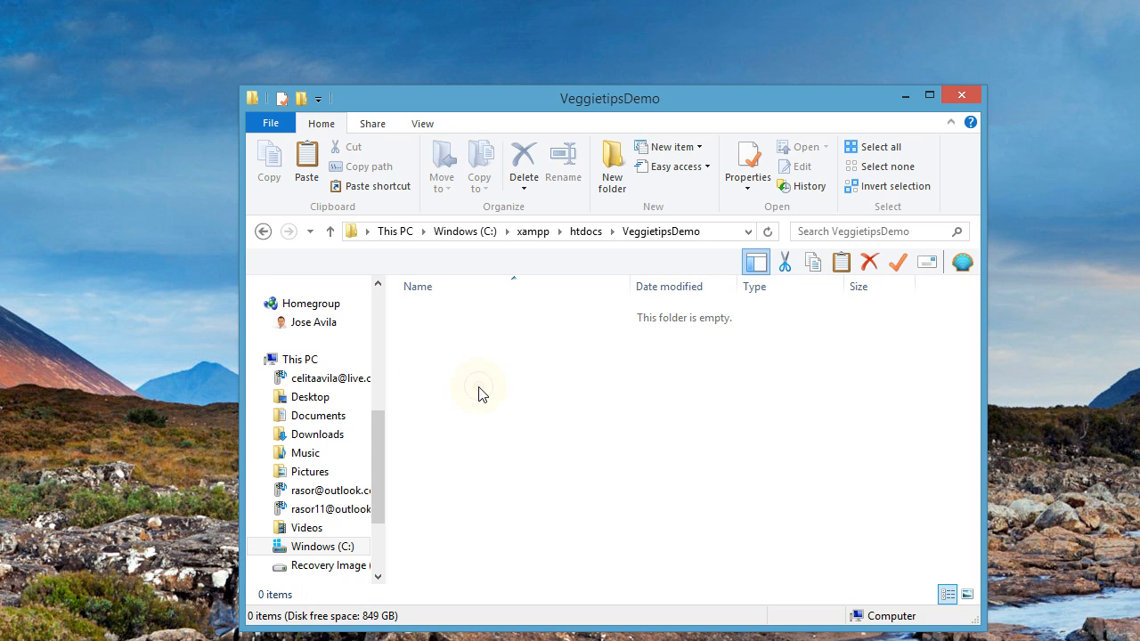
# Step: Paste the archive zip and installer.php into VeggietipsDemo, then move the window aside
pyautogui.rightClick(479, 392)
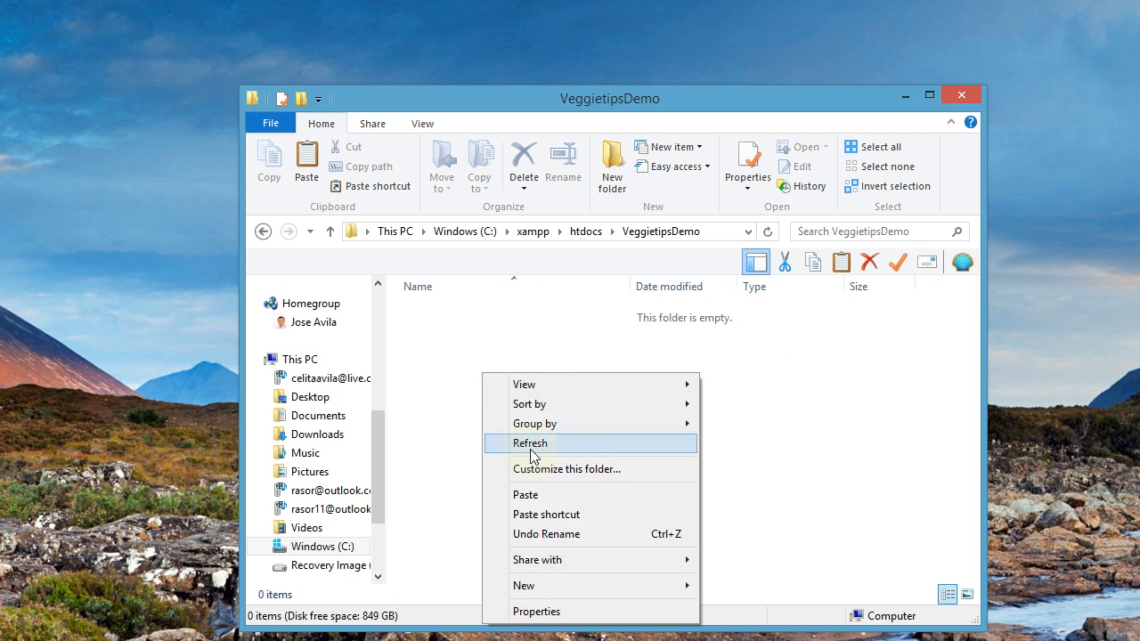
pyautogui.moveTo(545, 495)
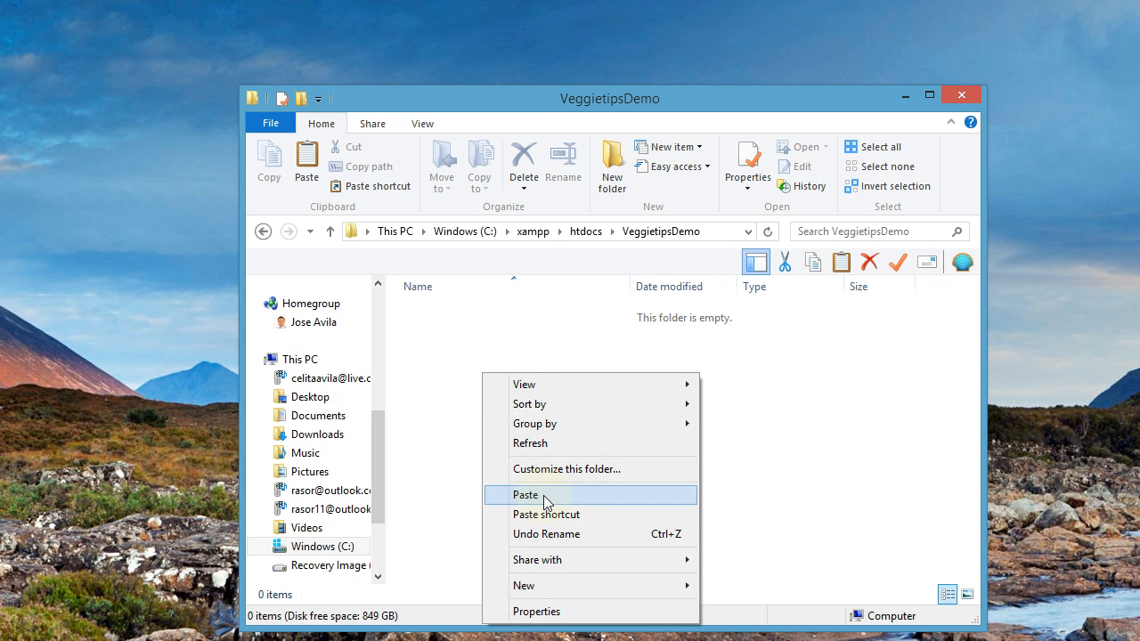
pyautogui.click(526, 495)
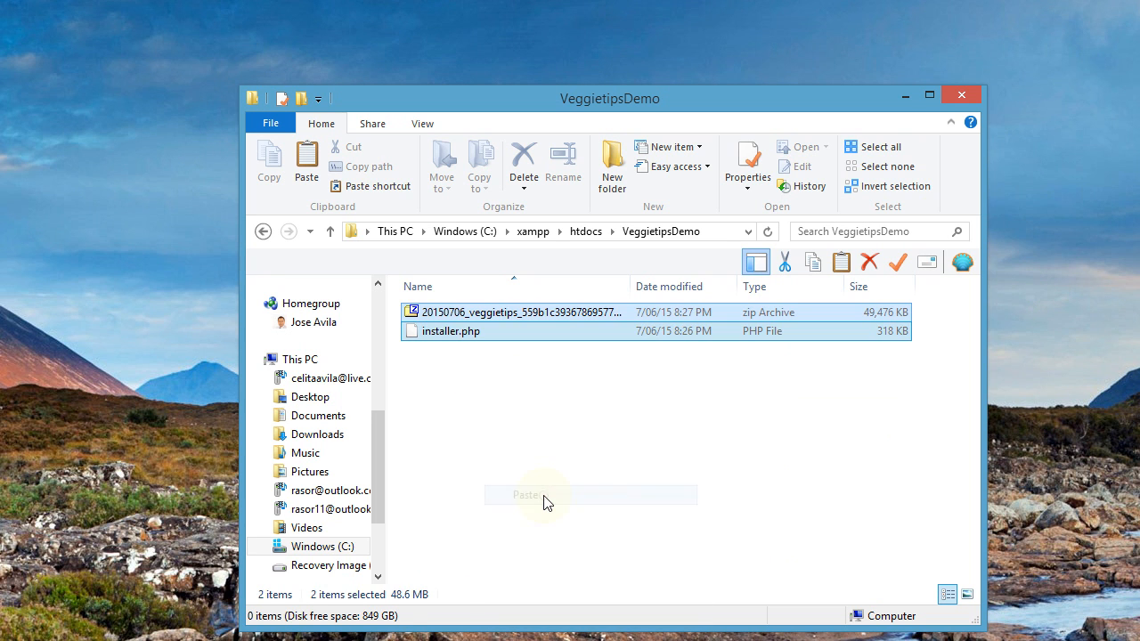
pyautogui.click(548, 481)
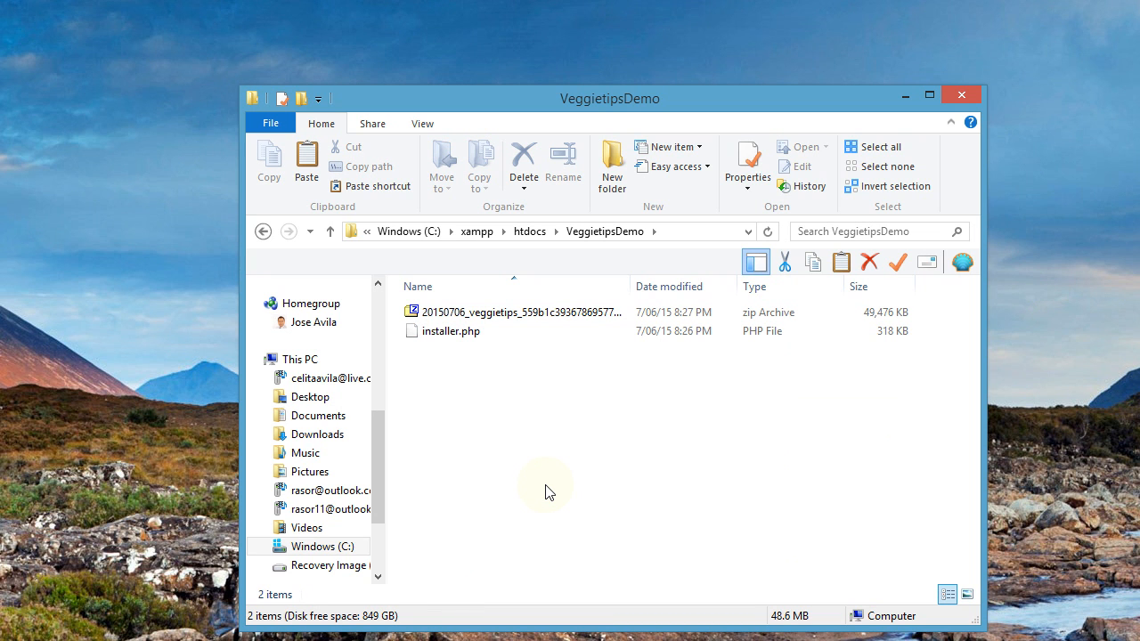
pyautogui.moveTo(610, 98); pyautogui.dragTo(595, 77)
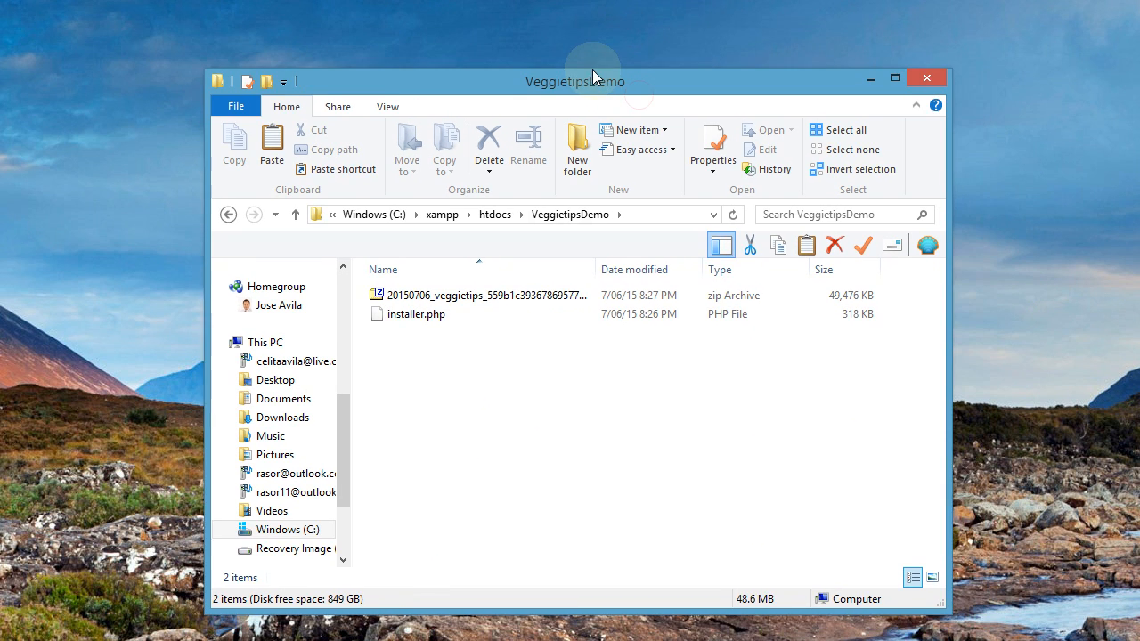
pyautogui.moveTo(595, 81); pyautogui.dragTo(557, 69)
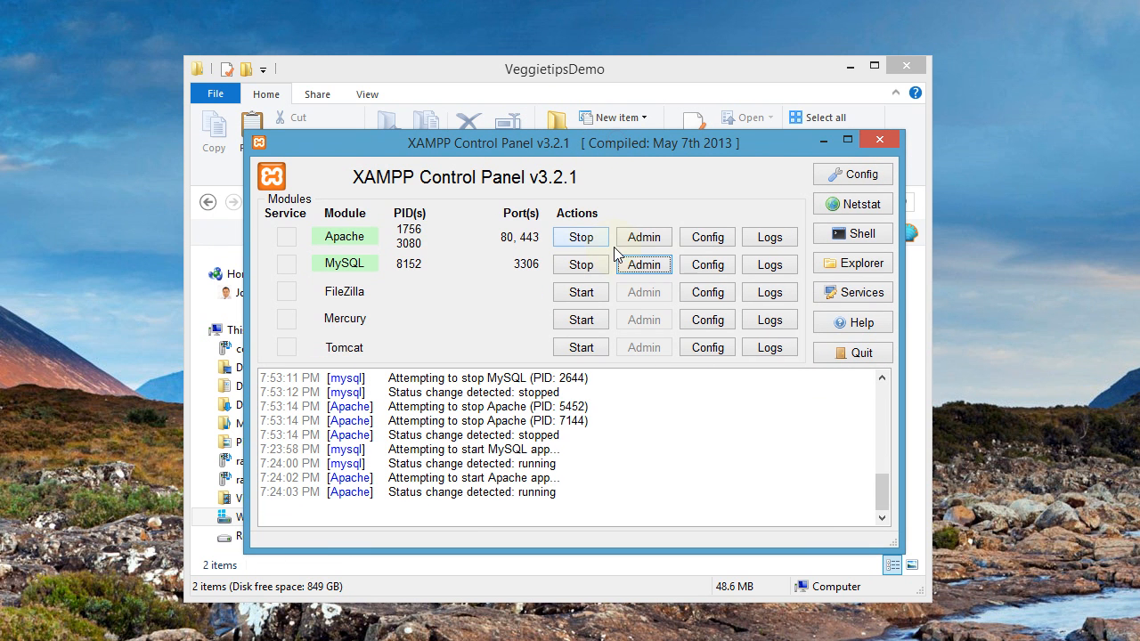
pyautogui.moveTo(644, 265)
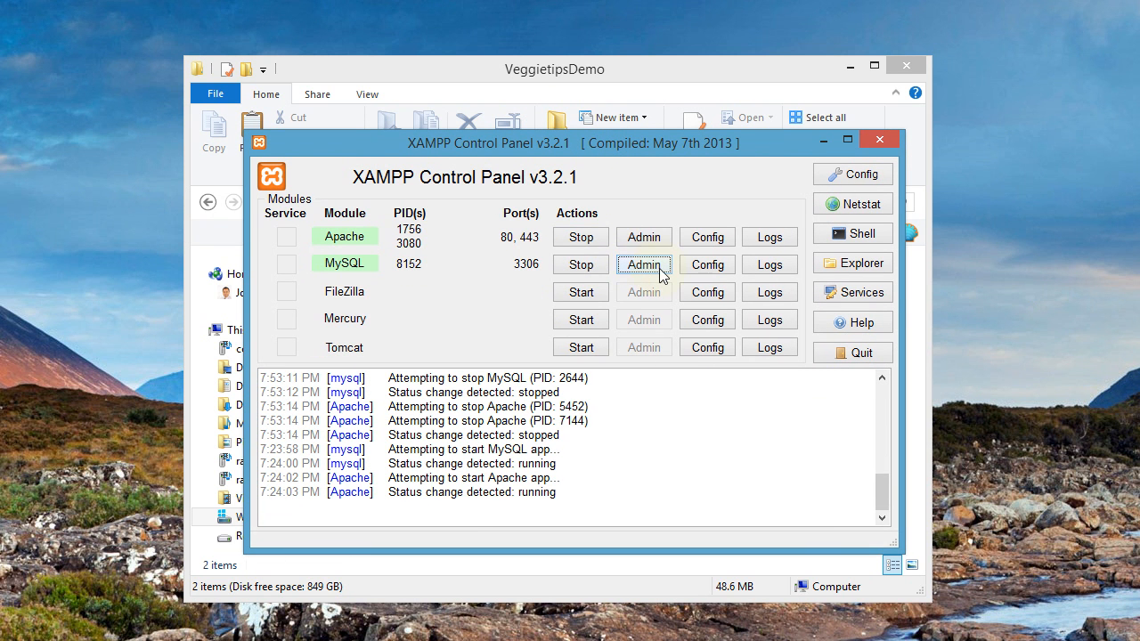
# Step: Open the phpMyAdmin login page from the MySQL row's Admin button in XAMPP
pyautogui.click(644, 265)
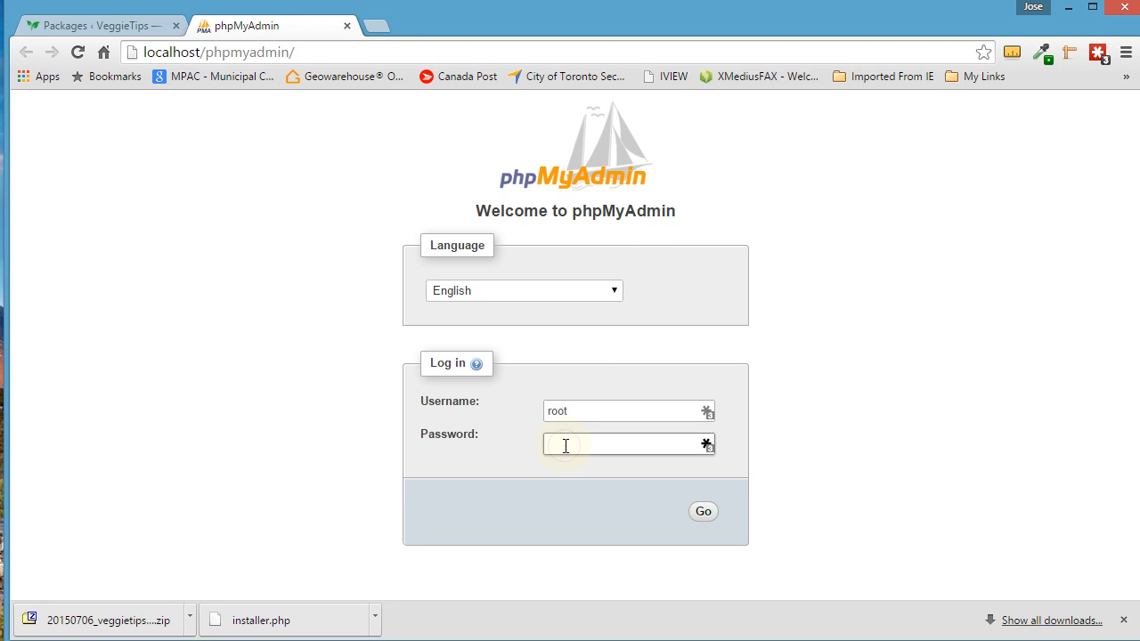
# Step: Log in to phpMyAdmin as root and reach the database list home page
pyautogui.write('••')
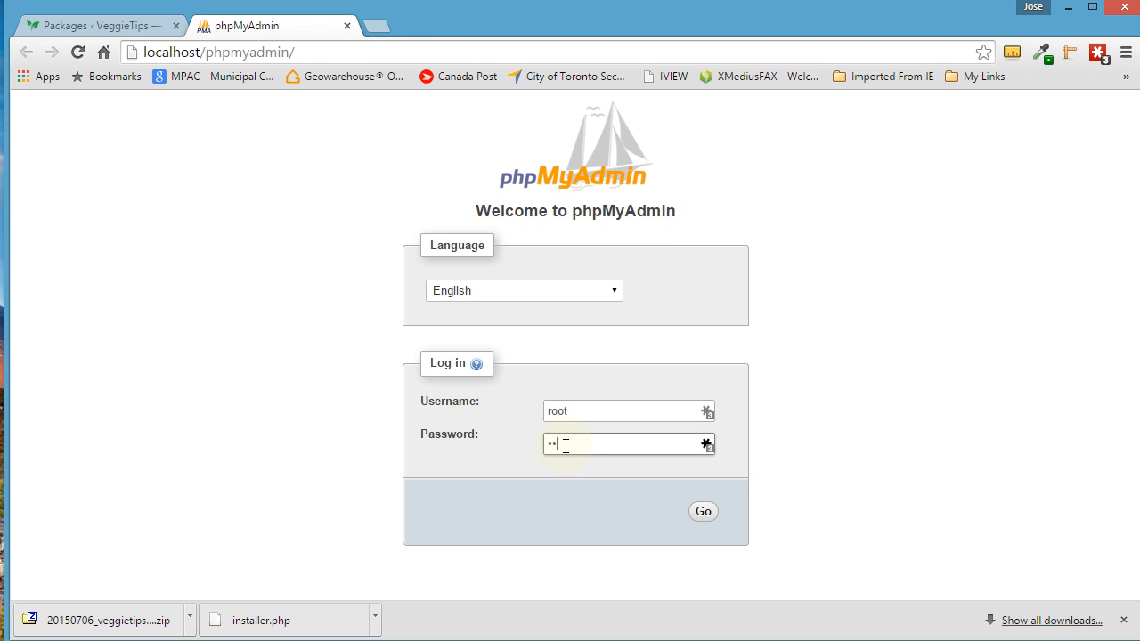
pyautogui.click(702, 511)
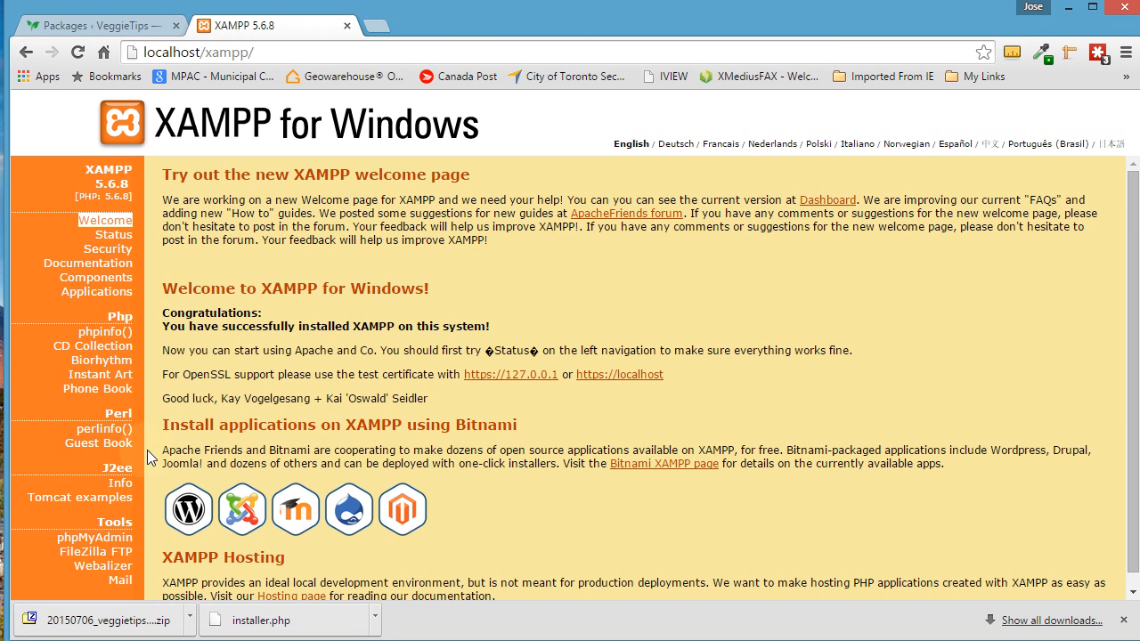
pyautogui.moveTo(95, 537)
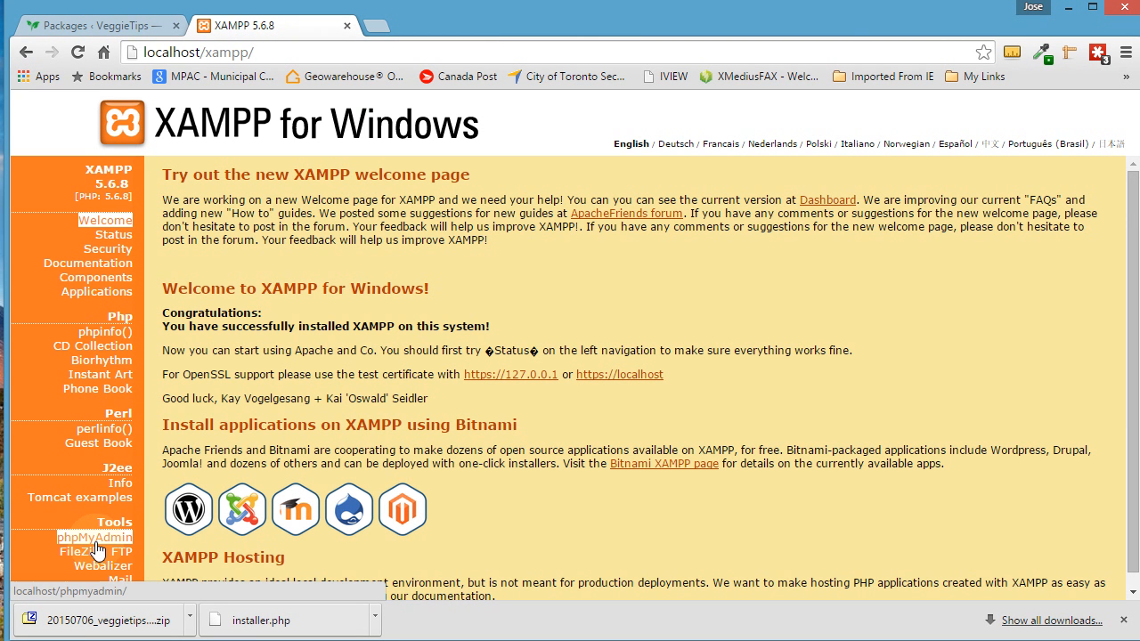
pyautogui.click(93, 537)
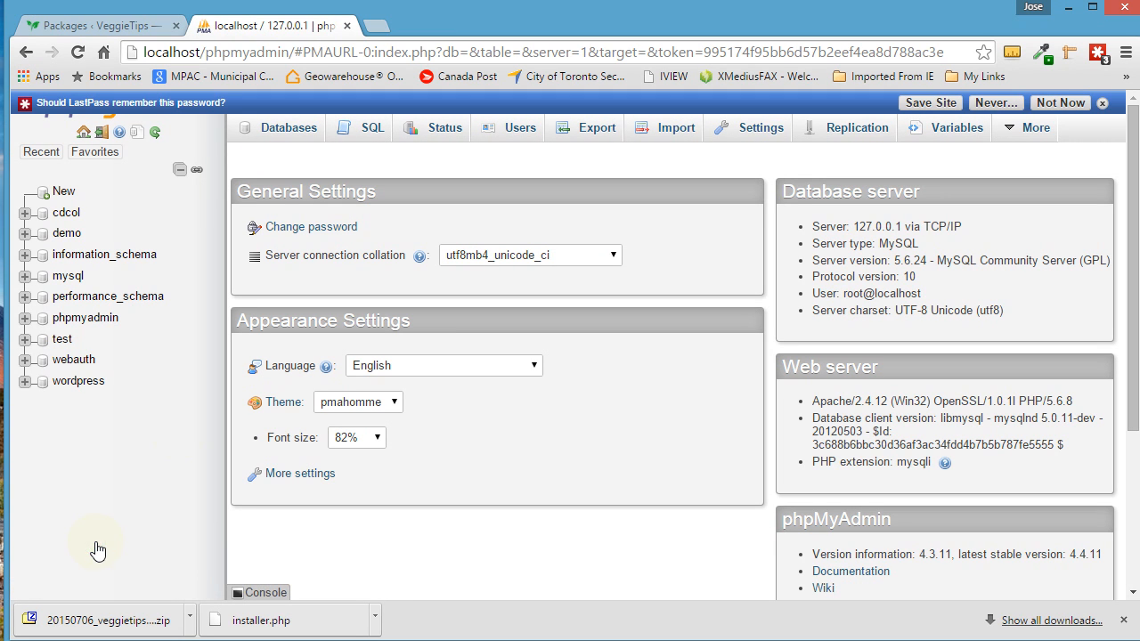
# Step: Create a new phpMyAdmin database named veggietipsdemo
pyautogui.click(287, 127)
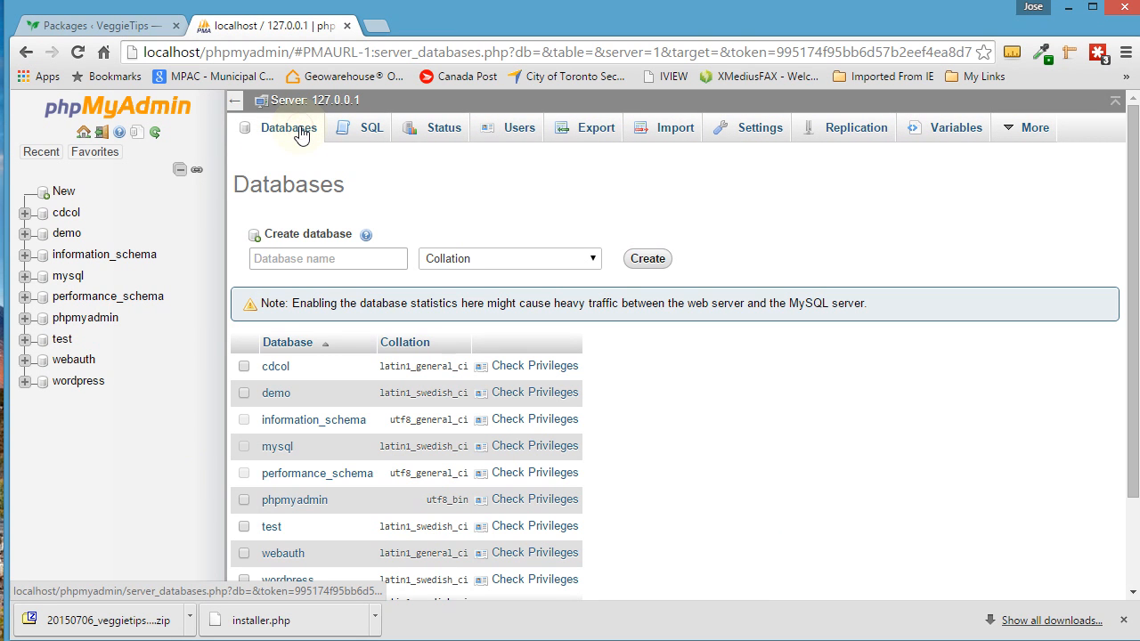
pyautogui.click(328, 259)
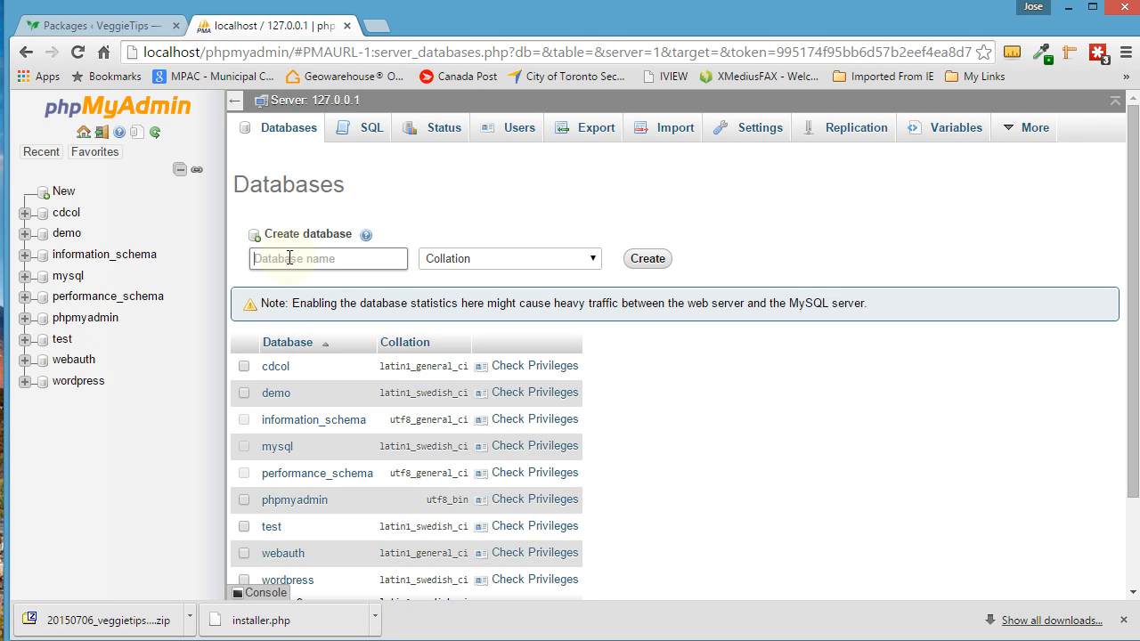
pyautogui.write('Ve')
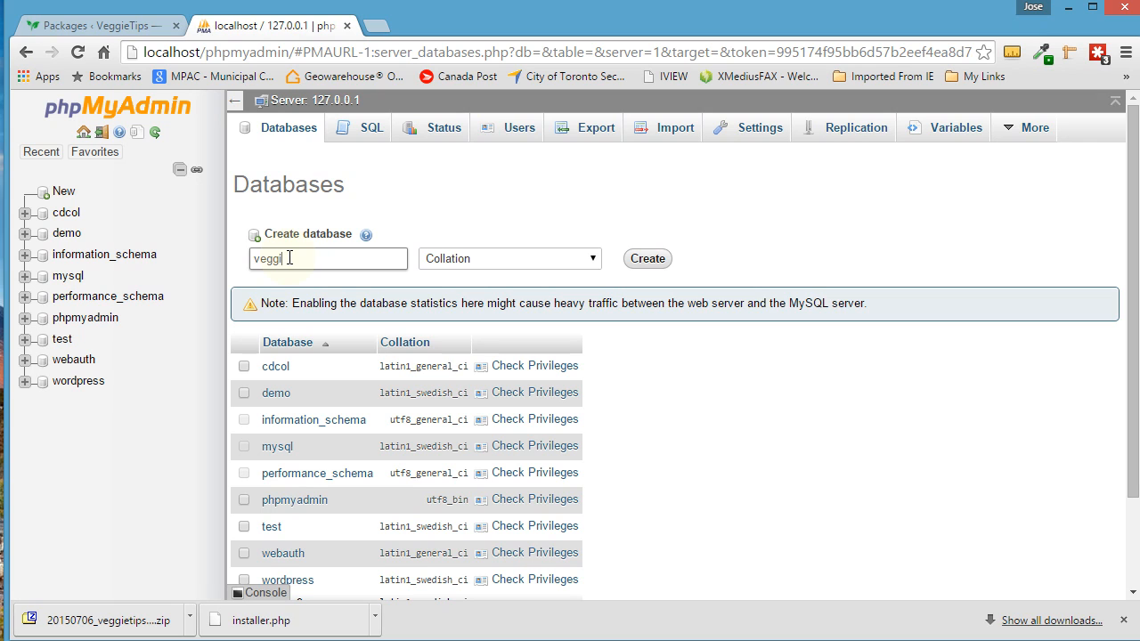
pyautogui.write('etips')
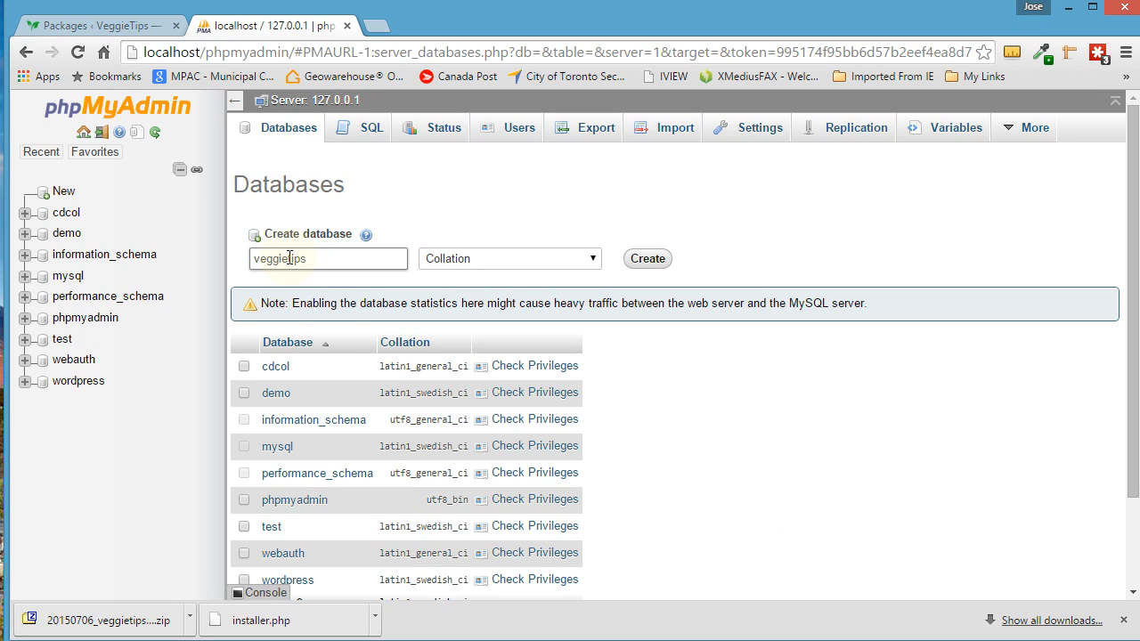
pyautogui.write('de')
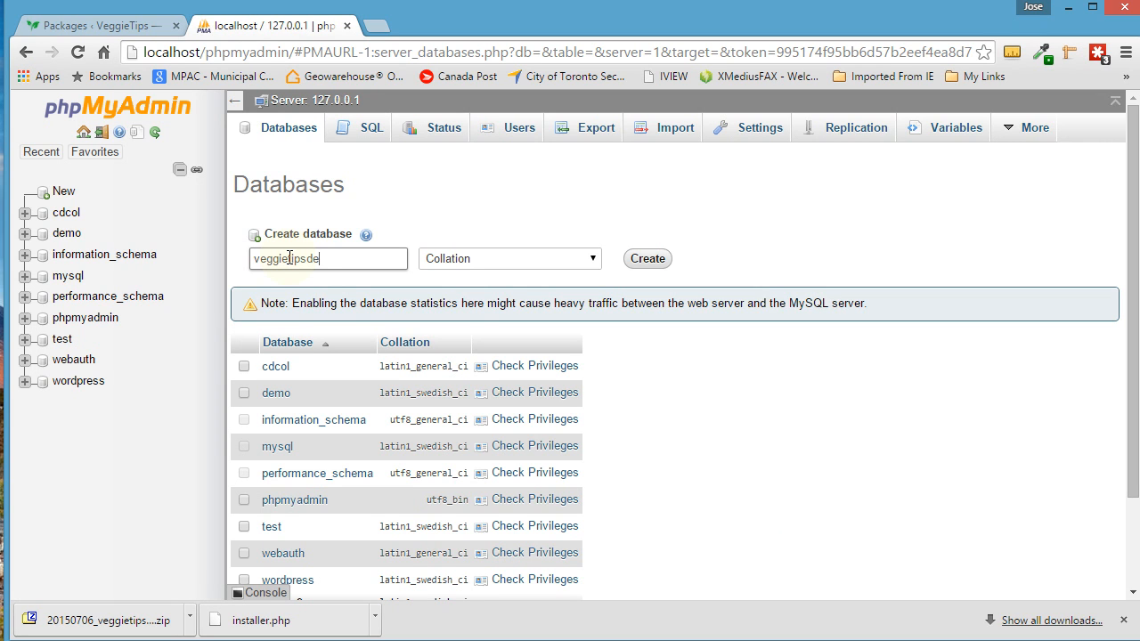
pyautogui.write('mo')
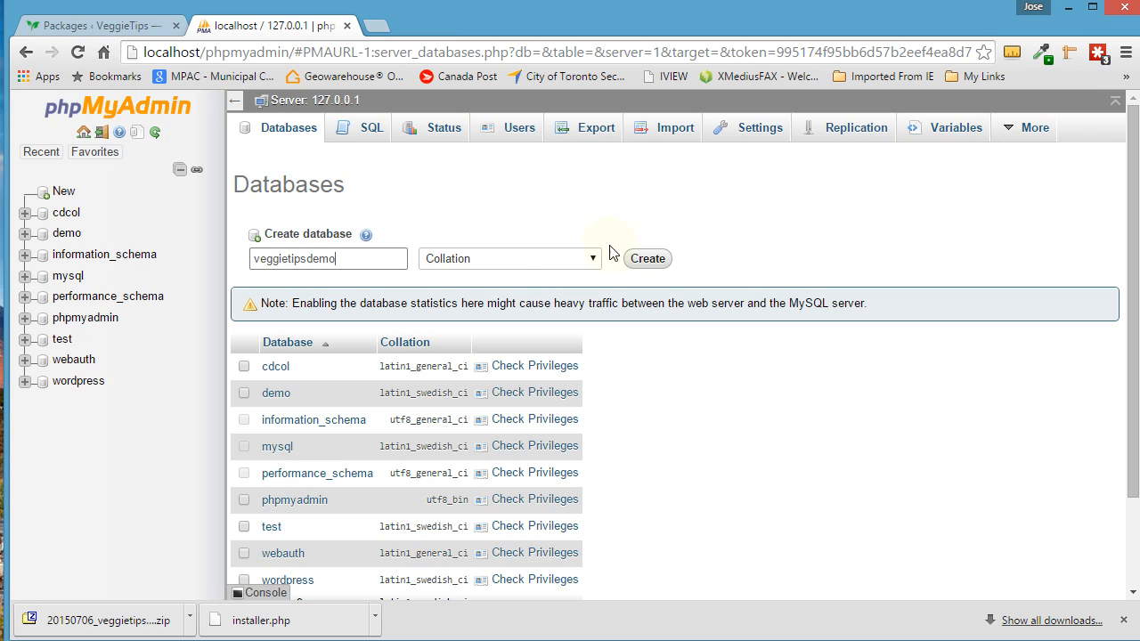
pyautogui.click(646, 259)
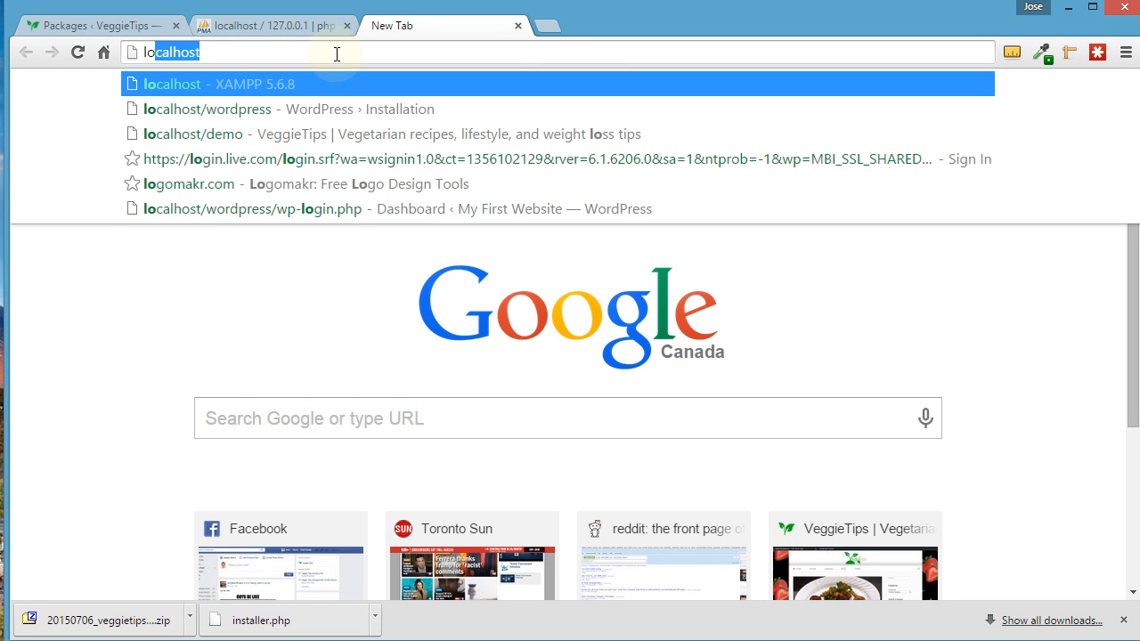
# Step: Load the Duplicator installer at localhost/veggietipsdemo/installer.php in a new tab
pyautogui.write('/')
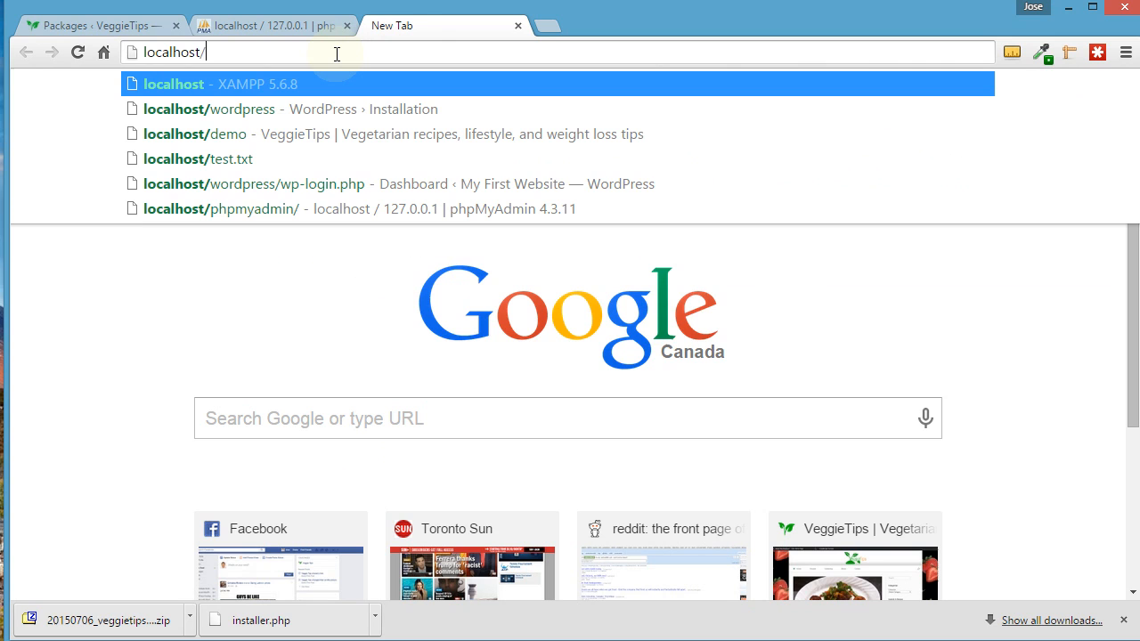
pyautogui.write('veg')
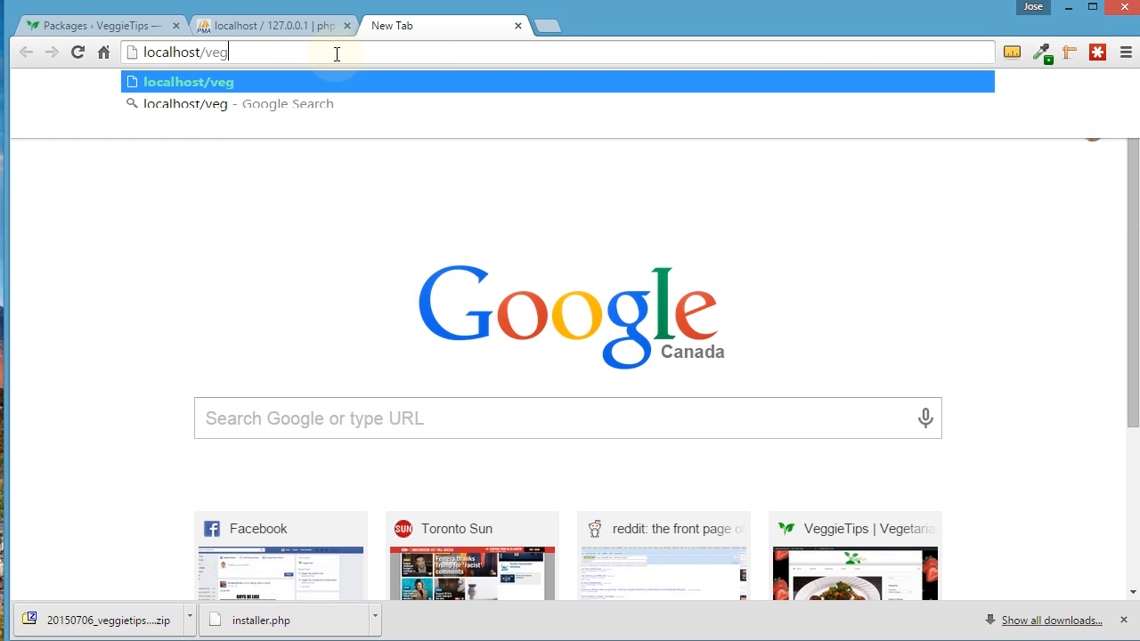
pyautogui.write('gietipsdemo/')
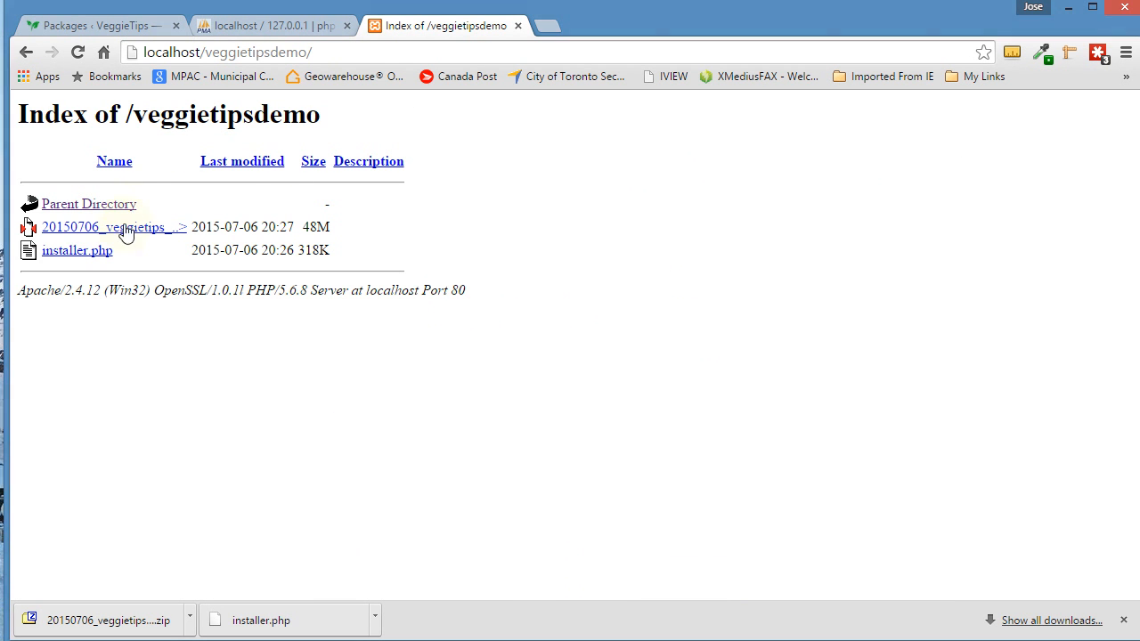
pyautogui.moveTo(196, 179)
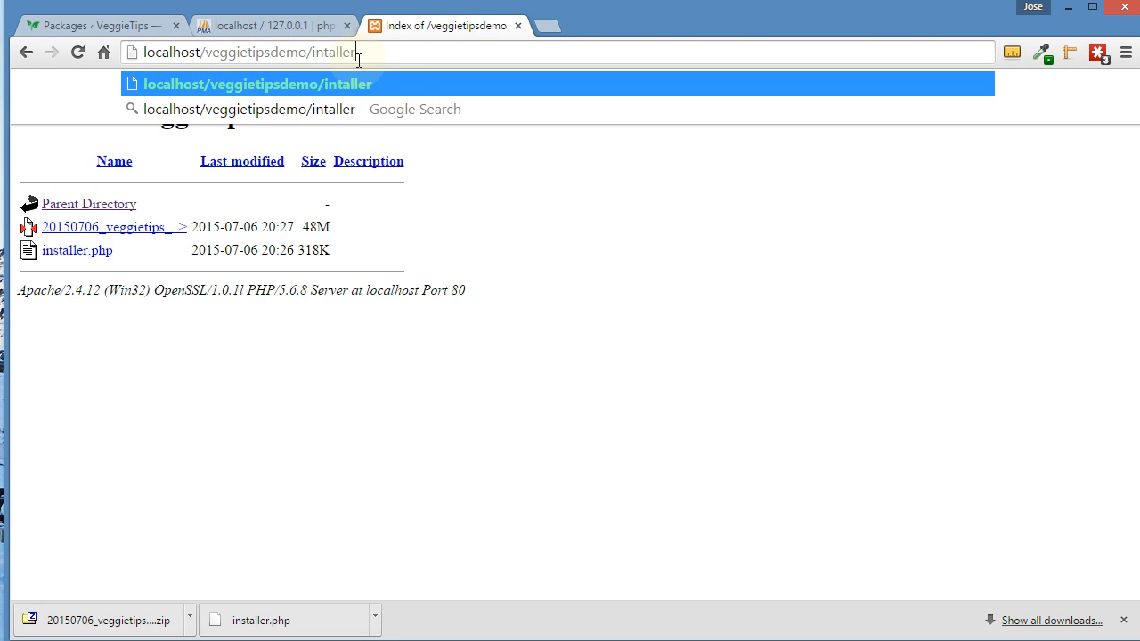
pyautogui.write('.php')
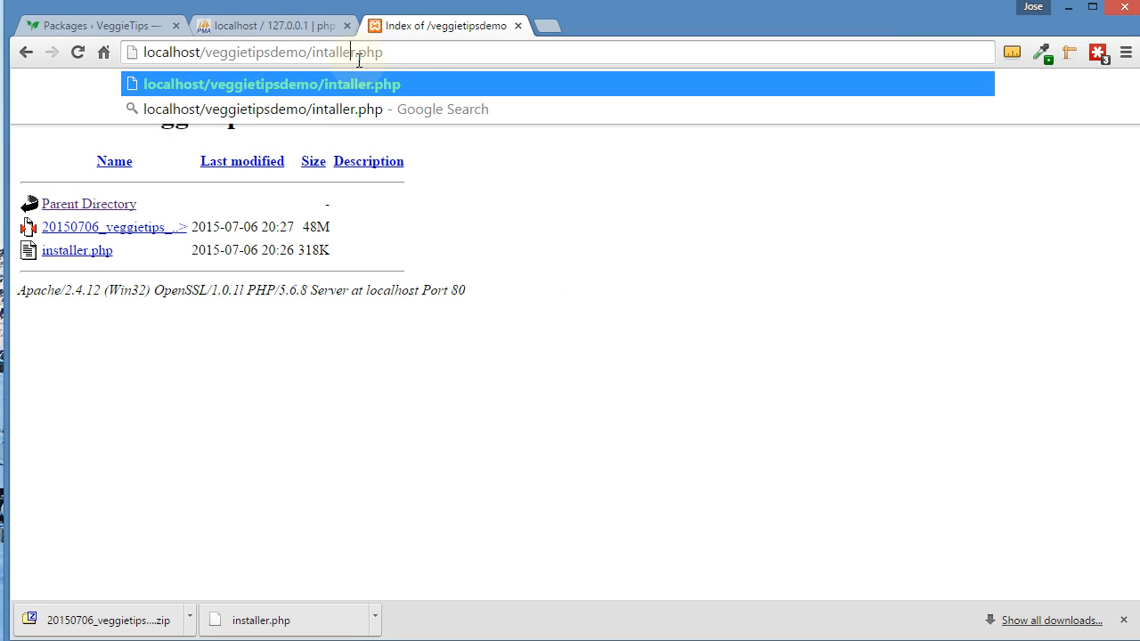
pyautogui.write('x')
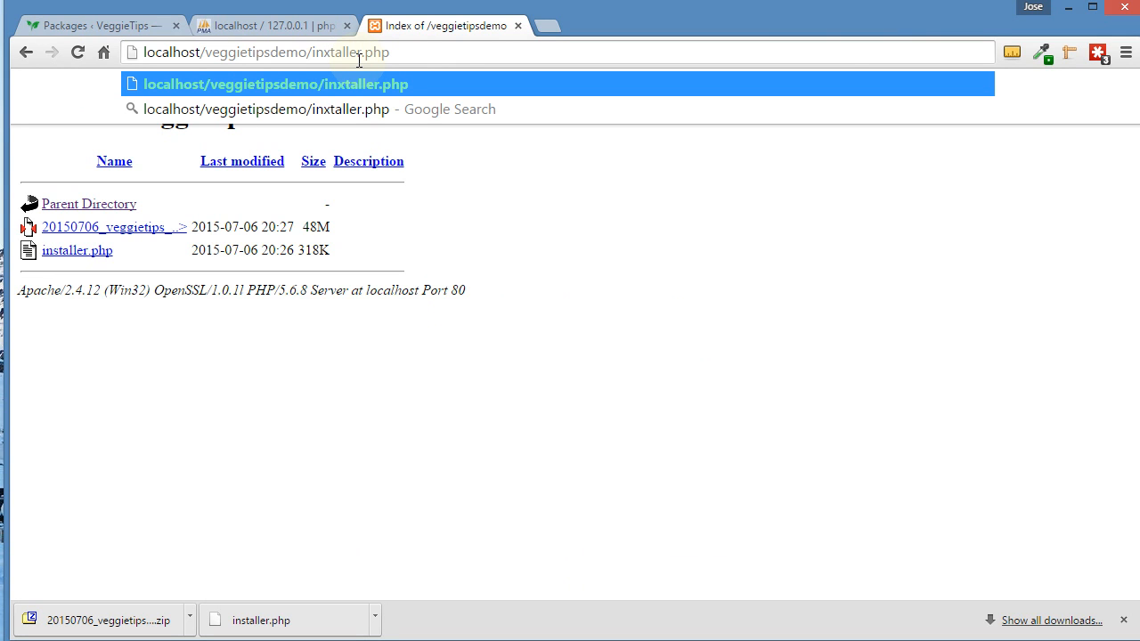
pyautogui.write('installer.php')
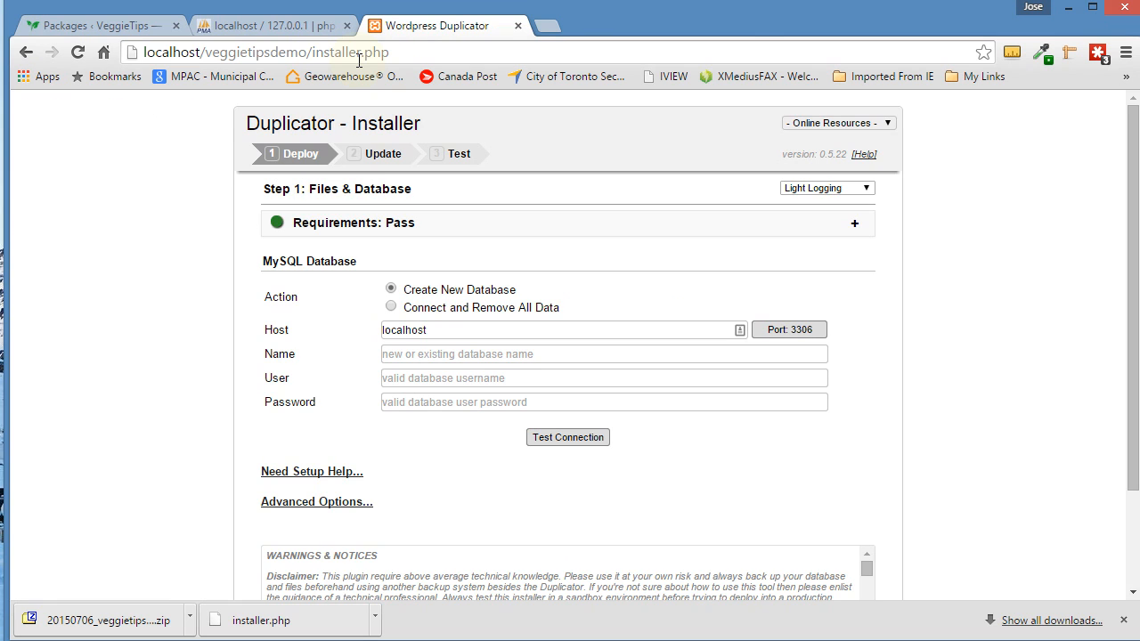
pyautogui.moveTo(516, 265)
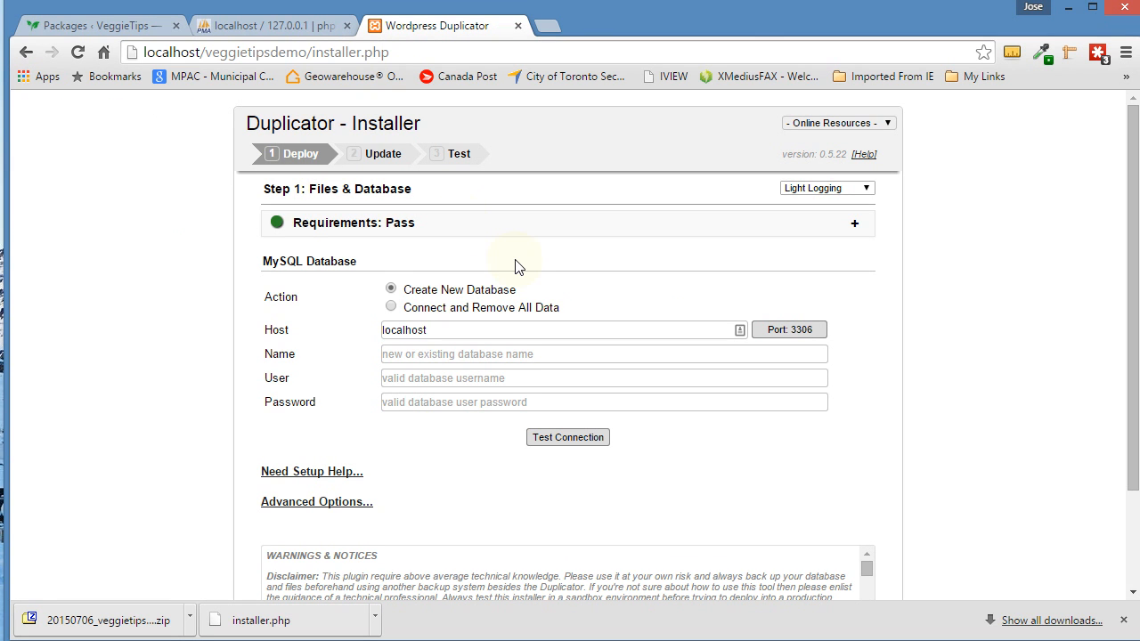
pyautogui.moveTo(460, 354)
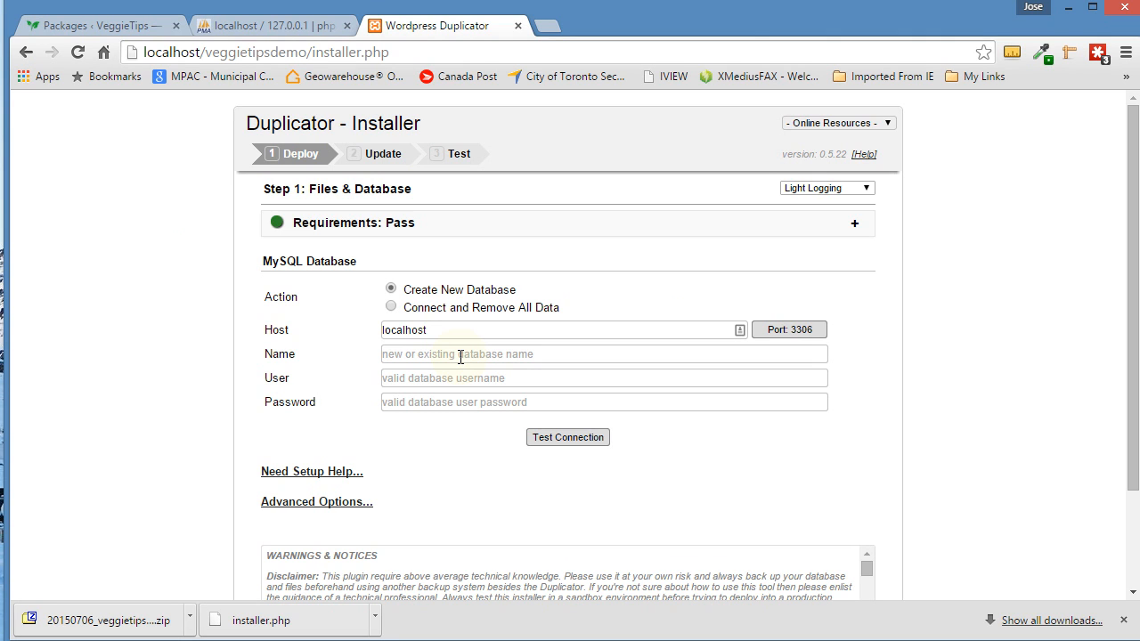
pyautogui.click(604, 353)
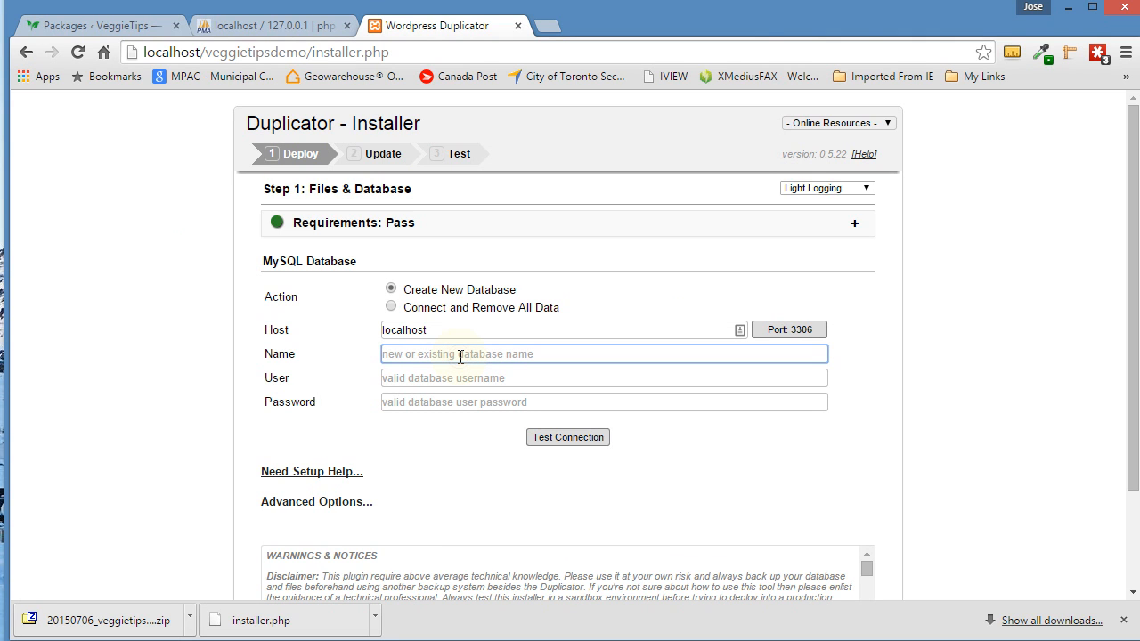
pyautogui.write('demo')
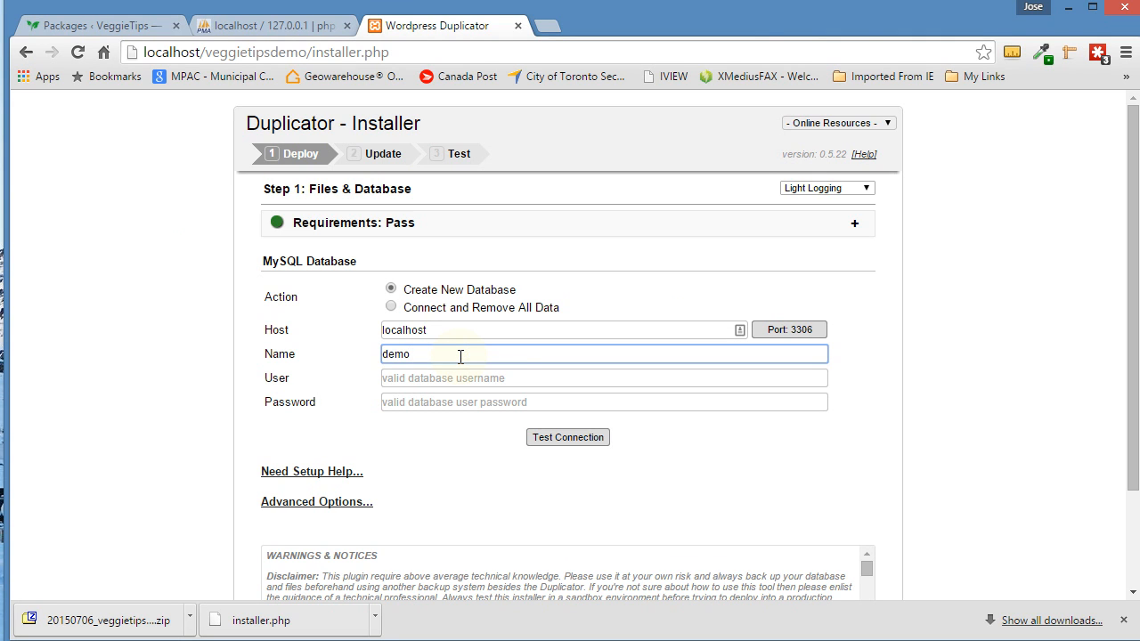
pyautogui.write('veggietip')
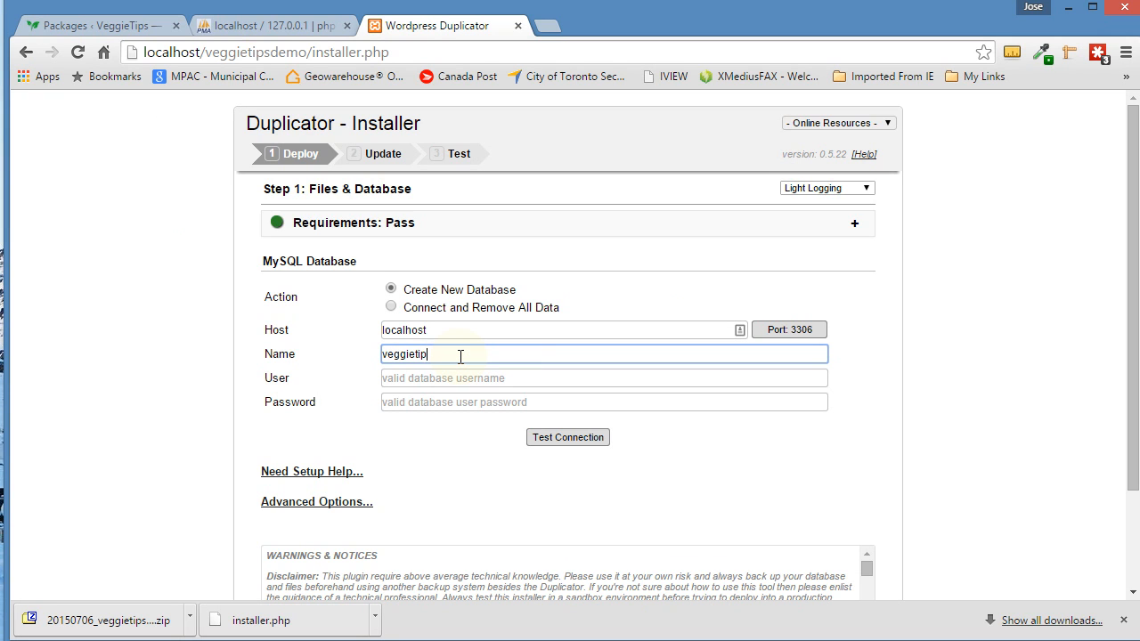
pyautogui.write('sdemo')
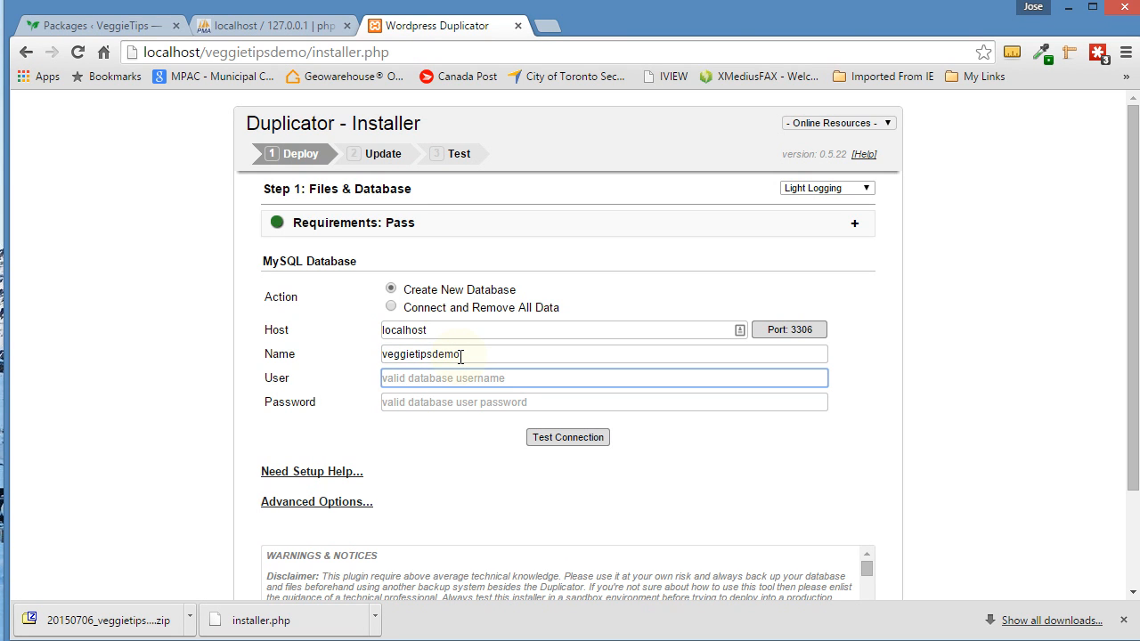
pyautogui.write('root')
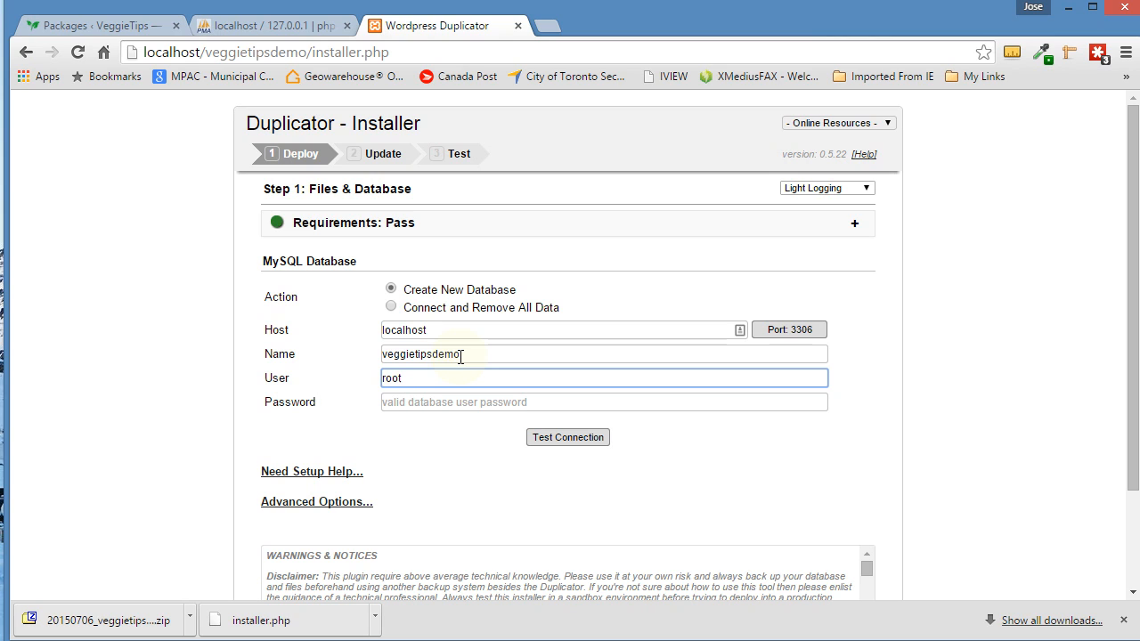
pyautogui.click(604, 401)
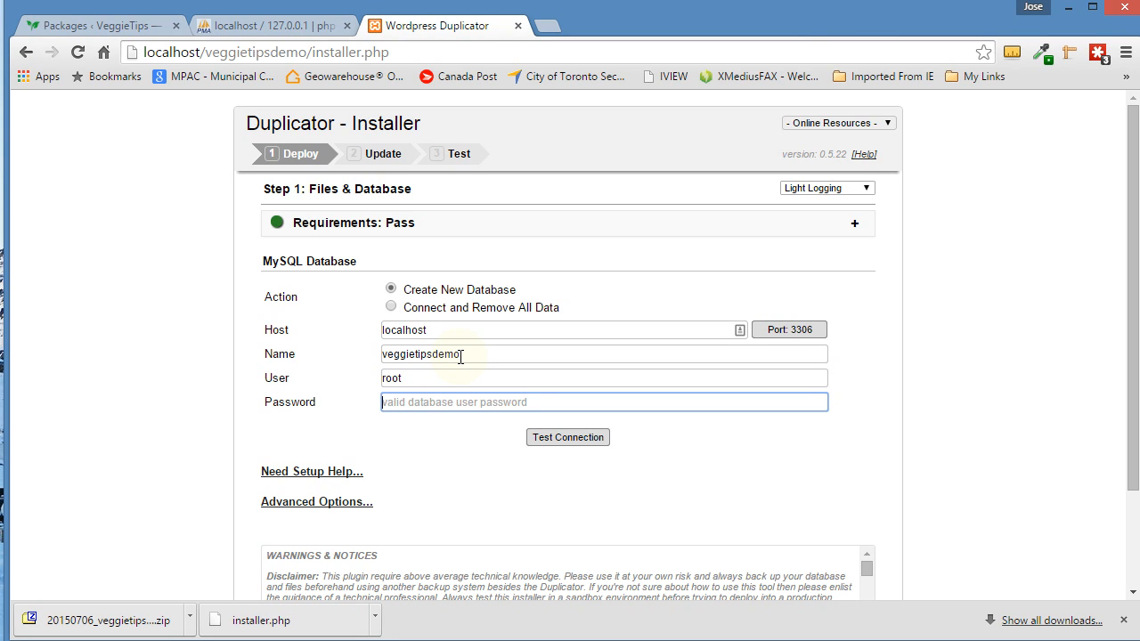
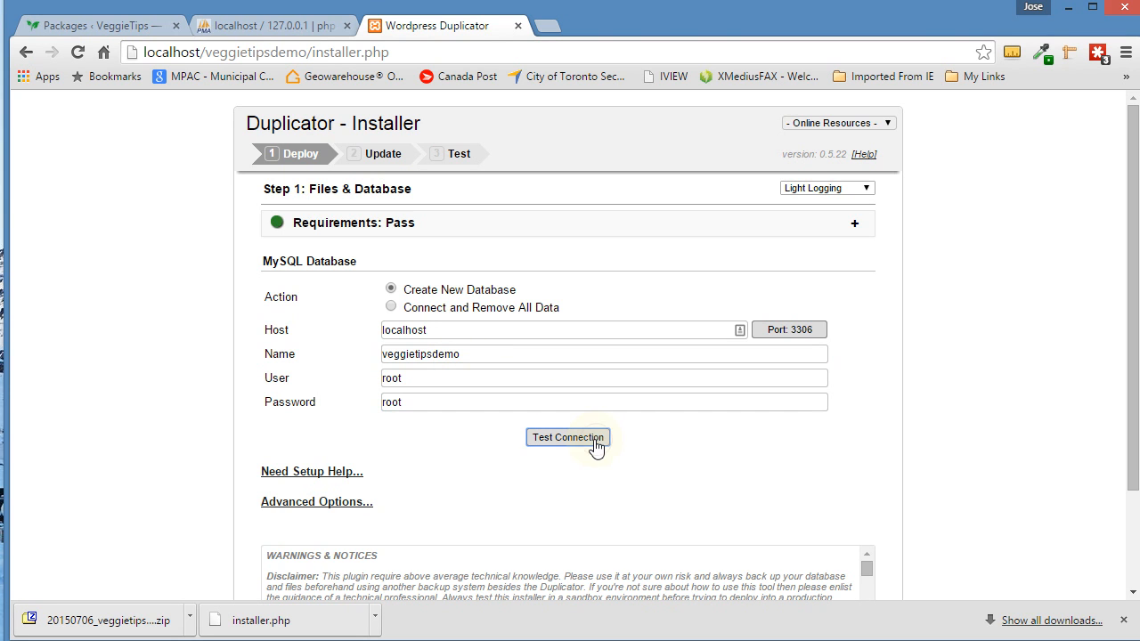
pyautogui.click(567, 437)
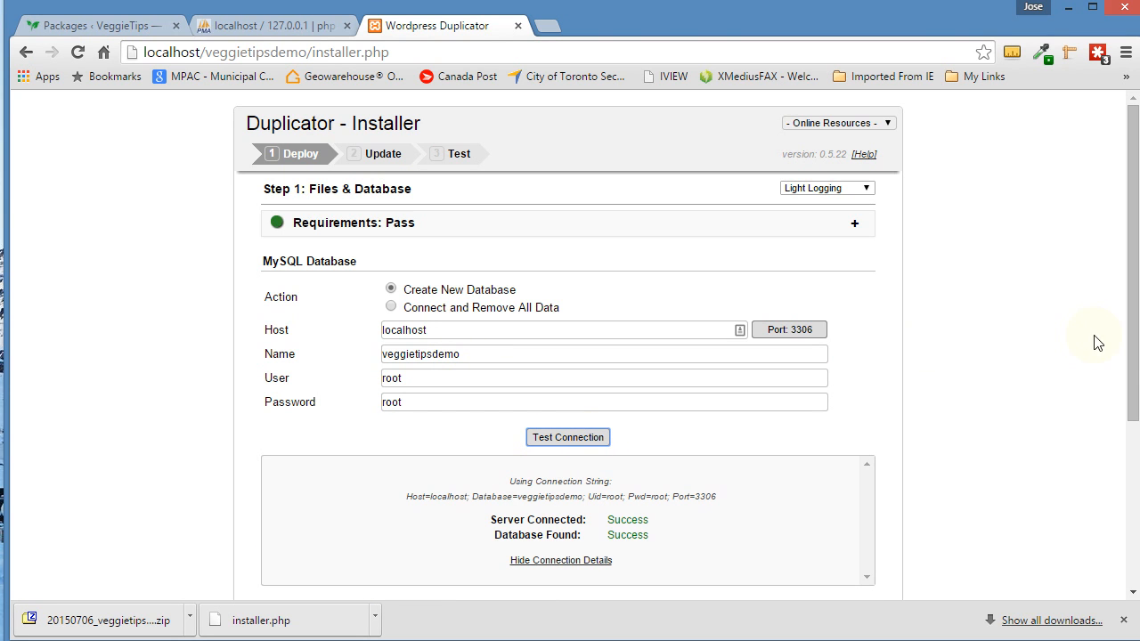
# Step: Acknowledge all warnings and notices and start the package deployment
pyautogui.scroll(-3)
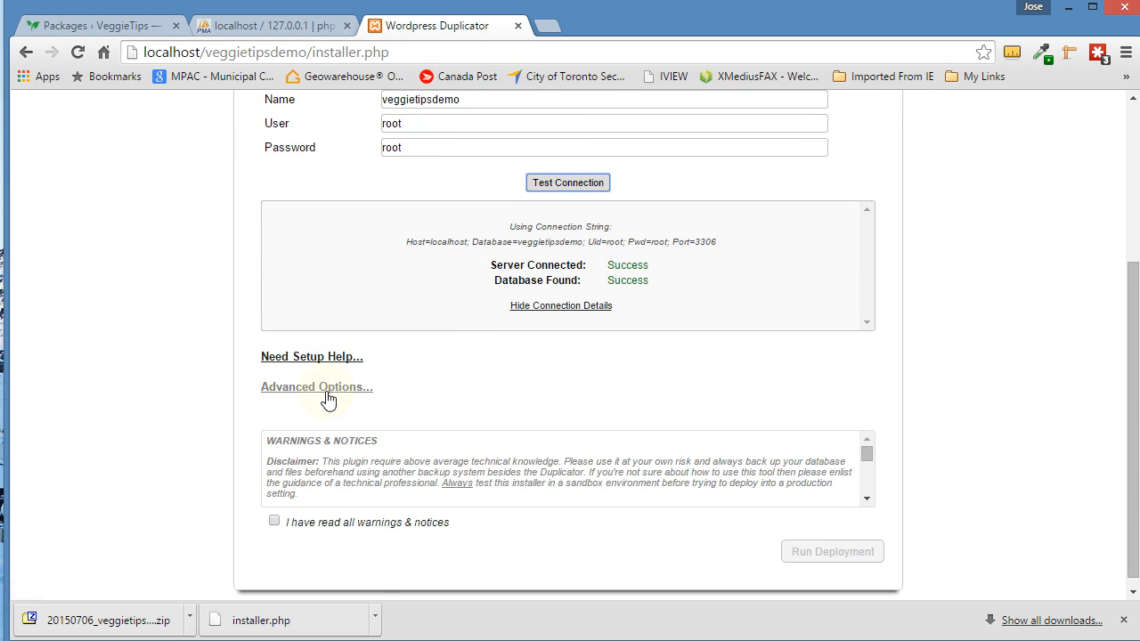
pyautogui.click(316, 387)
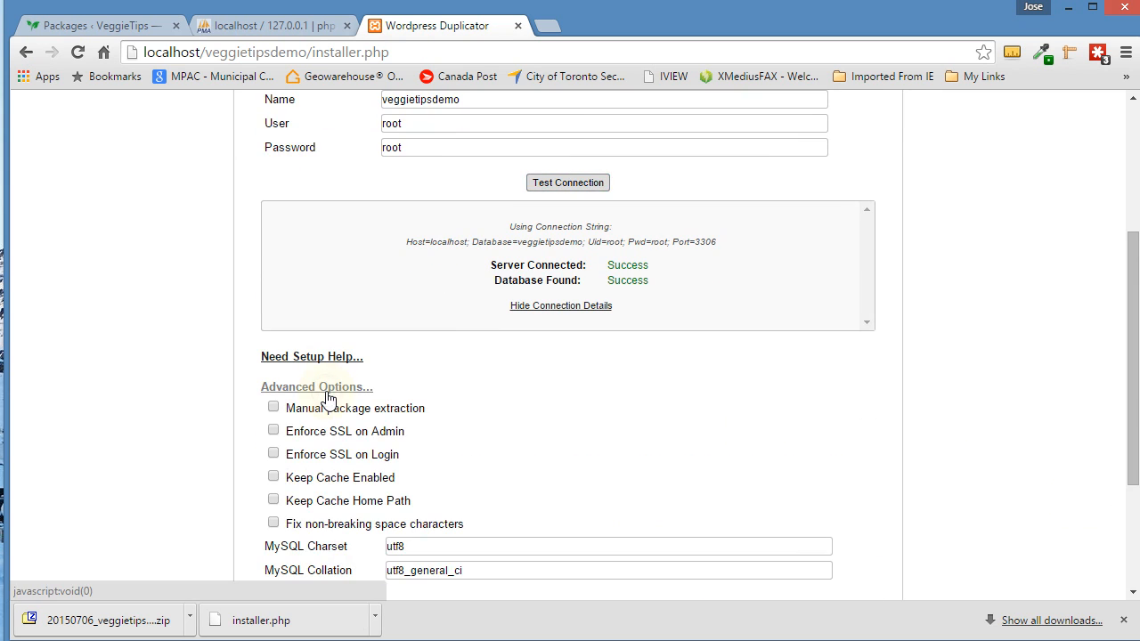
pyautogui.moveTo(332, 395)
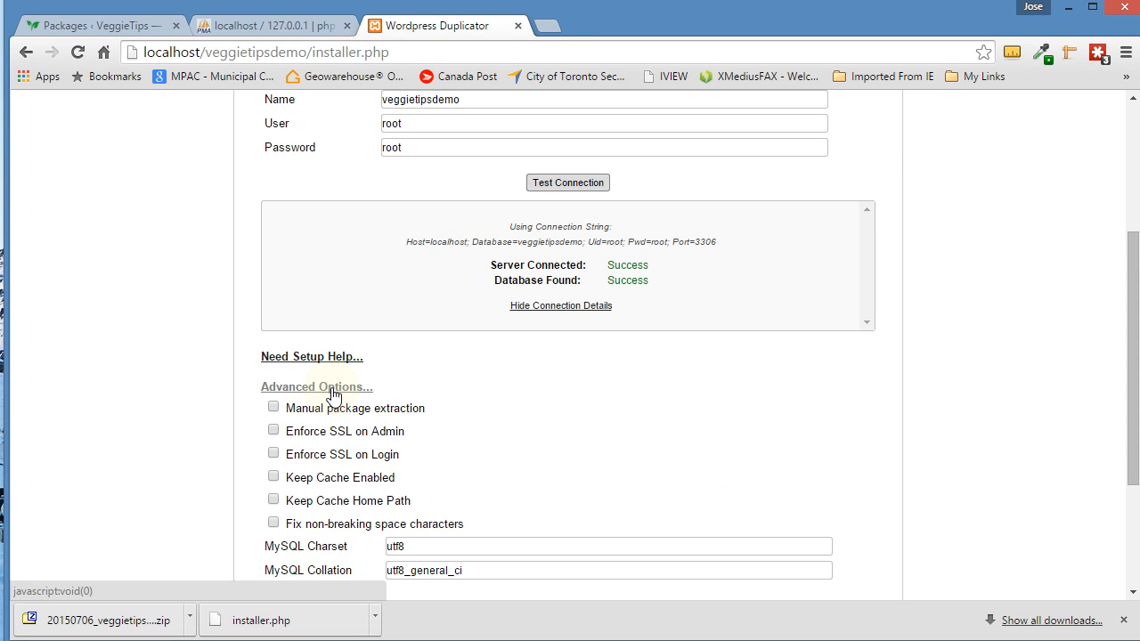
pyautogui.click(316, 386)
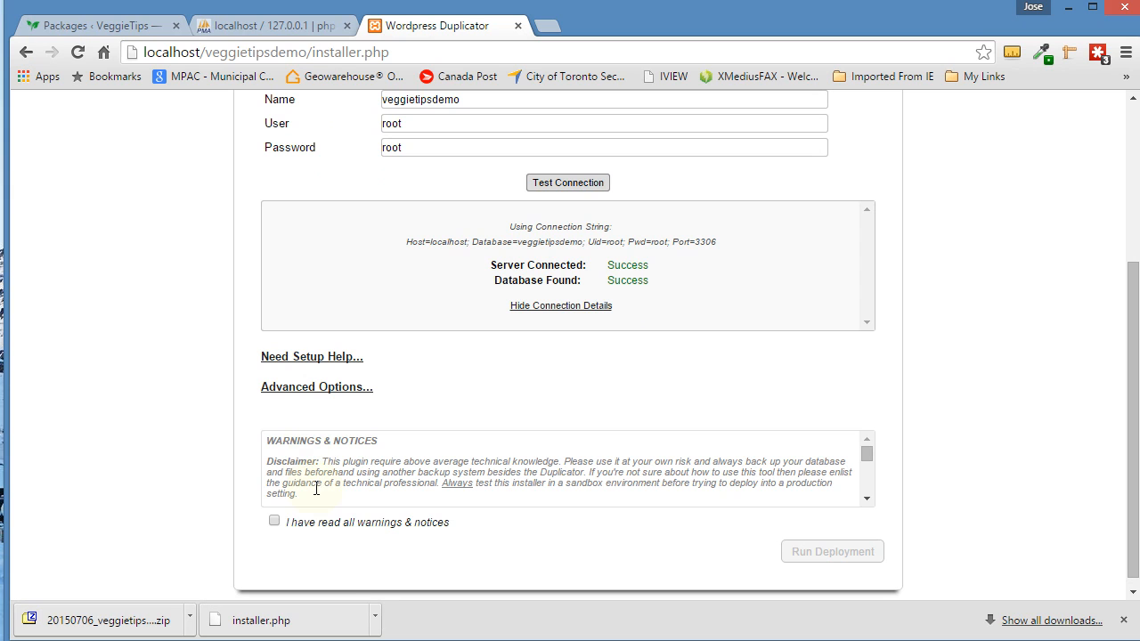
pyautogui.click(274, 521)
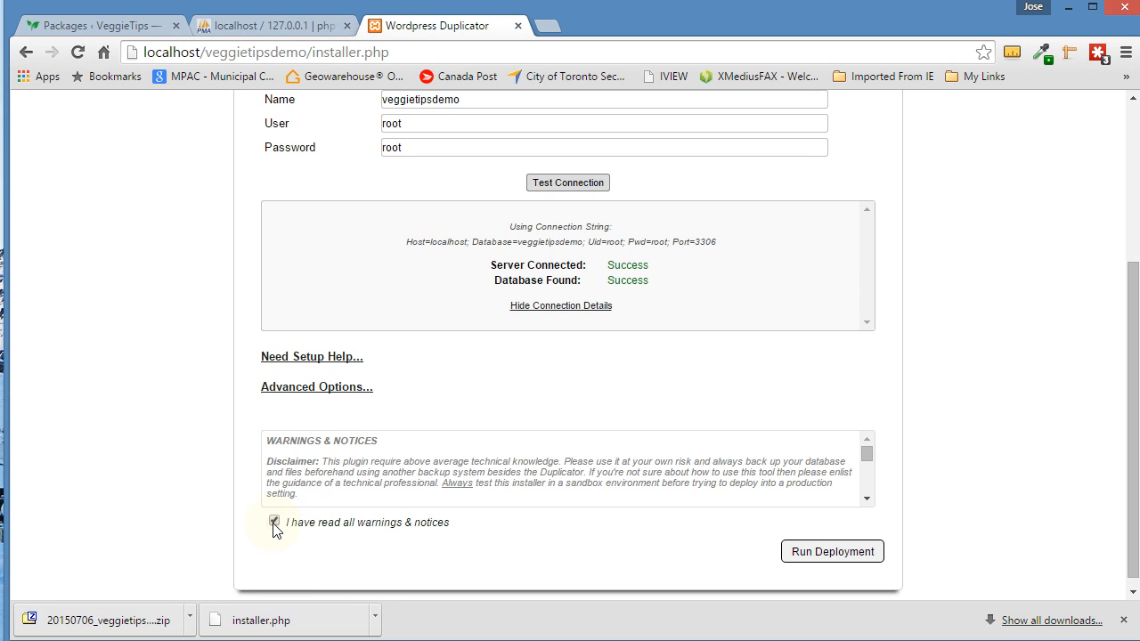
pyautogui.click(275, 522)
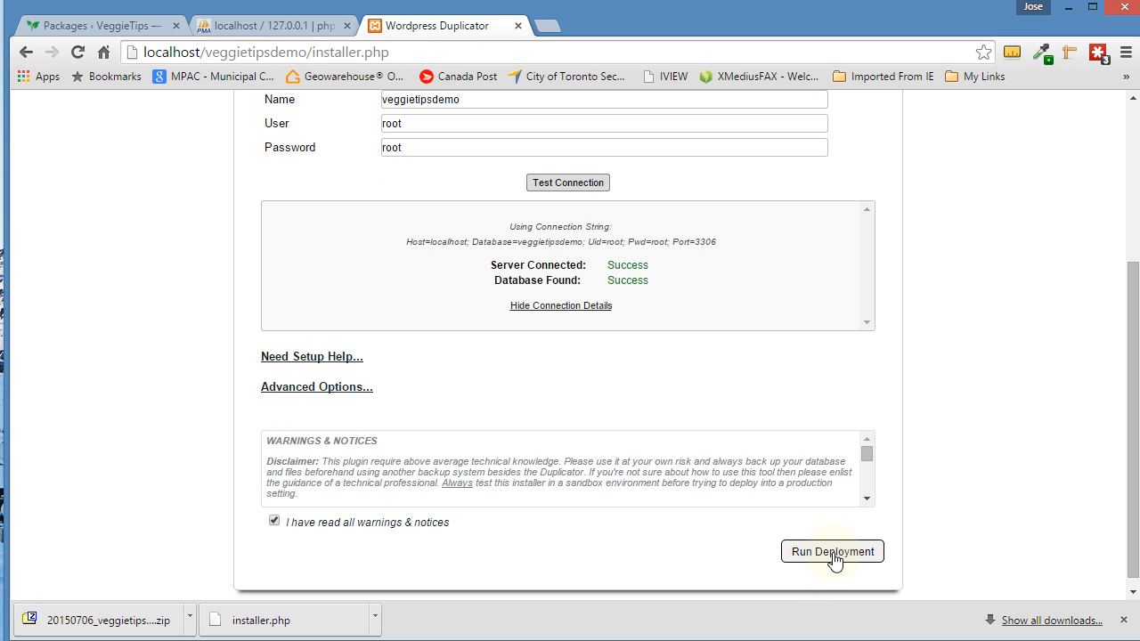
pyautogui.click(832, 551)
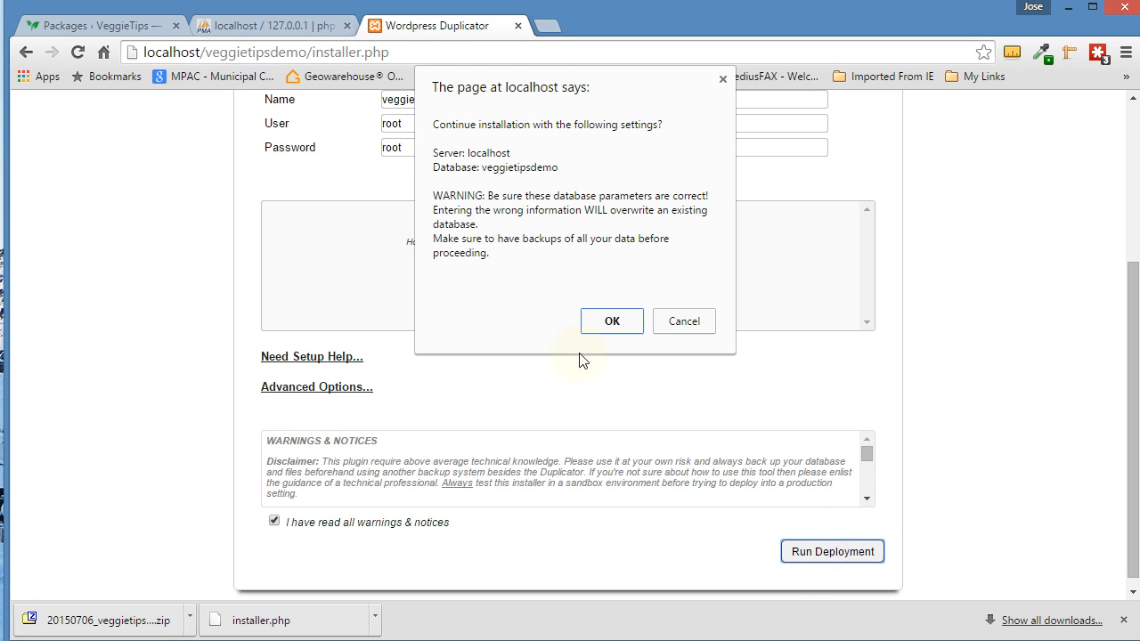
pyautogui.moveTo(483, 212)
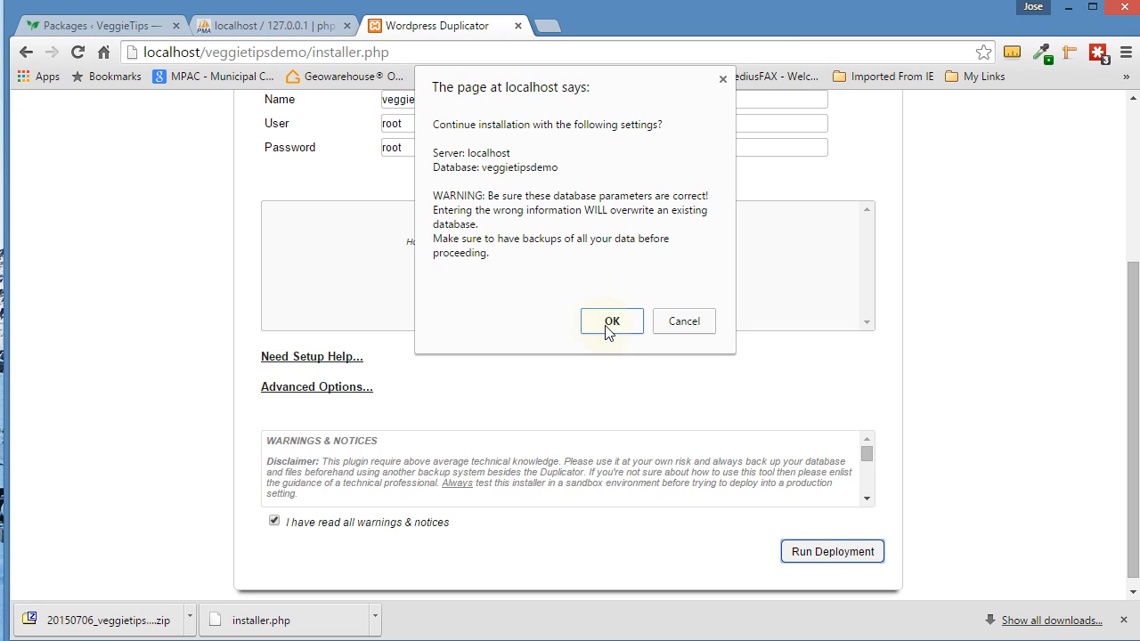
# Step: Confirm installing to database veggietipsdemo on localhost so files and database process
pyautogui.click(612, 322)
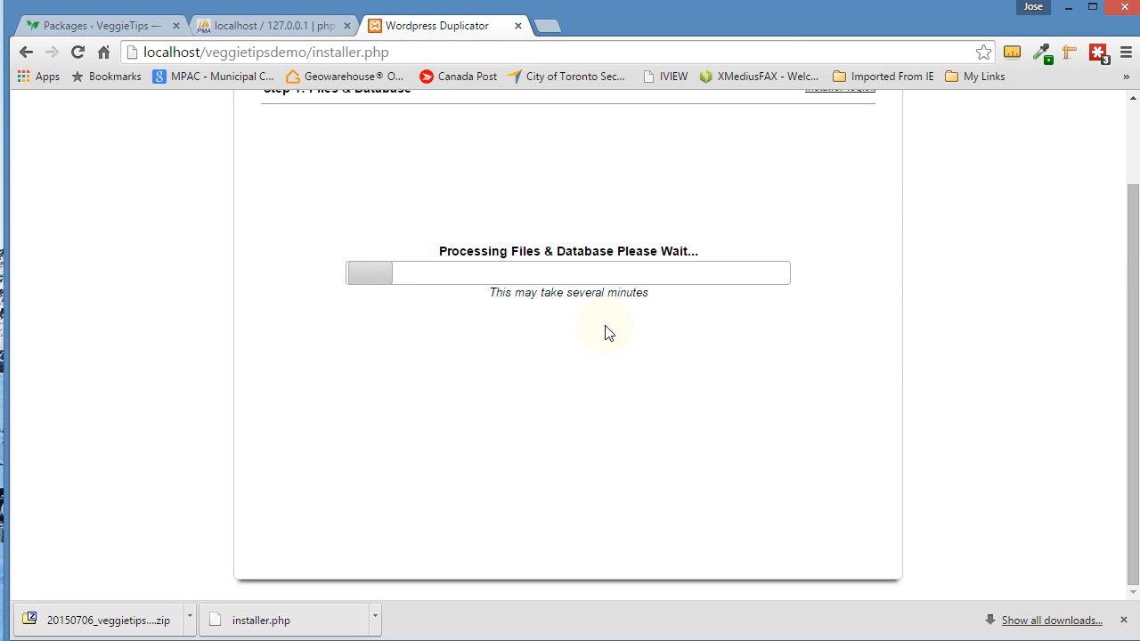
pyautogui.moveTo(139, 493)
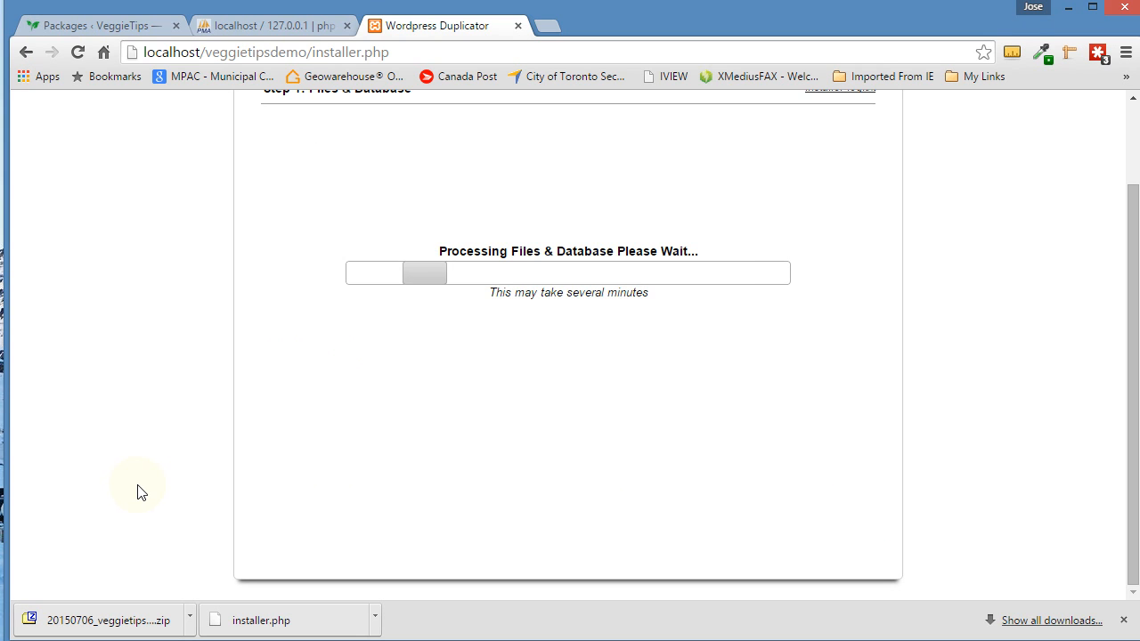
pyautogui.moveTo(150, 390)
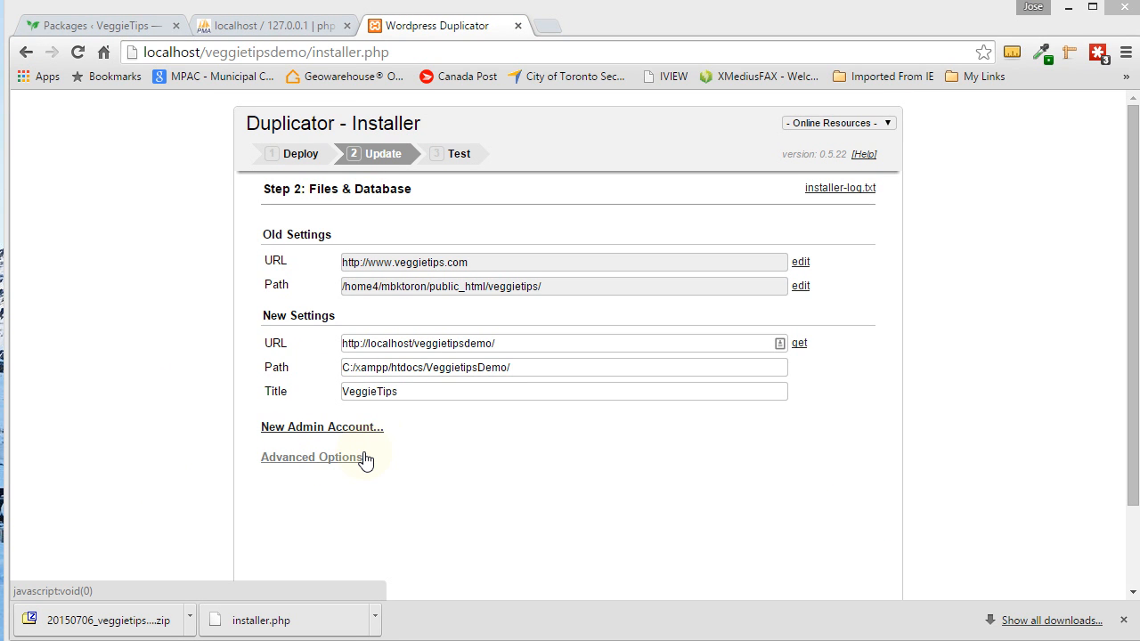
pyautogui.moveTo(412, 268)
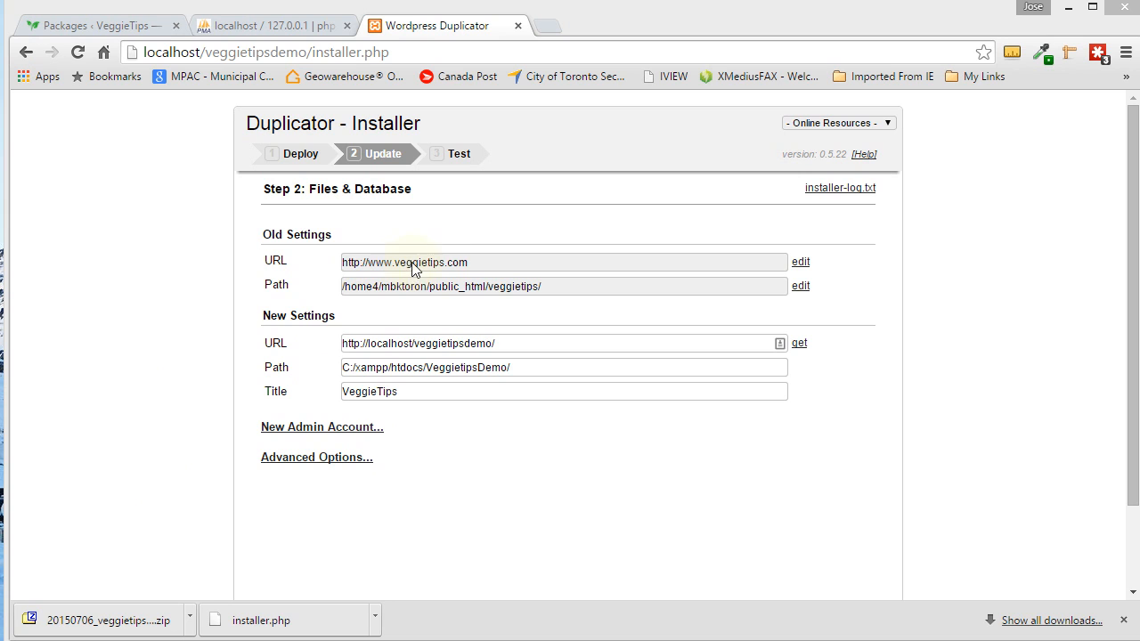
pyautogui.moveTo(472, 270)
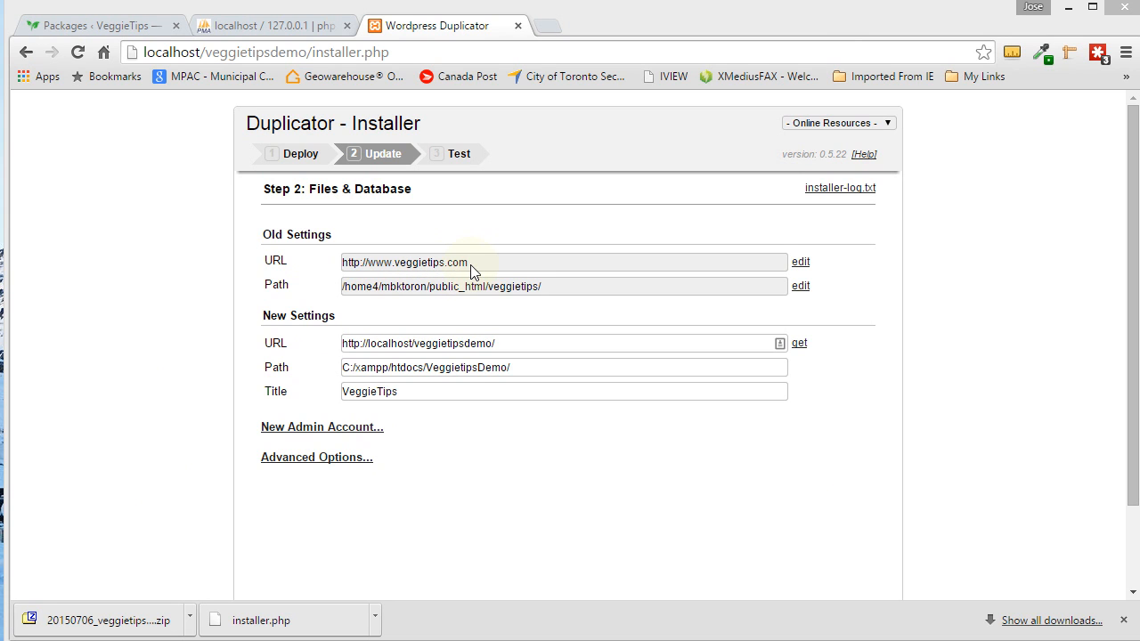
pyautogui.moveTo(416, 318)
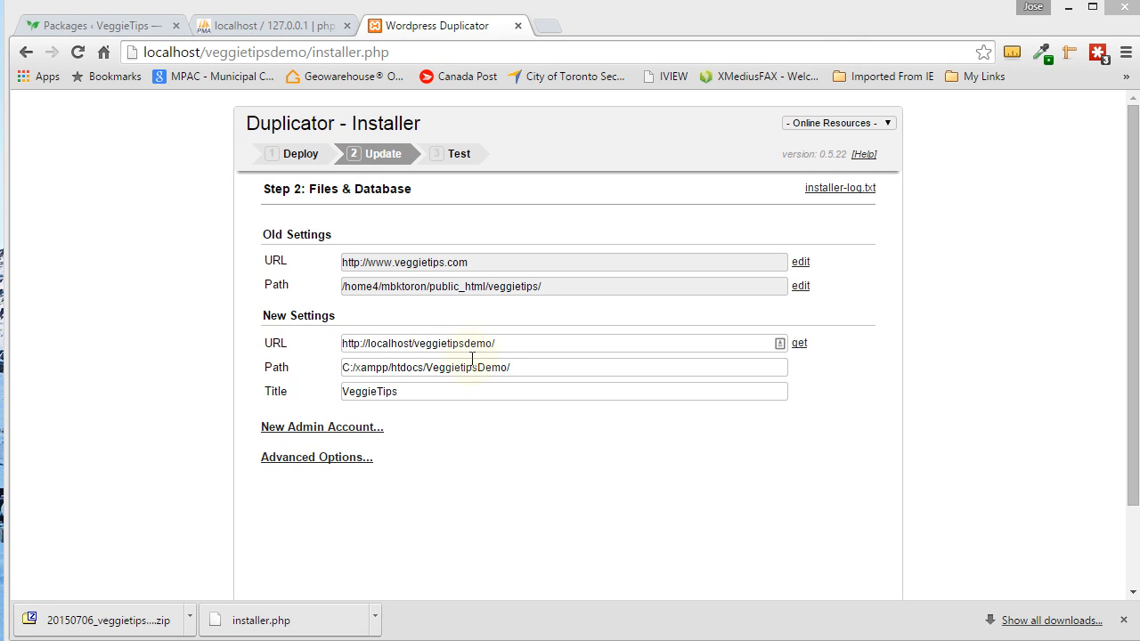
pyautogui.moveTo(463, 374)
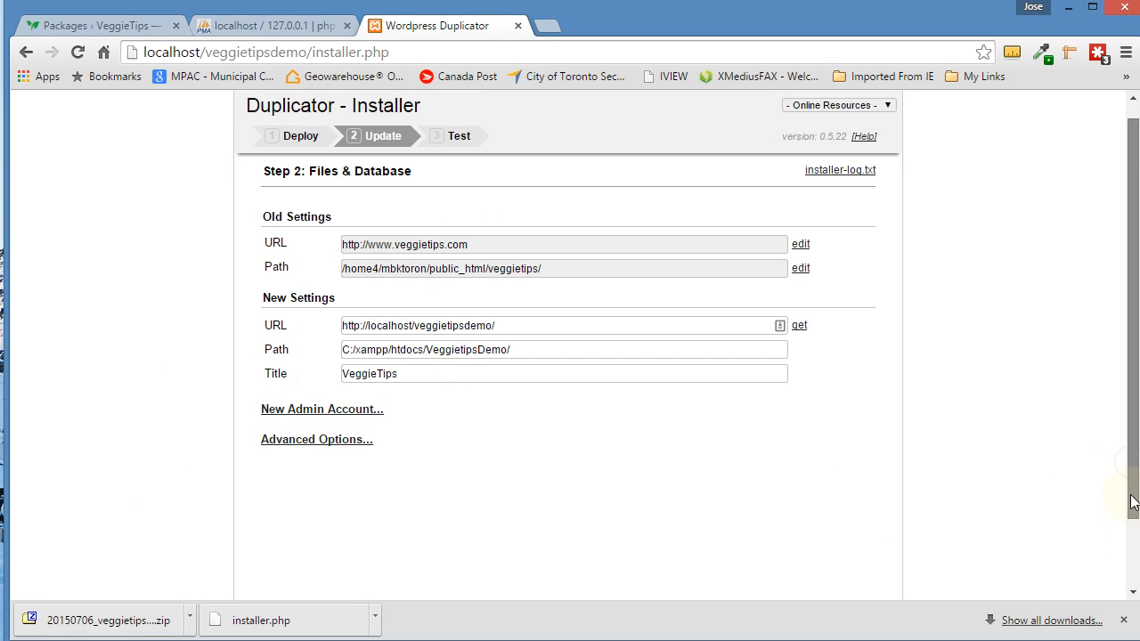
pyautogui.scroll(-3)
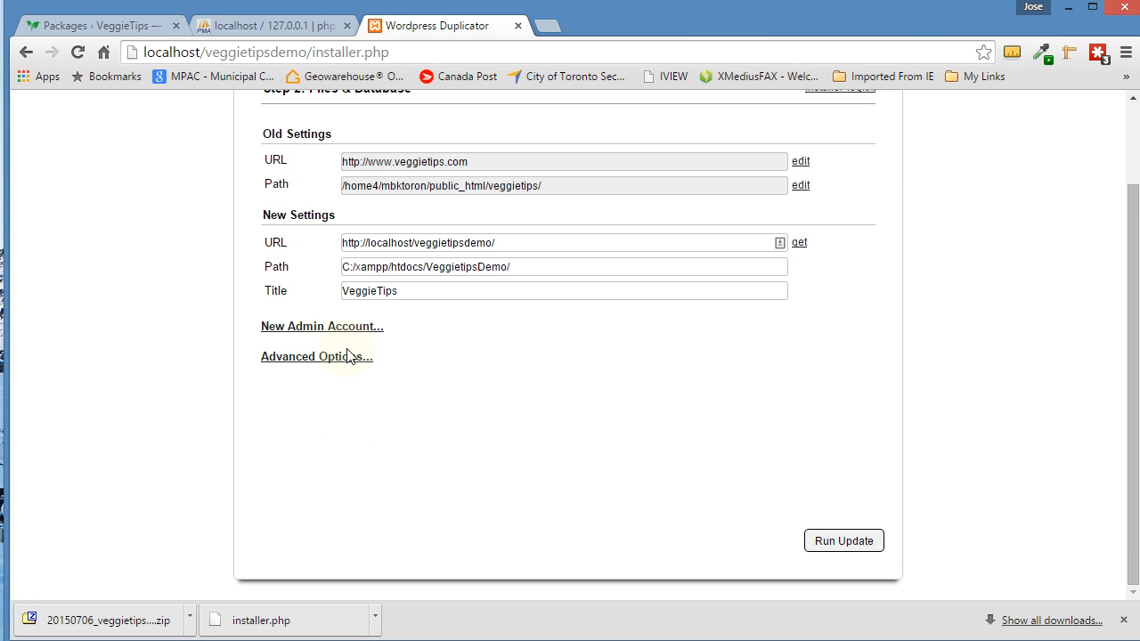
pyautogui.moveTo(513, 312)
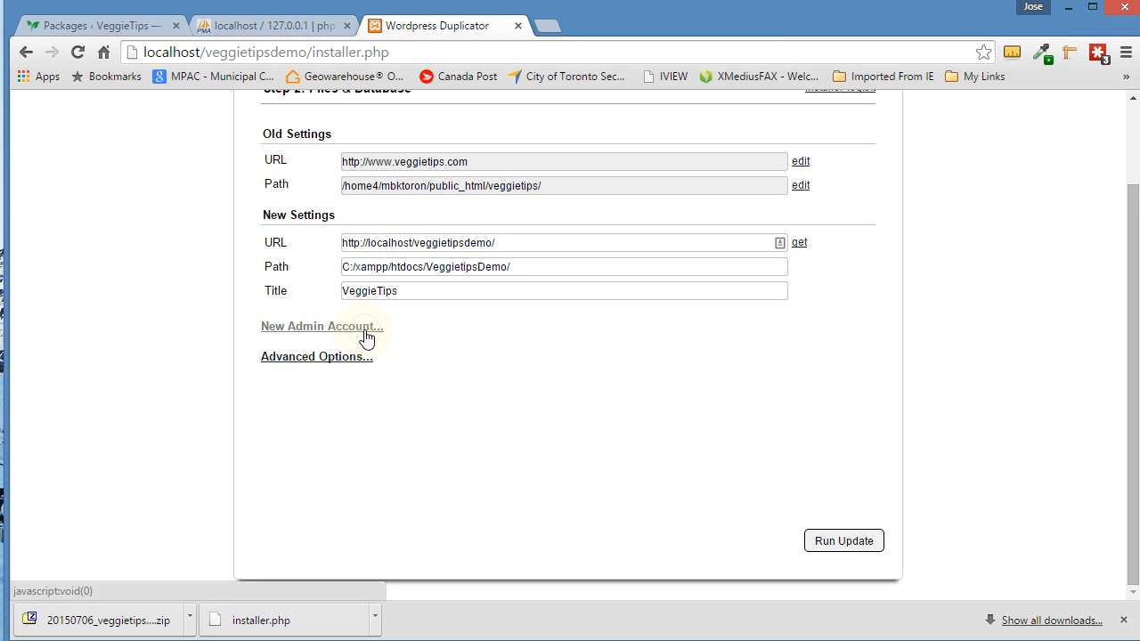
pyautogui.click(322, 326)
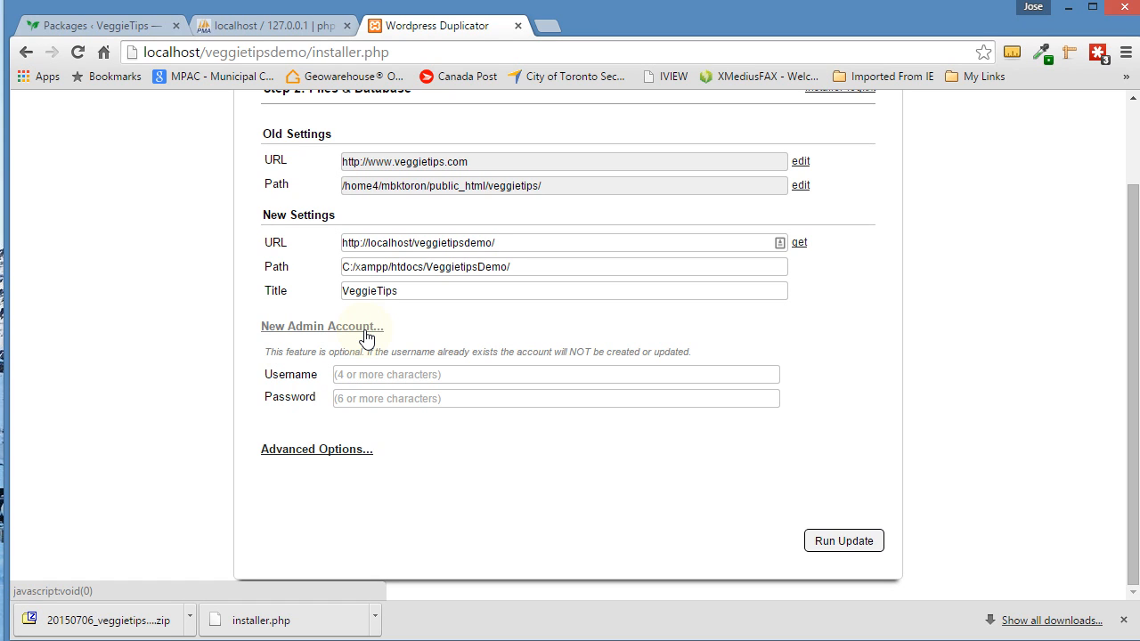
pyautogui.moveTo(450, 334)
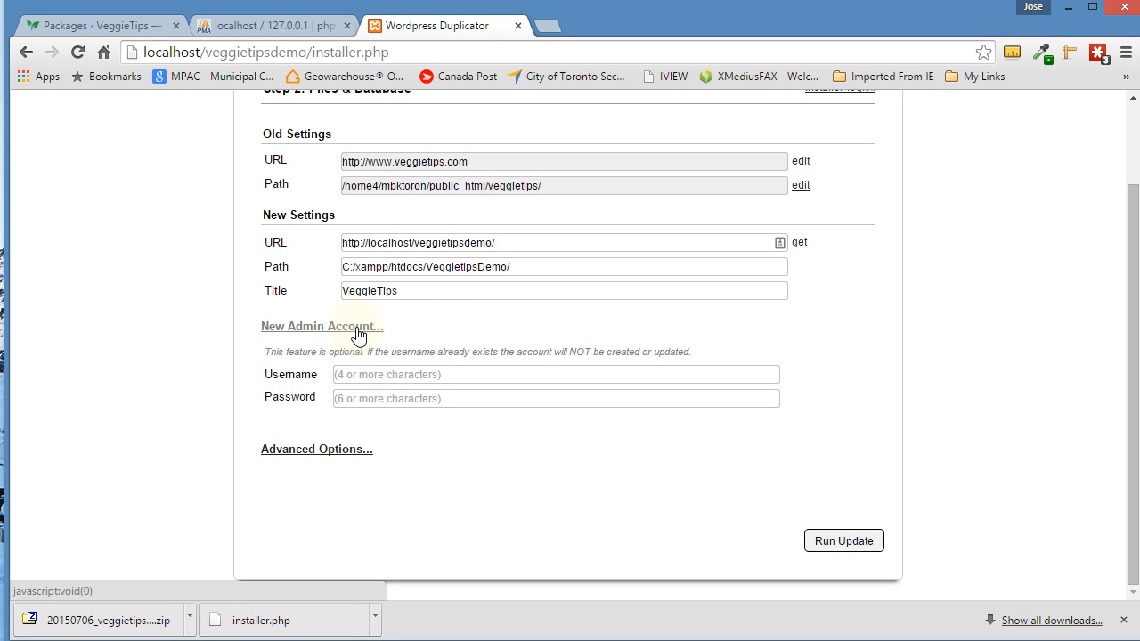
pyautogui.click(316, 449)
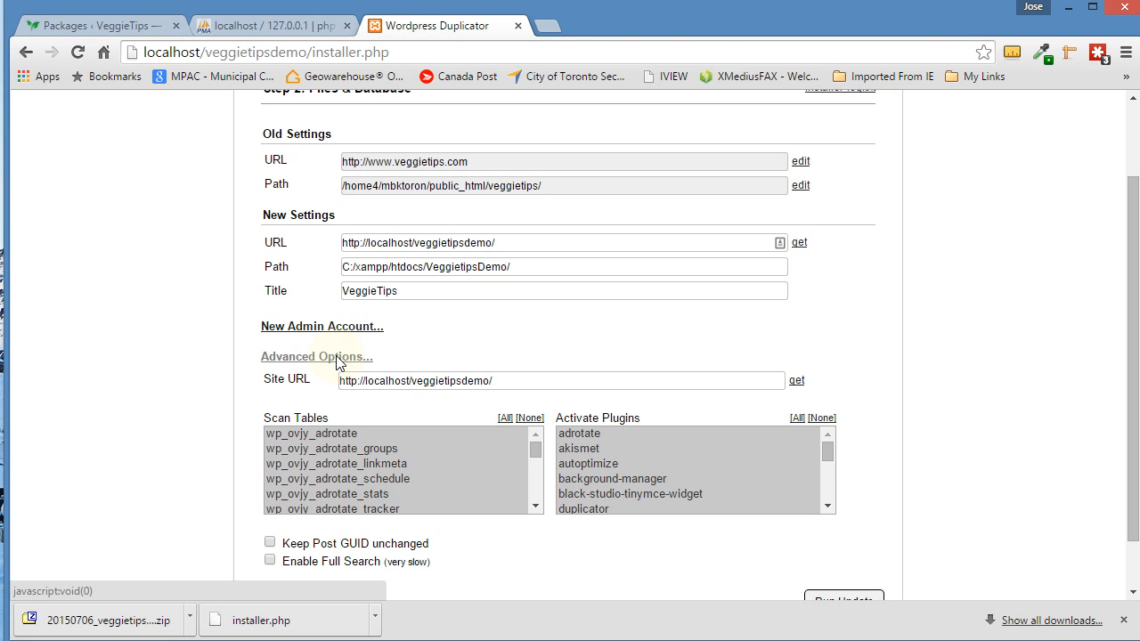
pyautogui.click(317, 356)
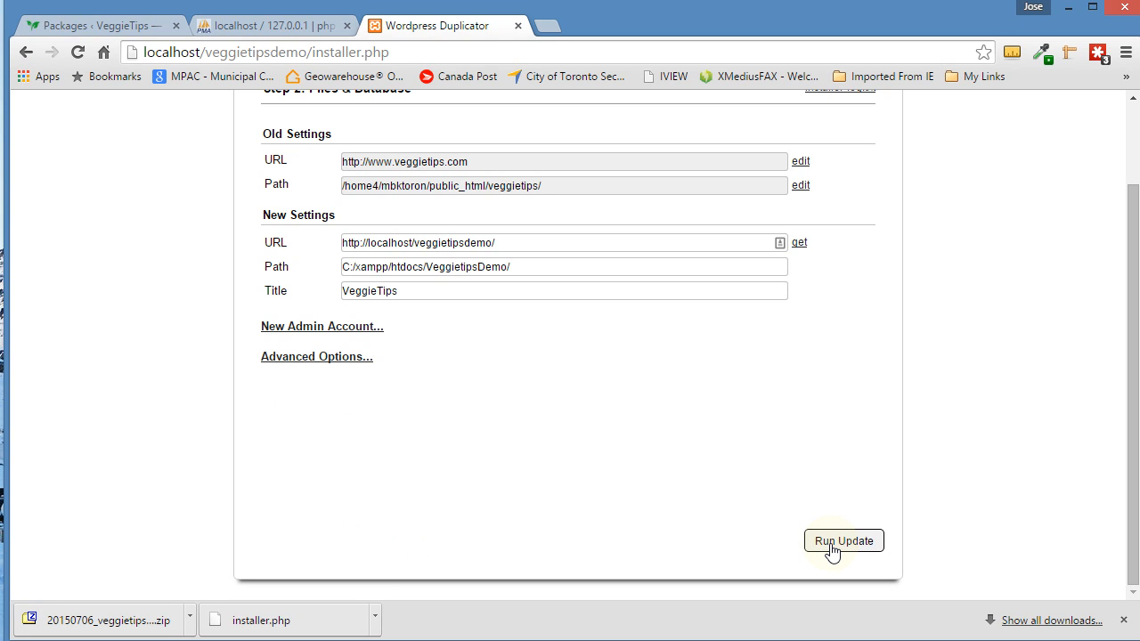
pyautogui.click(844, 540)
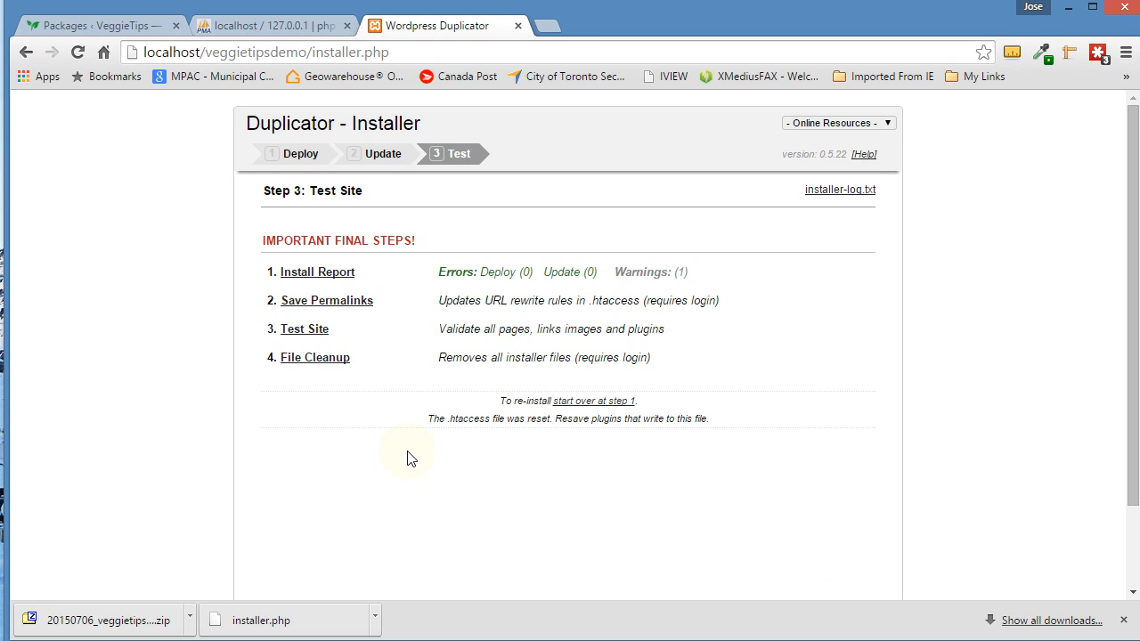
pyautogui.moveTo(417, 452)
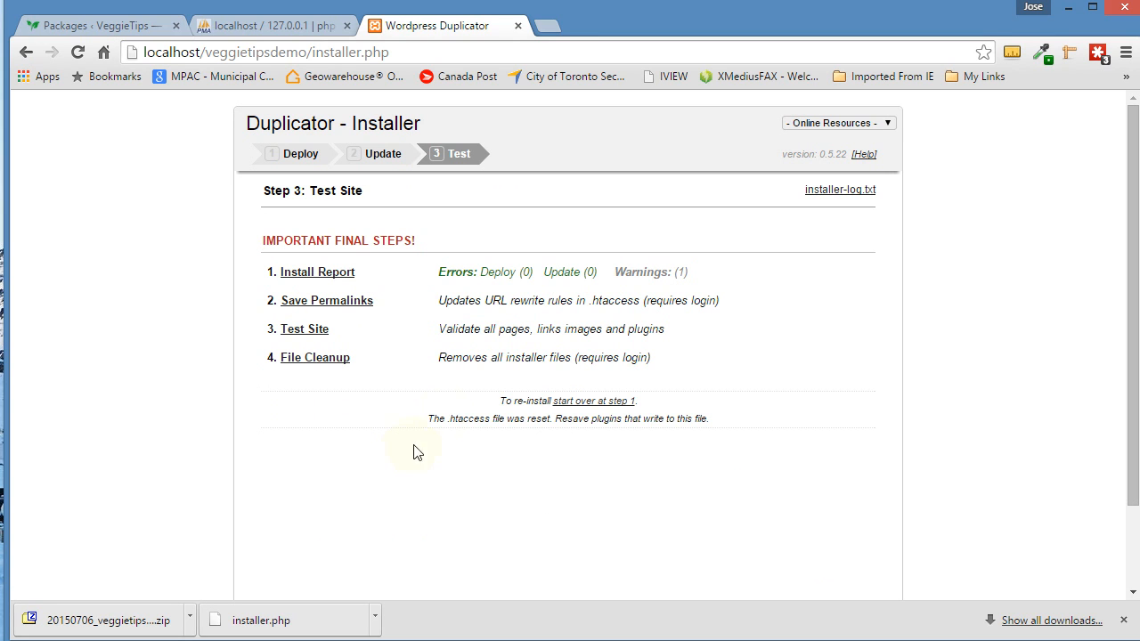
pyautogui.moveTo(515, 299)
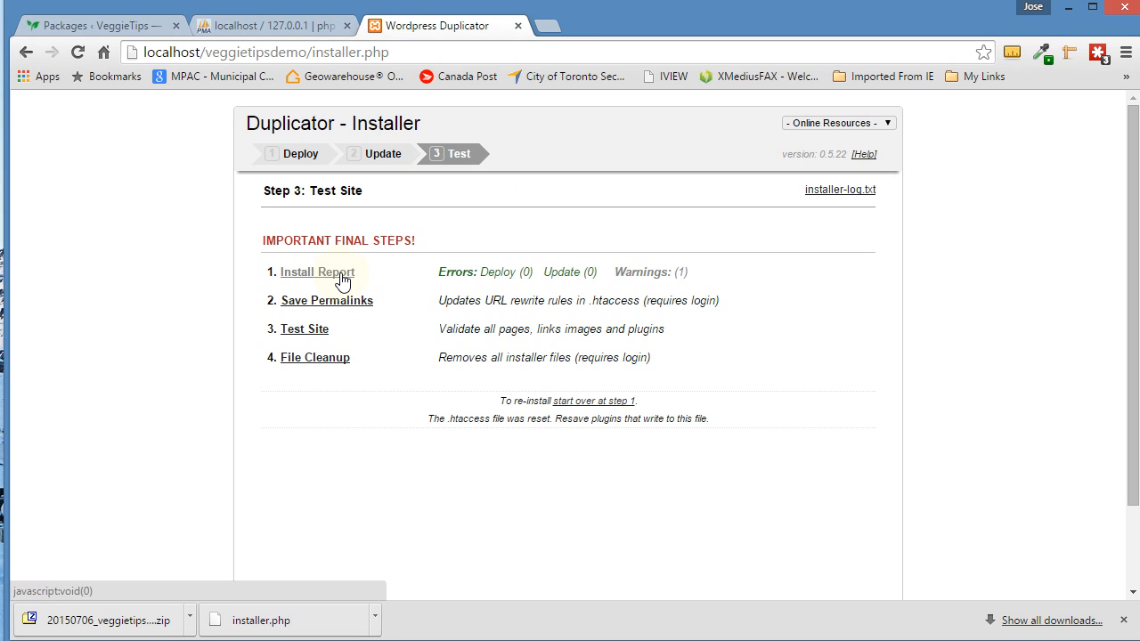
pyautogui.moveTo(337, 309)
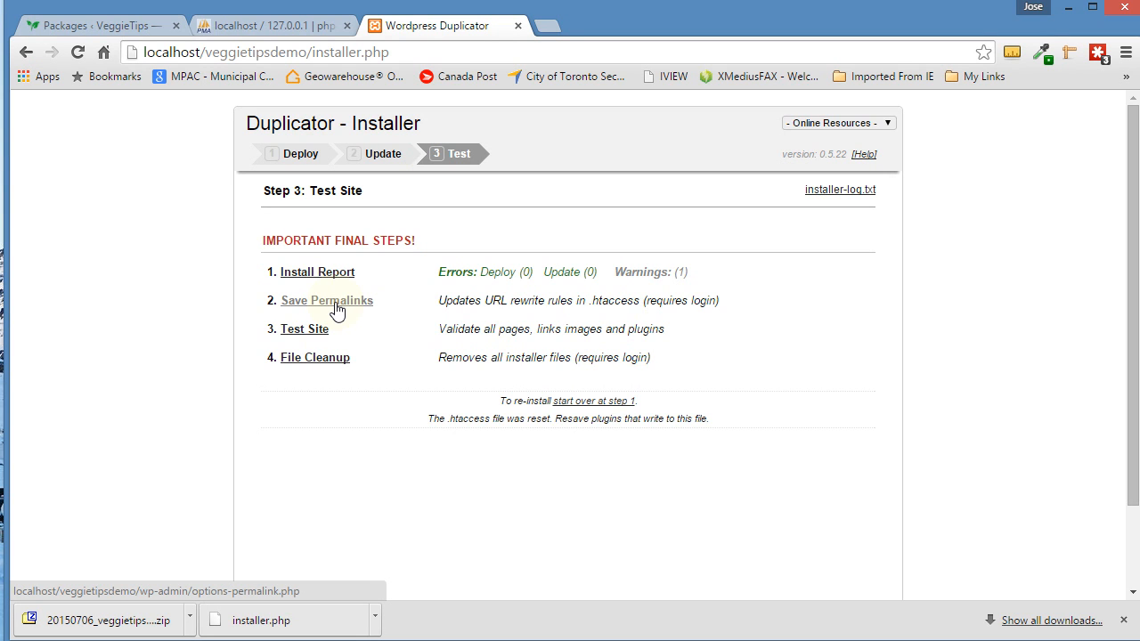
pyautogui.moveTo(345, 339)
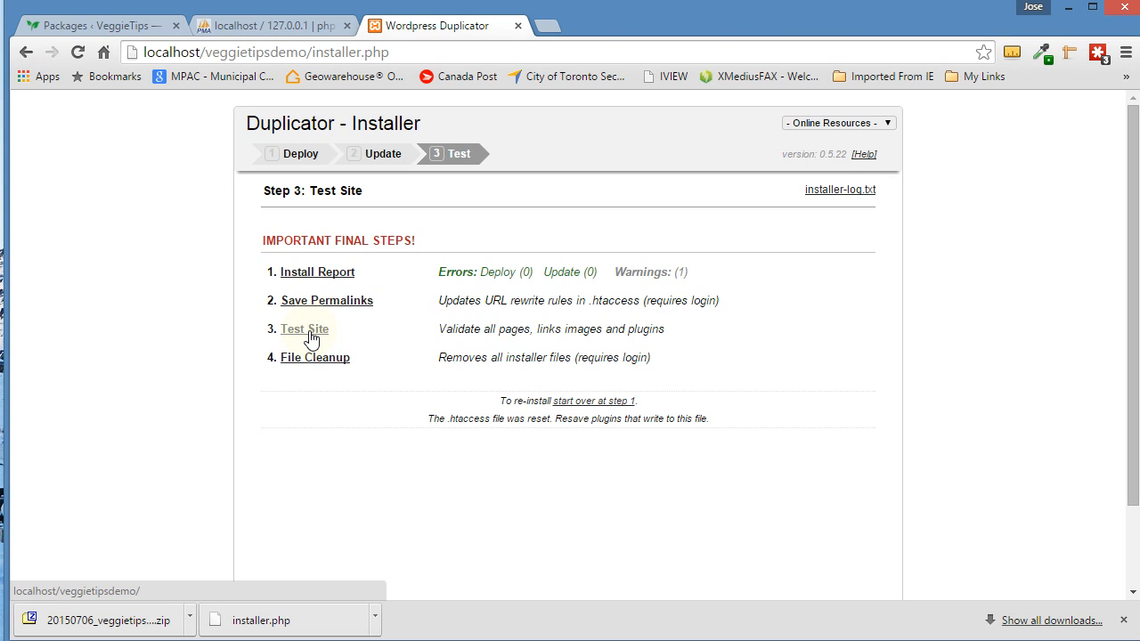
# Step: Test the migrated VeggieTips site at localhost/veggietipsdemo from the installer's Step 3
pyautogui.click(304, 328)
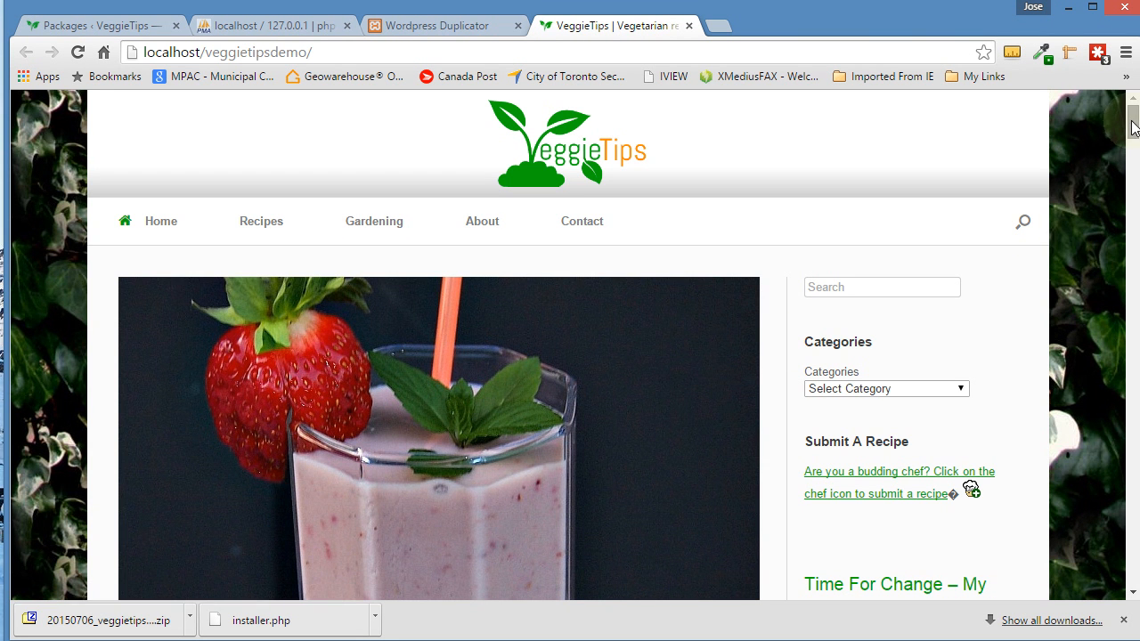
# Step: Browse the migrated home page, open the Gardening category, then return to the installer
pyautogui.scroll(-3)
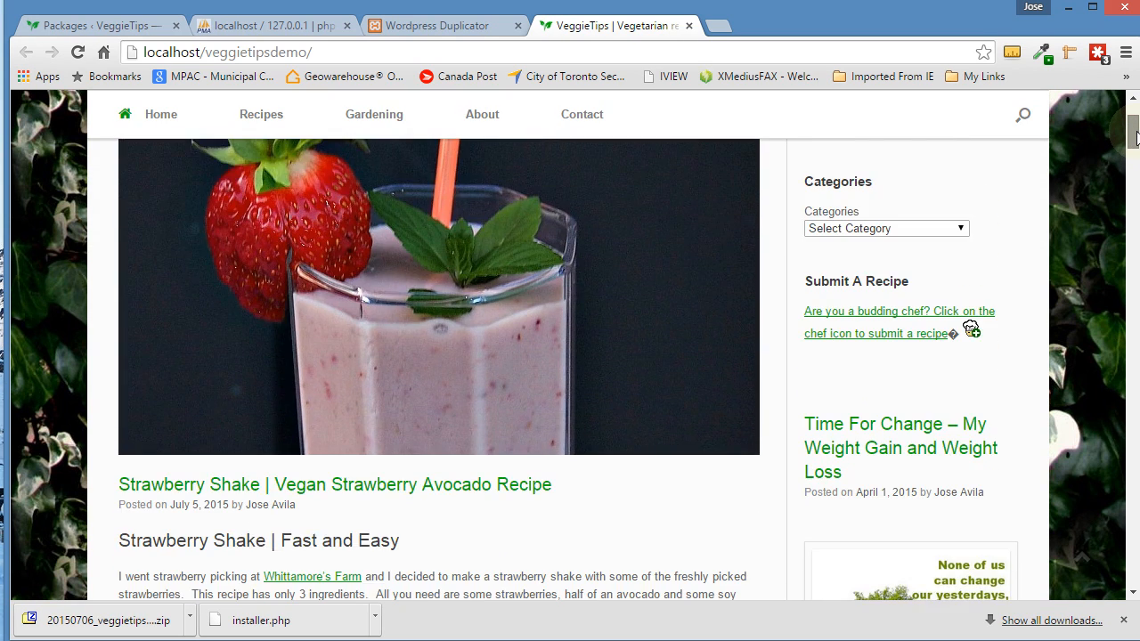
pyautogui.scroll(-3)
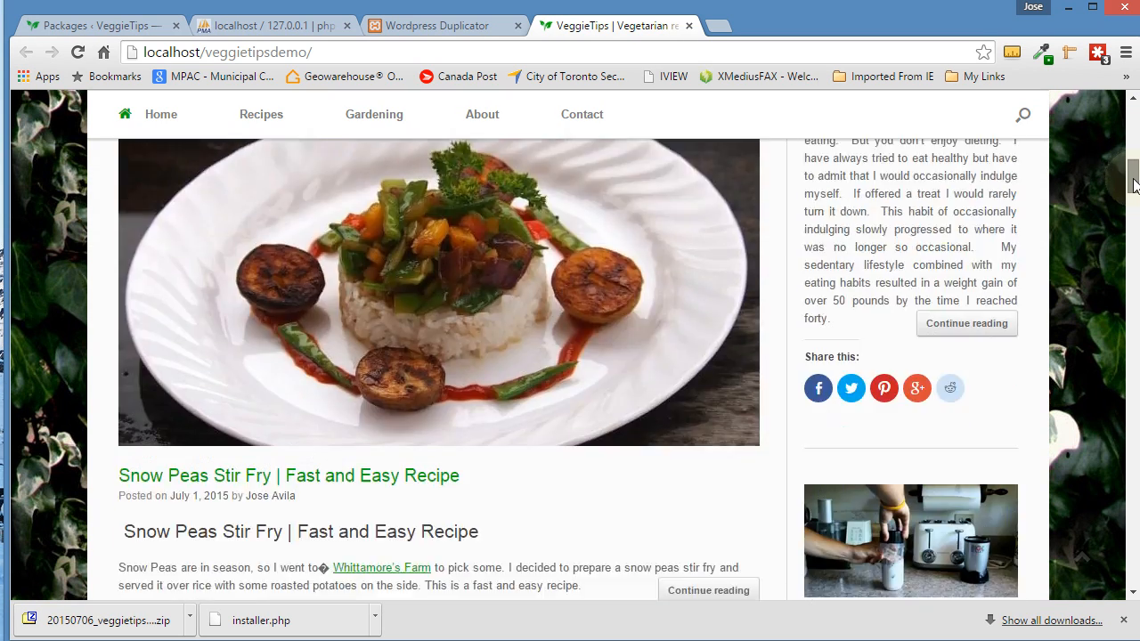
pyautogui.scroll(-3)
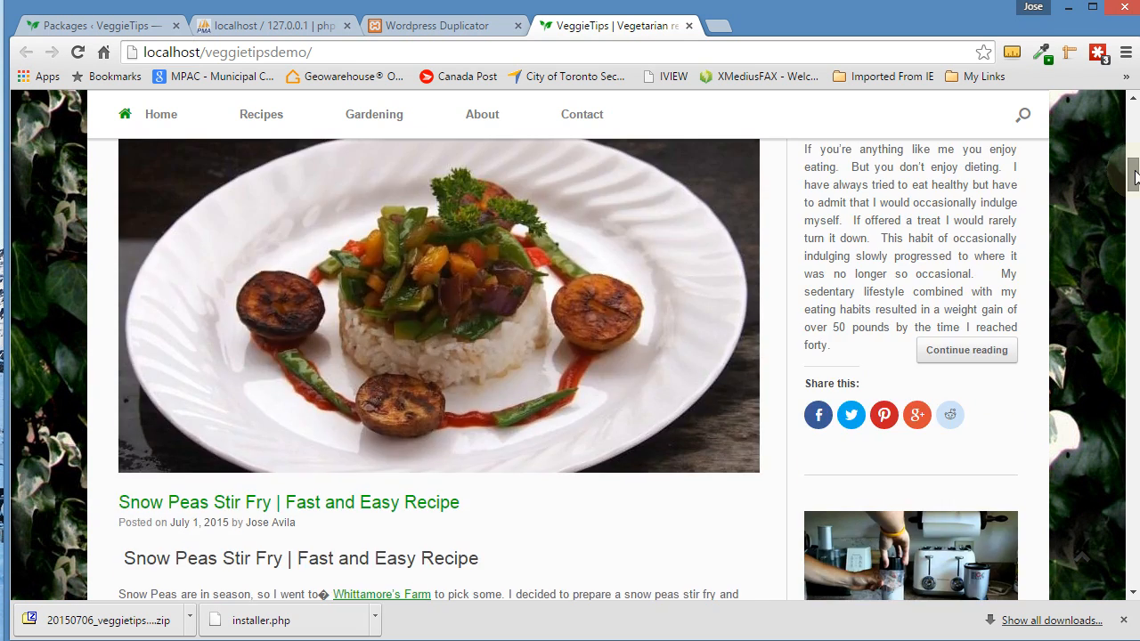
pyautogui.scroll(3)
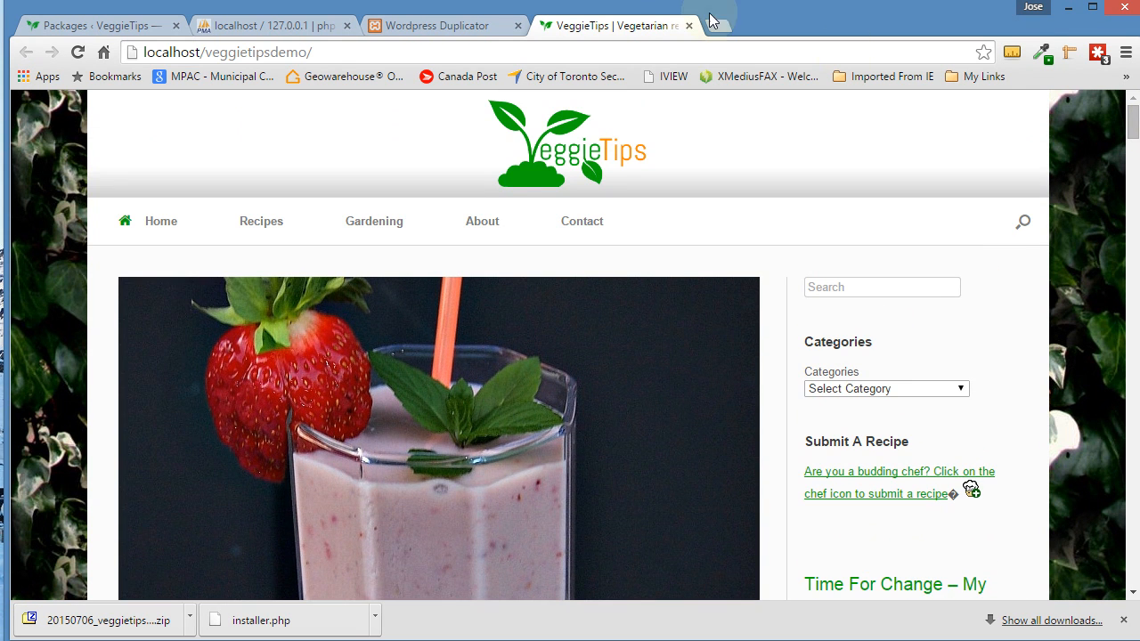
pyautogui.moveTo(374, 221)
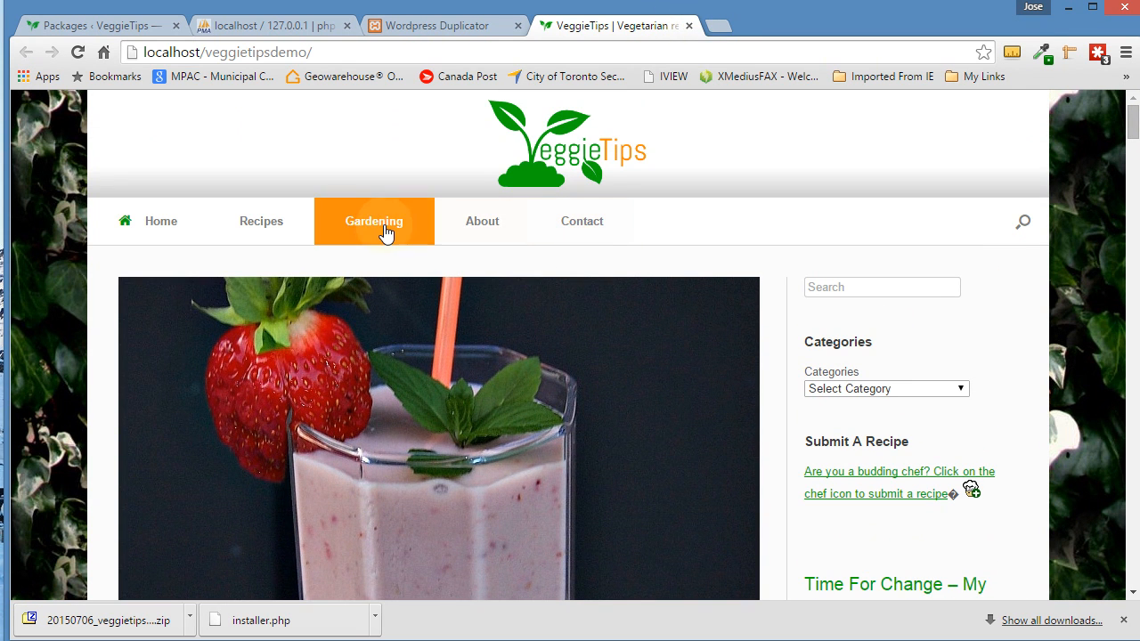
pyautogui.click(373, 221)
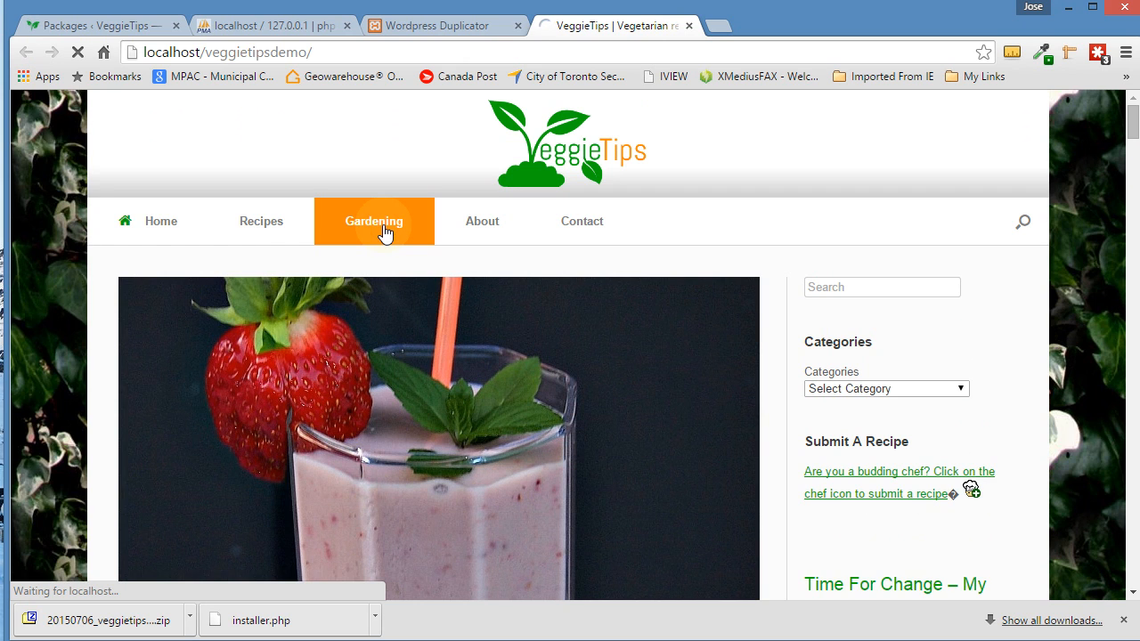
pyautogui.click(373, 221)
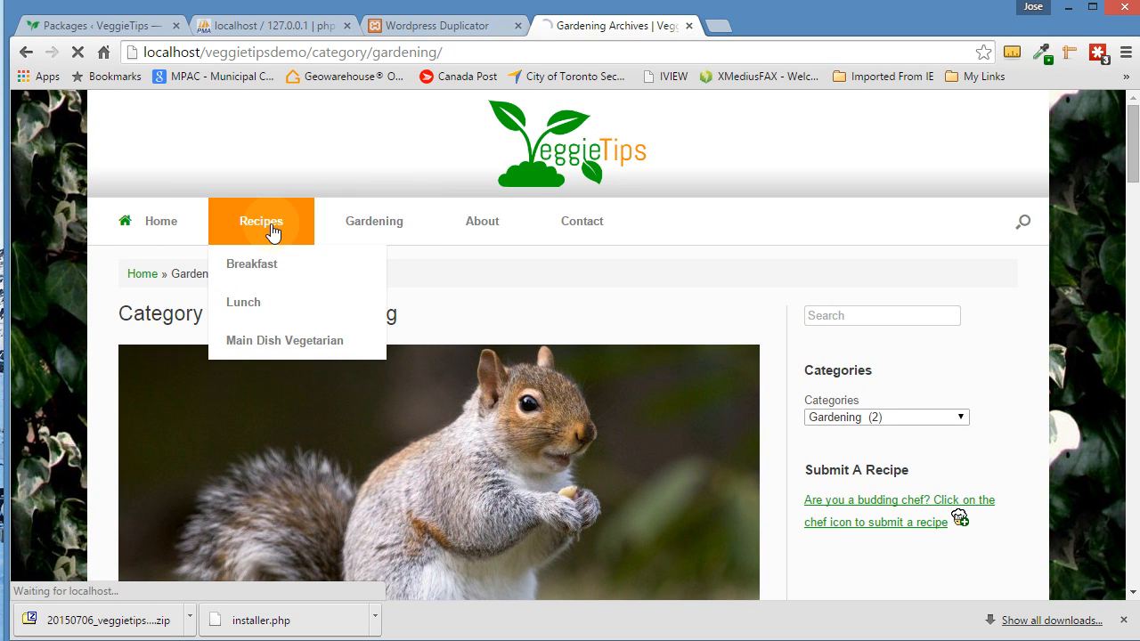
pyautogui.click(261, 221)
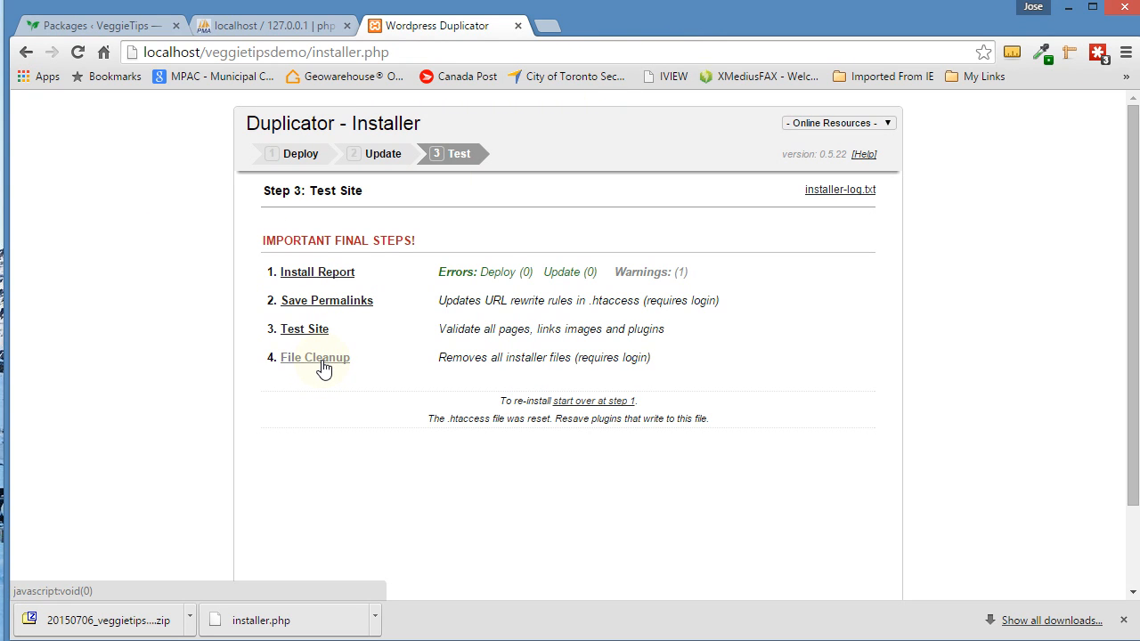
pyautogui.moveTo(550, 376)
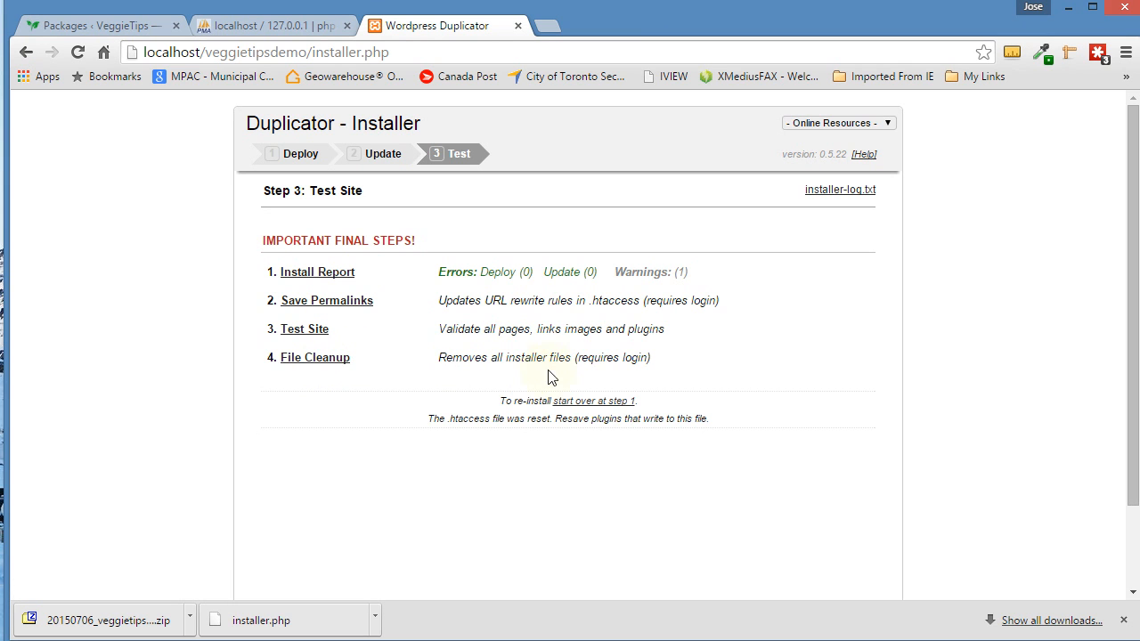
pyautogui.moveTo(315, 357)
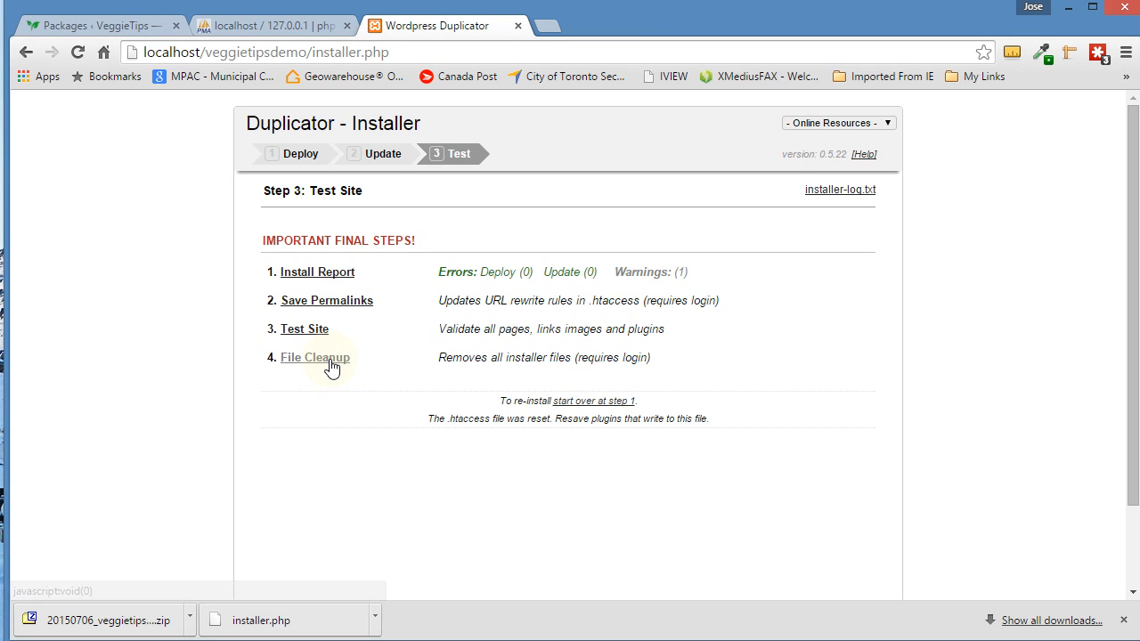
# Step: Run Duplicator's File Cleanup and confirm deleting the installer files
pyautogui.click(314, 357)
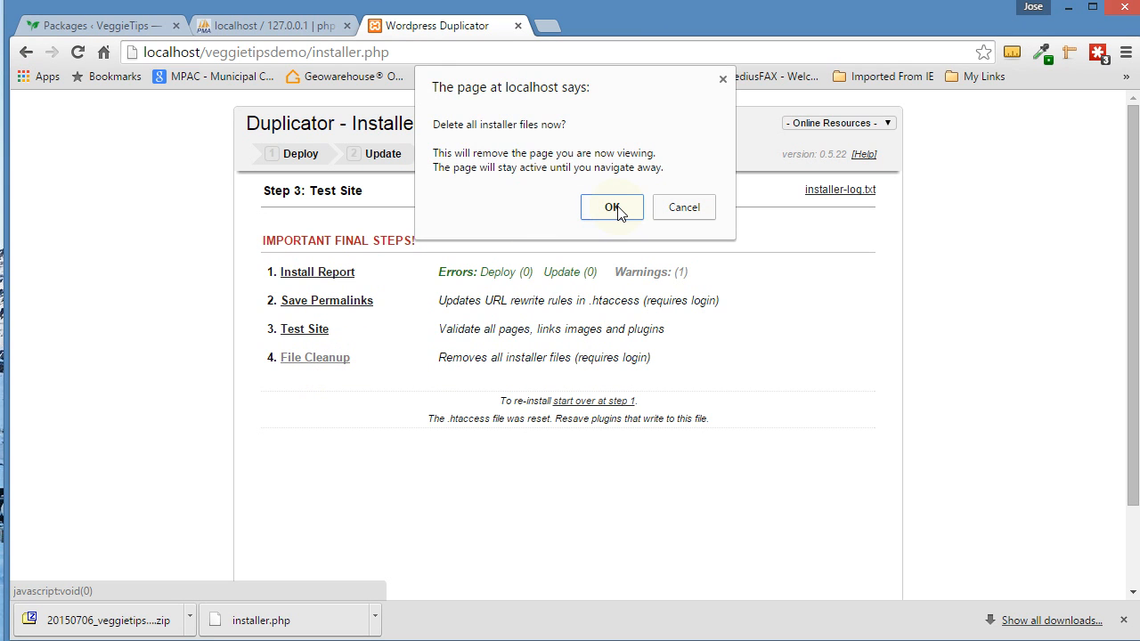
pyautogui.click(612, 207)
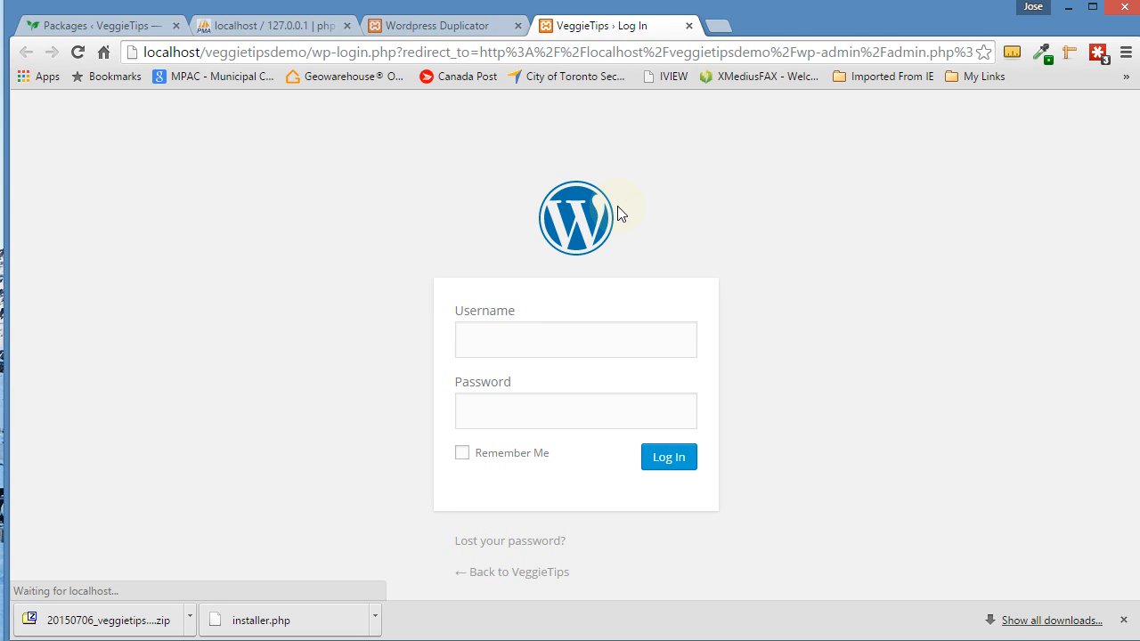
# Step: Log into the migrated site as the 'Ad…' admin user with the password
pyautogui.click(575, 339)
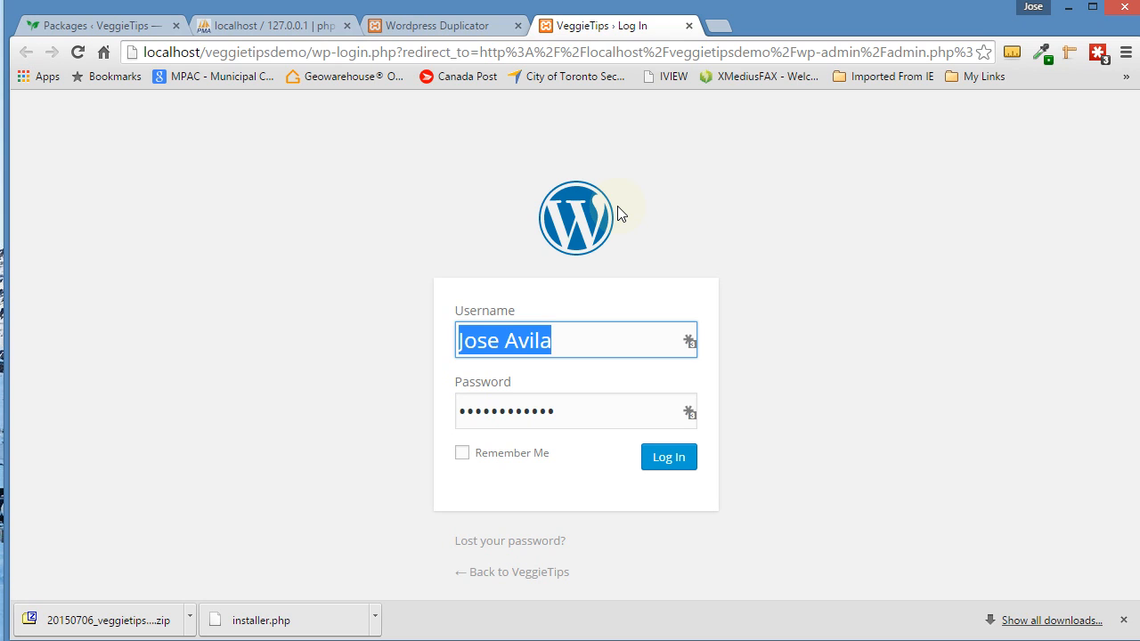
pyautogui.write('Admin')
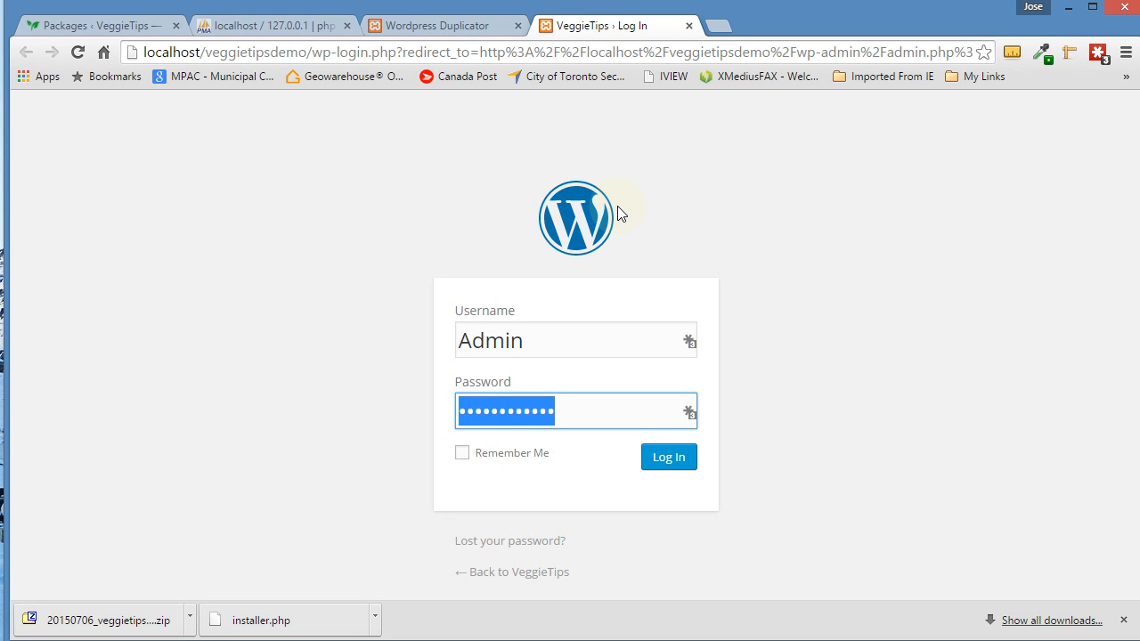
pyautogui.write('••••')
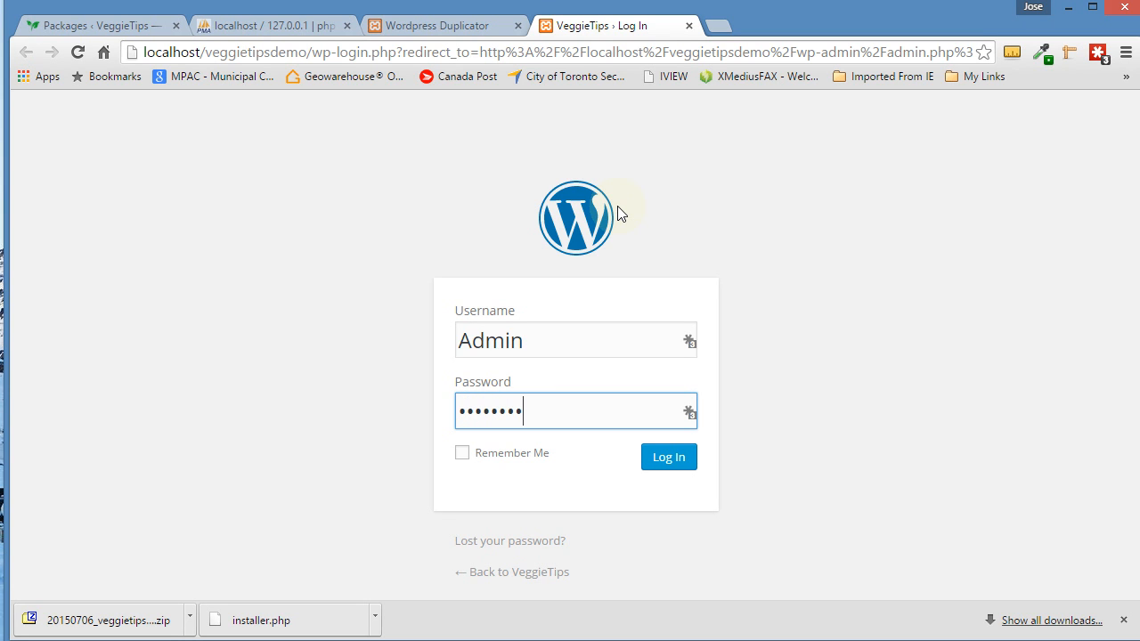
pyautogui.write('••')
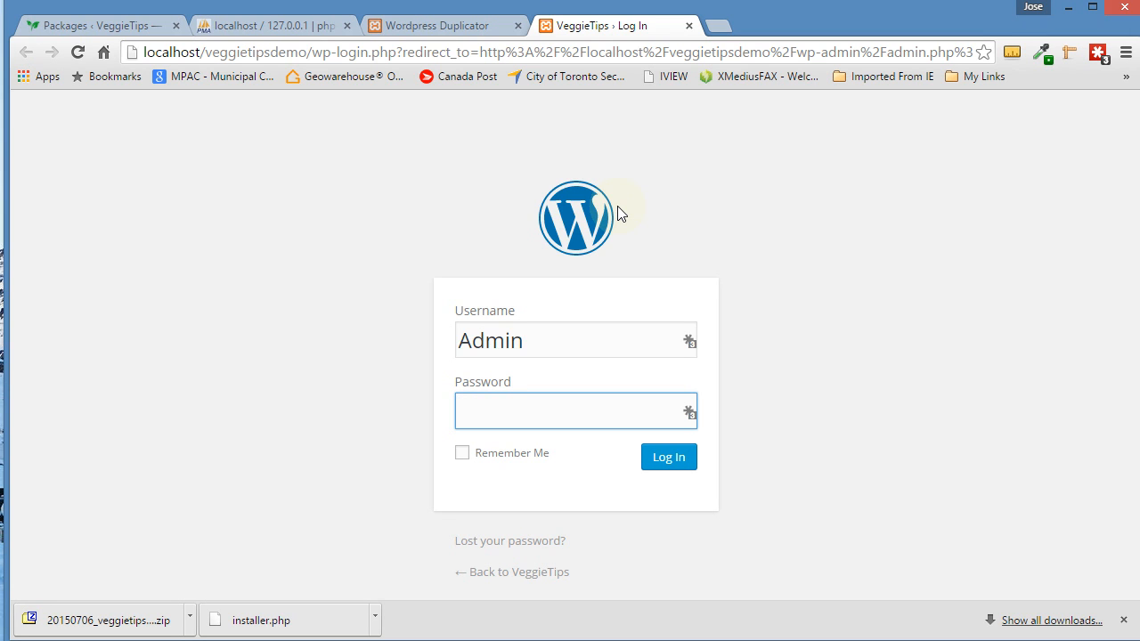
pyautogui.write('•')
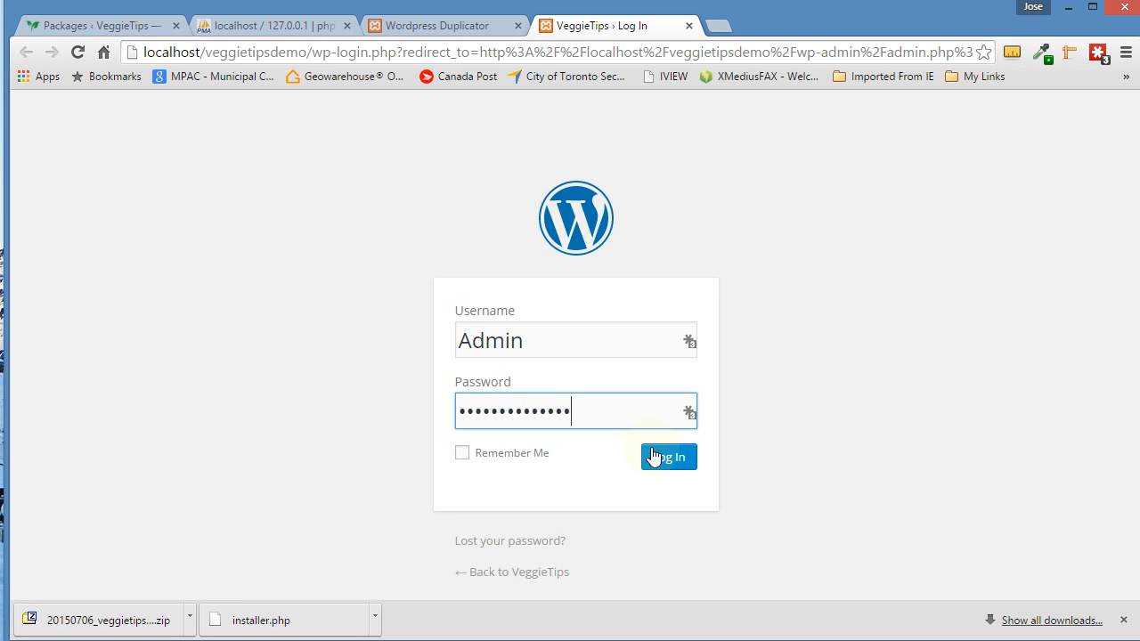
pyautogui.click(669, 457)
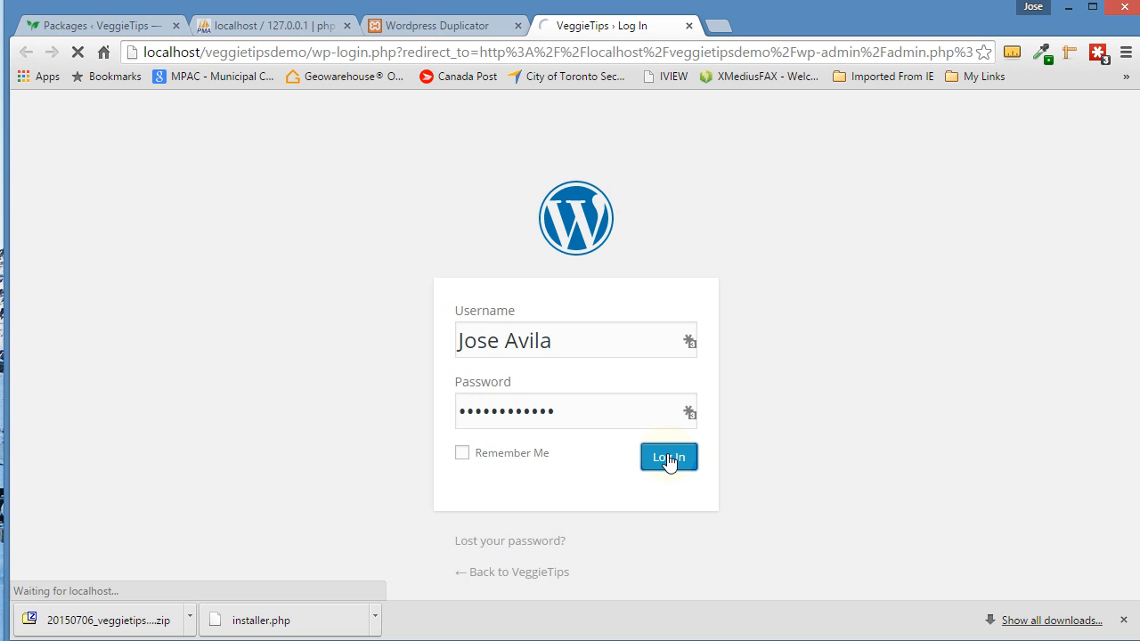
pyautogui.click(668, 457)
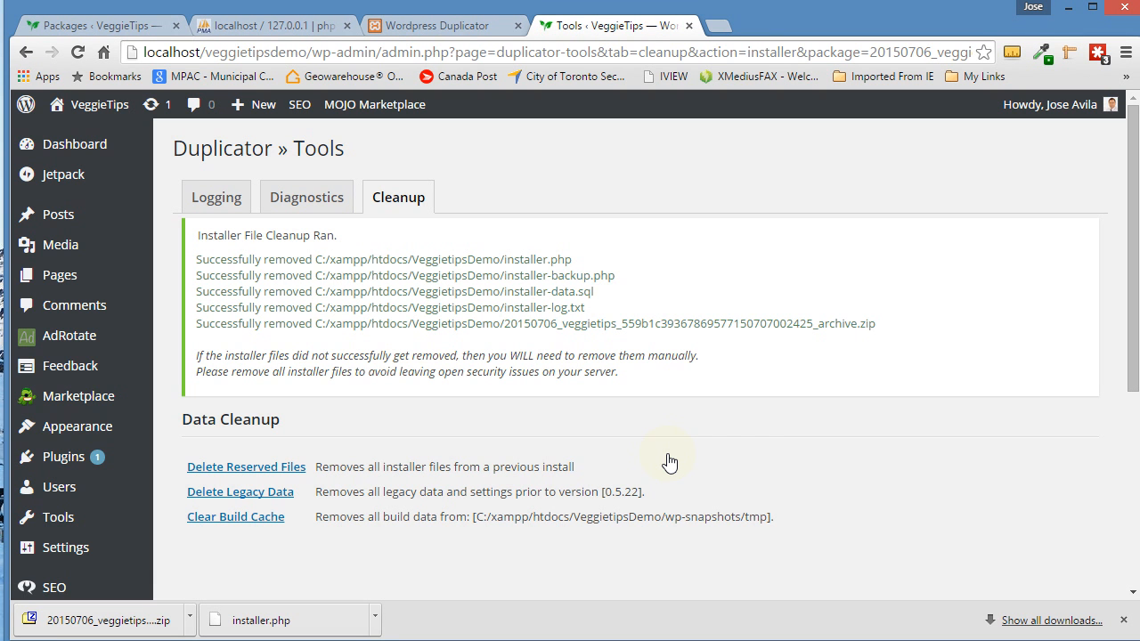
pyautogui.moveTo(668, 449)
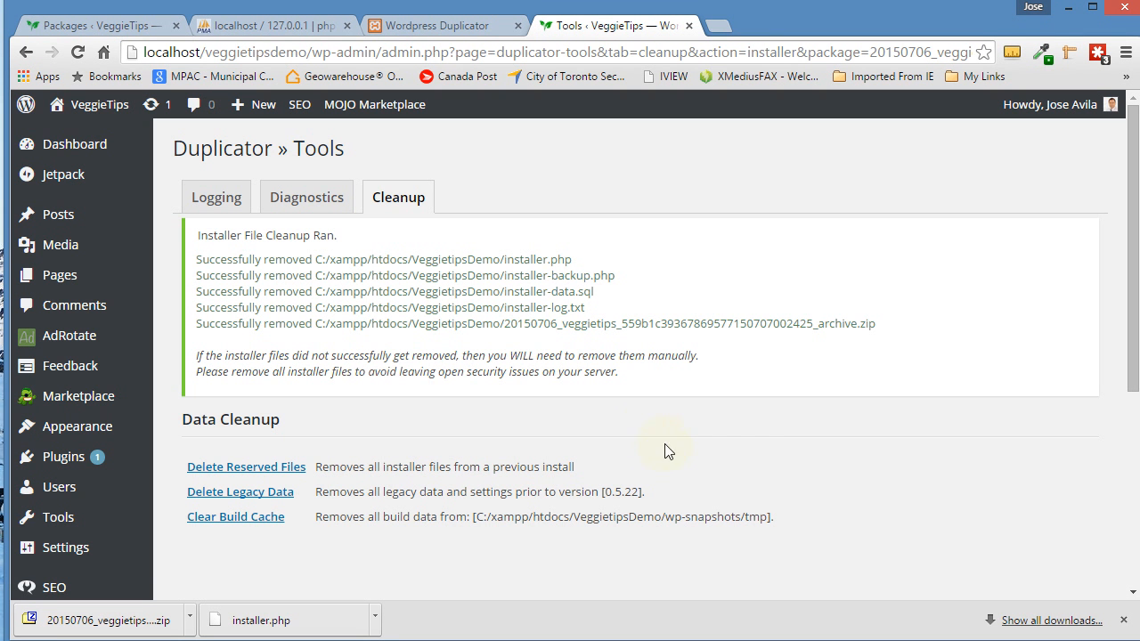
pyautogui.moveTo(597, 409)
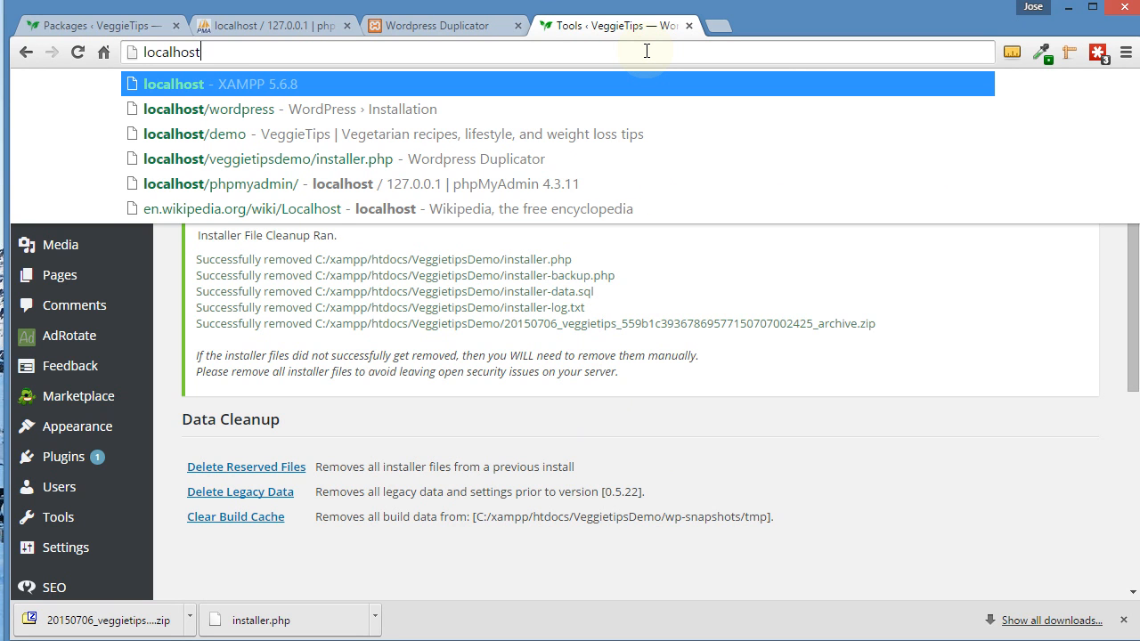
# Step: Browse to localhost/veggietipsdemo to view the migrated VeggieTips home page
pyautogui.write('/')
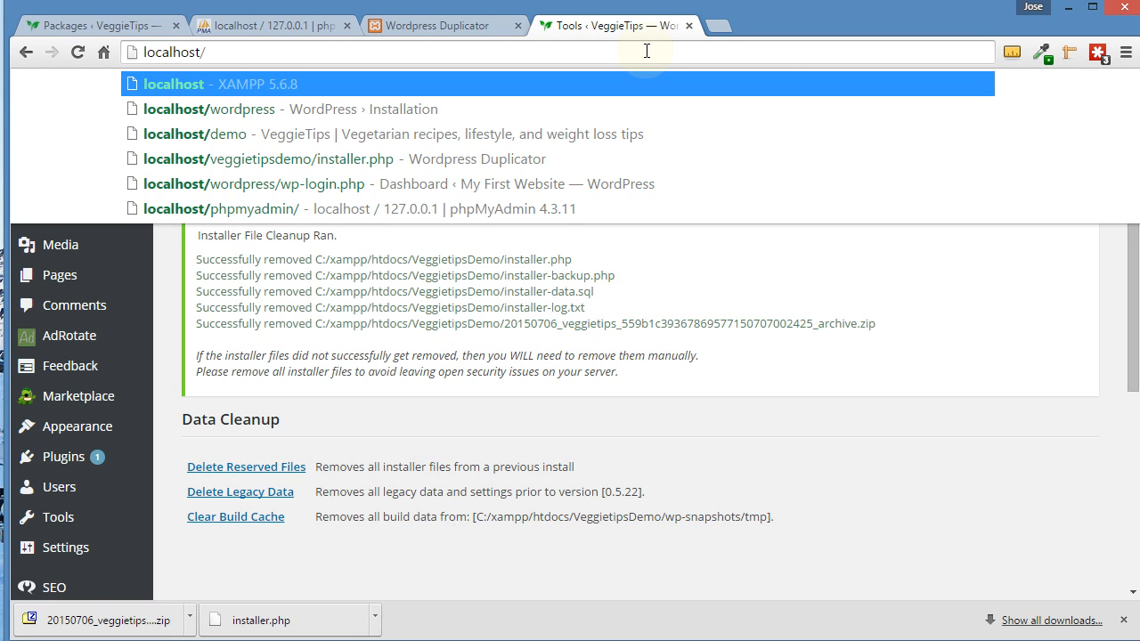
pyautogui.write('veggietipsdemo')
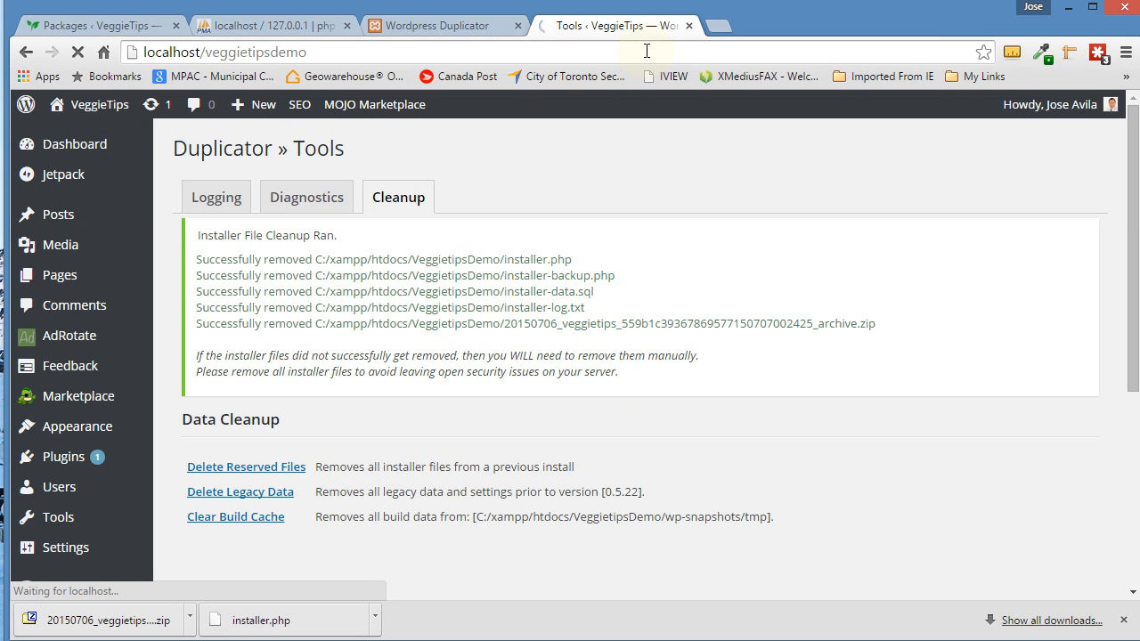
pyautogui.click(98, 104)
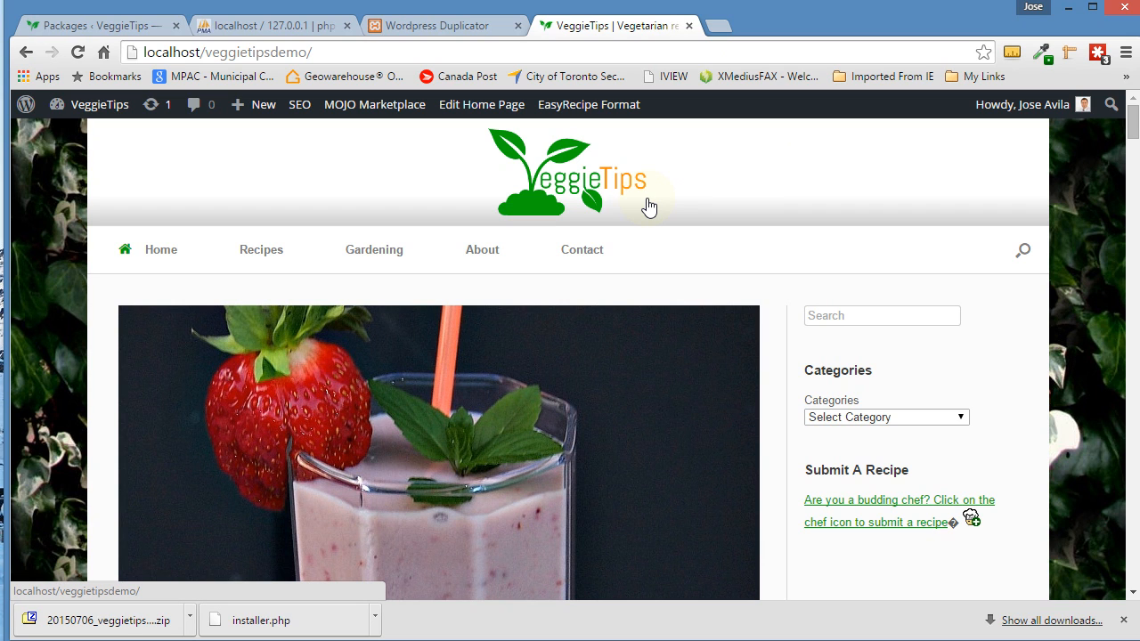
pyautogui.moveTo(655, 294)
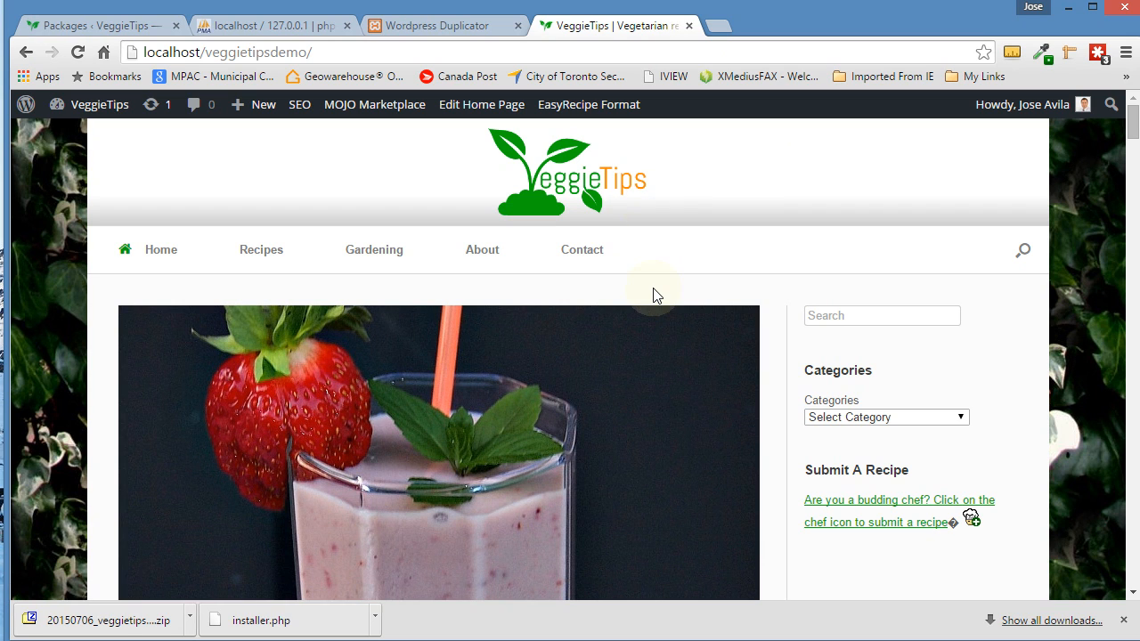
pyautogui.moveTo(648, 292)
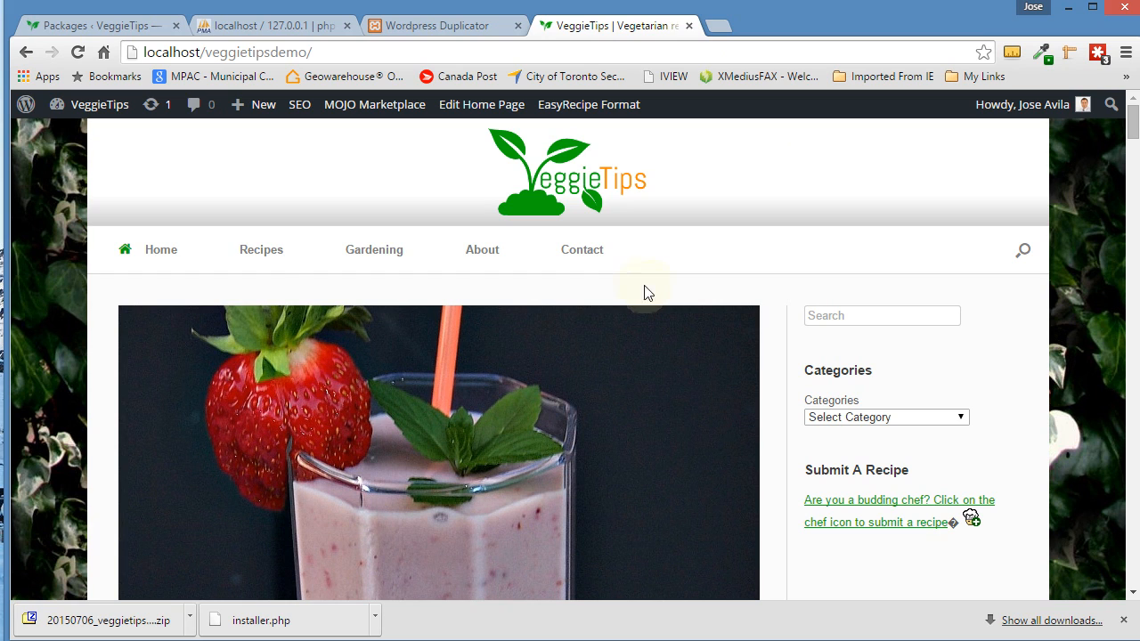
pyautogui.moveTo(648, 291)
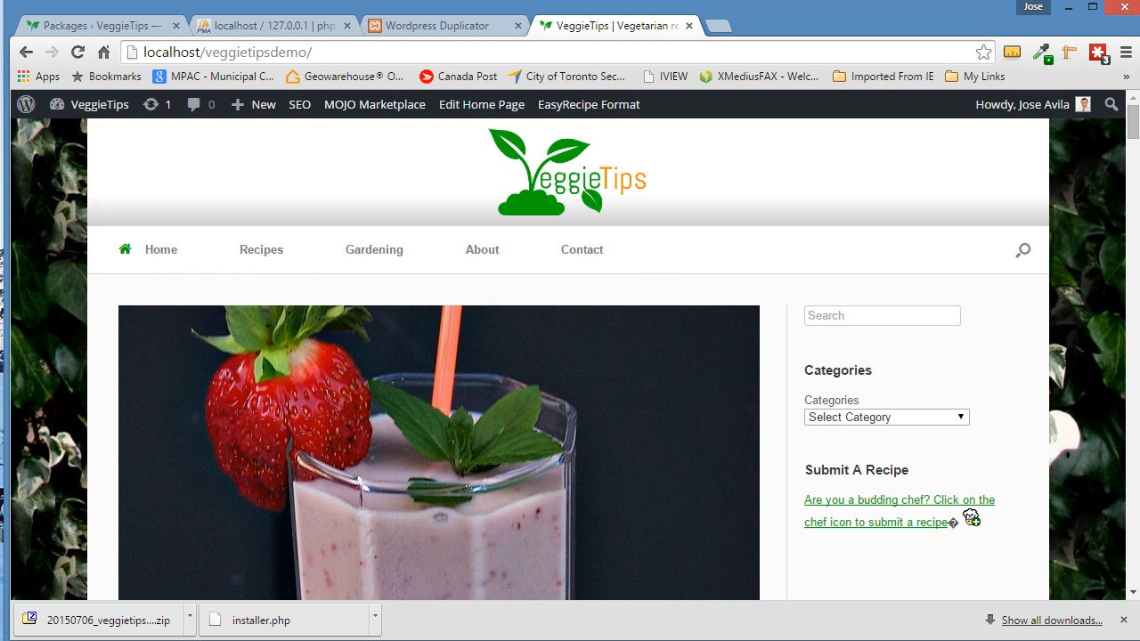